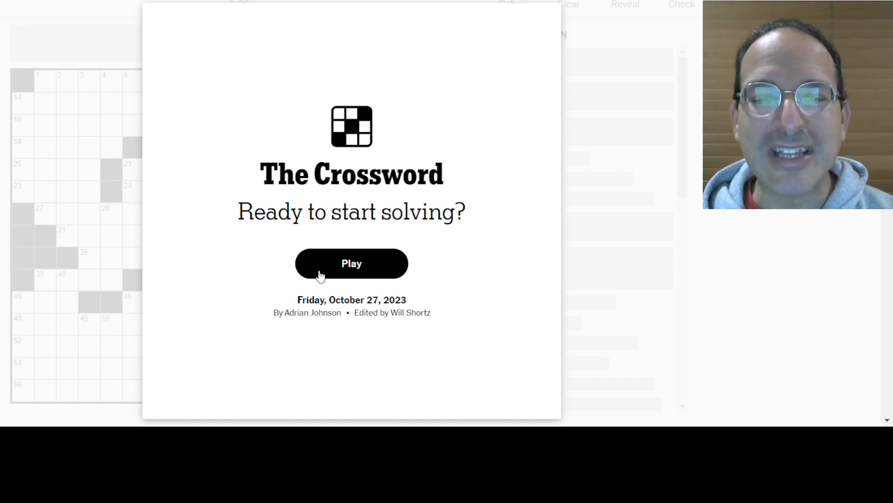
Step: Start the Friday, October 27, 2023 puzzle from the 'Ready to start solving?' screen
click(352, 263)
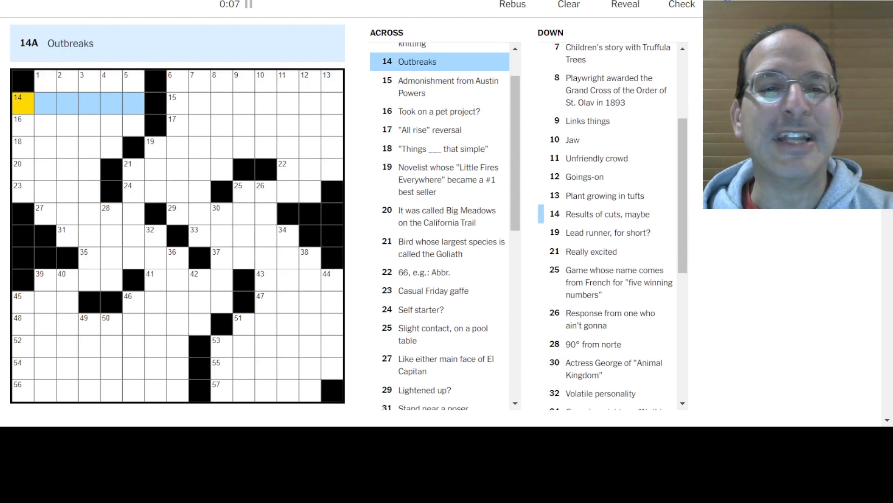
Step: Enter OH BEHAVE at 15-Across and begin THE LORAX at 7-Down
click(194, 102)
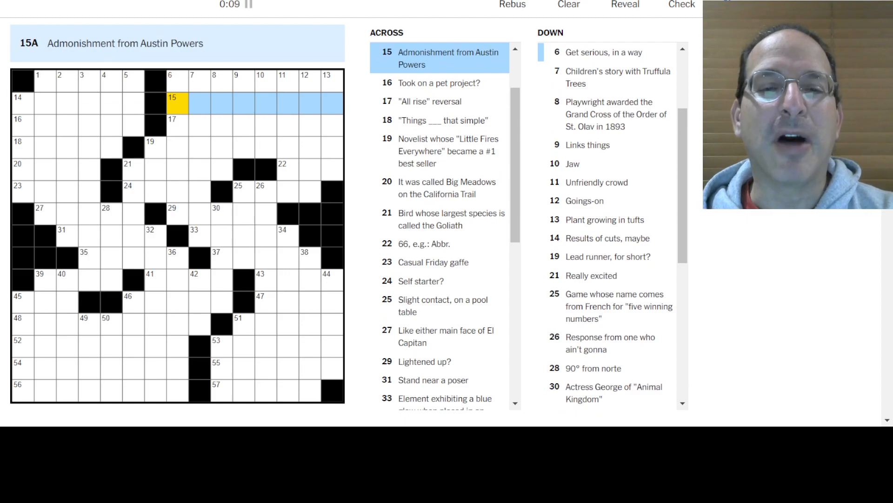
text(OHBEHAVE)
click(67, 147)
text(ARENT)
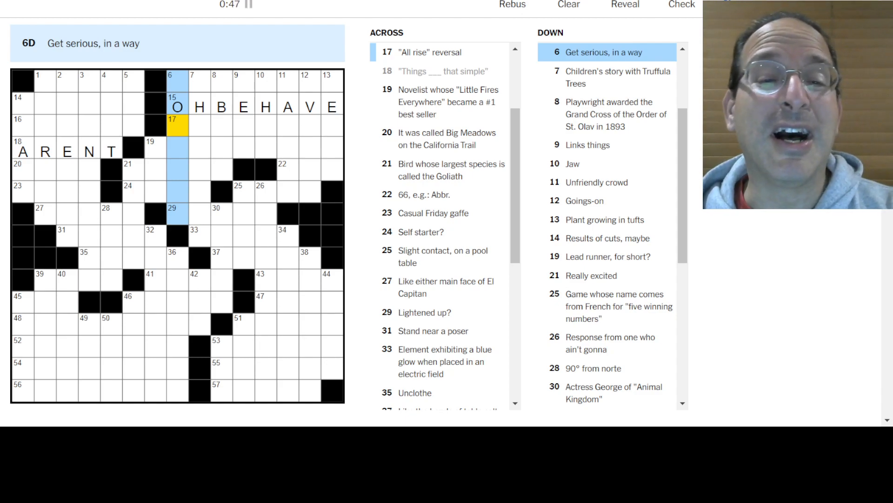
click(199, 80)
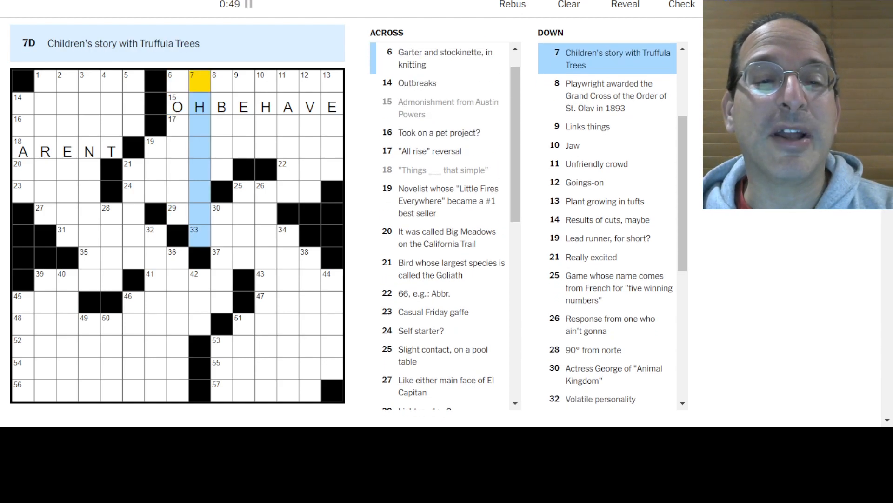
text(THELORAX)
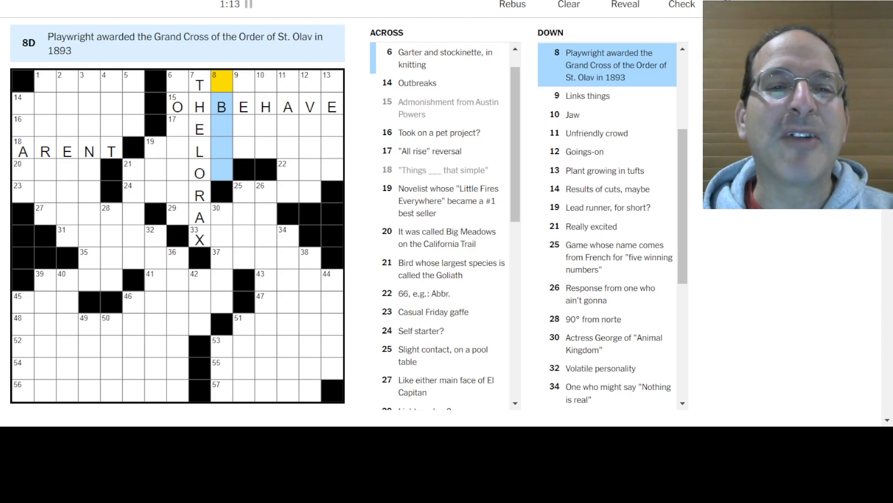
Step: Fill IBSEN, TEES and EVENTS in the 10-Down area of the top rows
text(IBSEN)
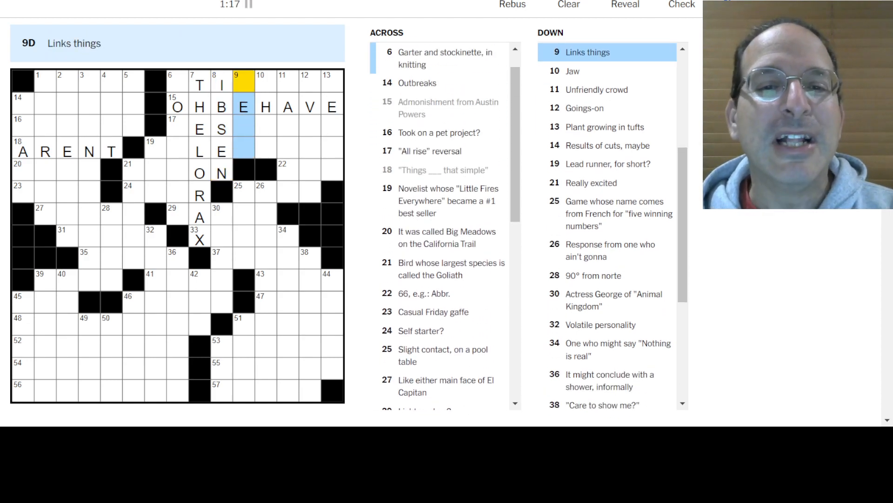
click(261, 84)
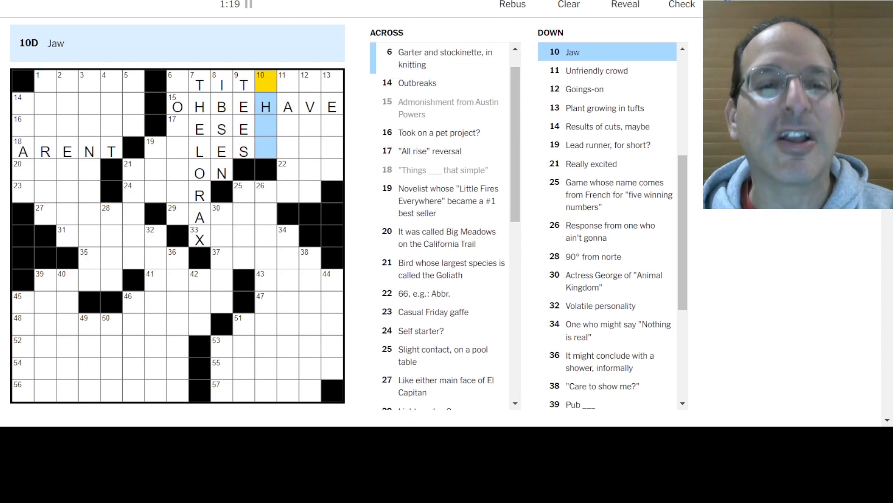
click(288, 84)
text(EVENTS)
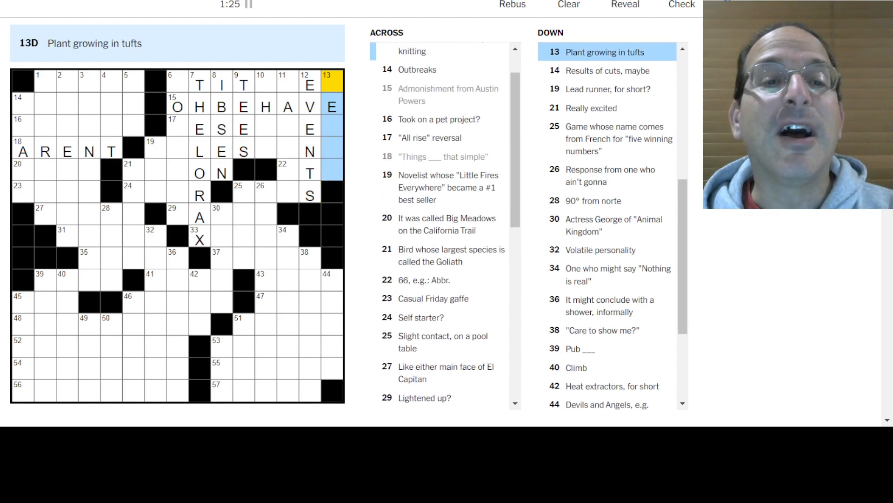
scroll(up, 3)
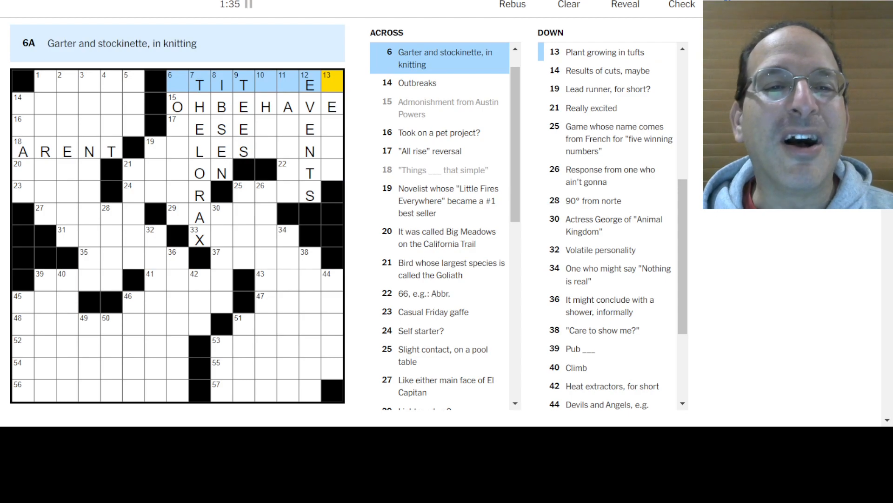
Step: Enter RTE, BE SEATED, STITCHES, HATERS and SOBER UP at 22A, 17A, 6A, 11D and 6D
click(332, 85)
text(SEDGE)
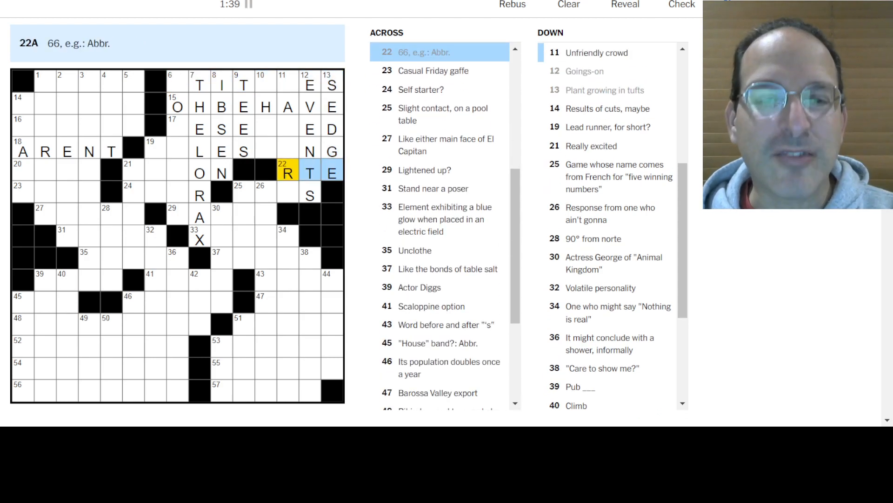
click(152, 151)
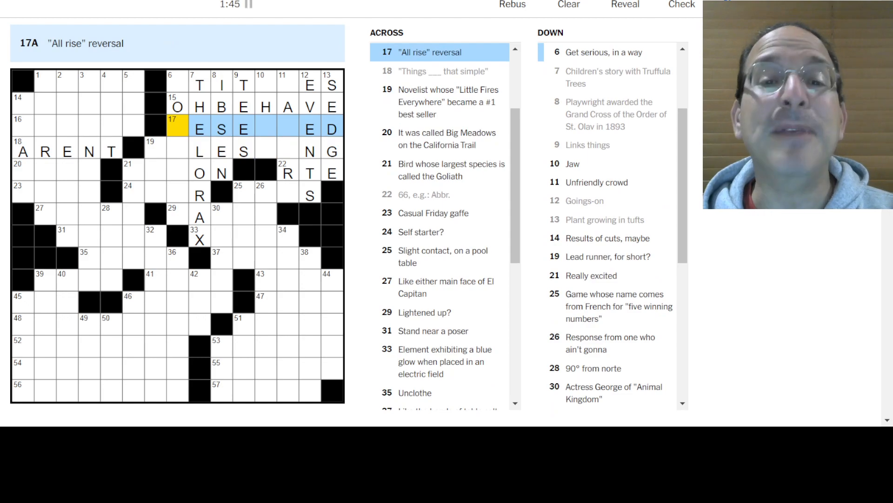
click(177, 85)
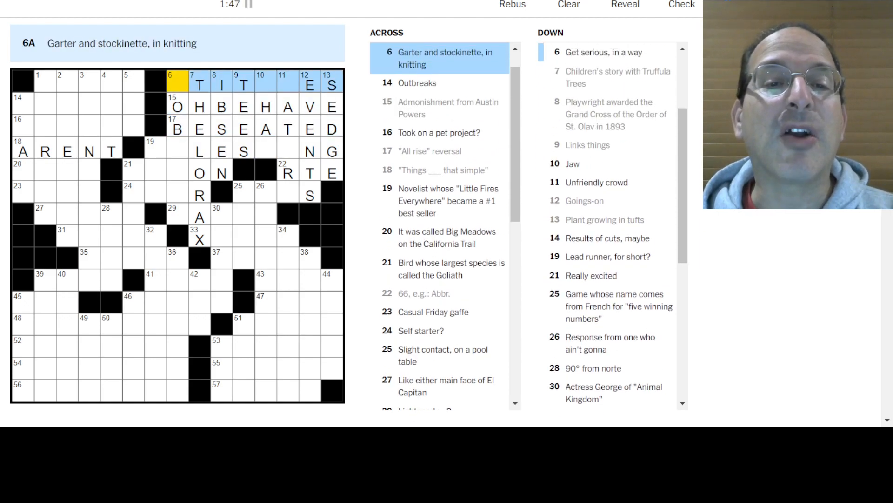
click(287, 85)
text(HATERS)
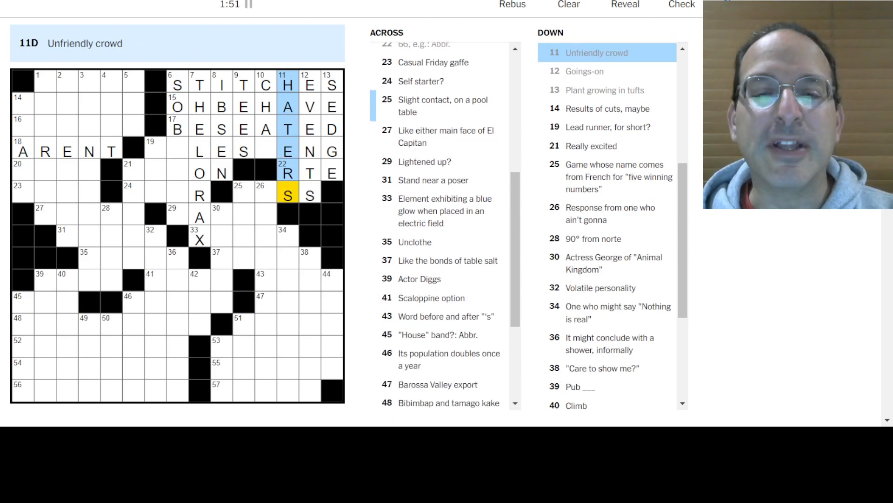
click(265, 150)
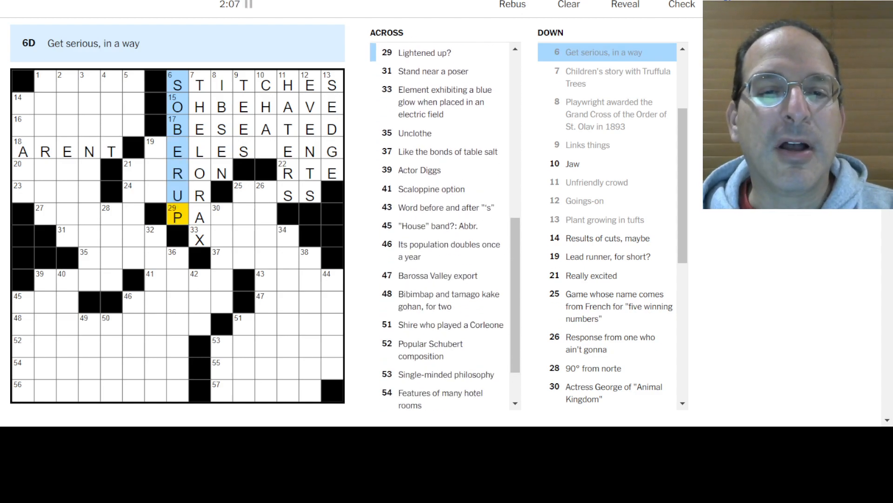
Step: Fill XENON at 33-Across along with KENO, KISS and PALED in the middle
click(199, 235)
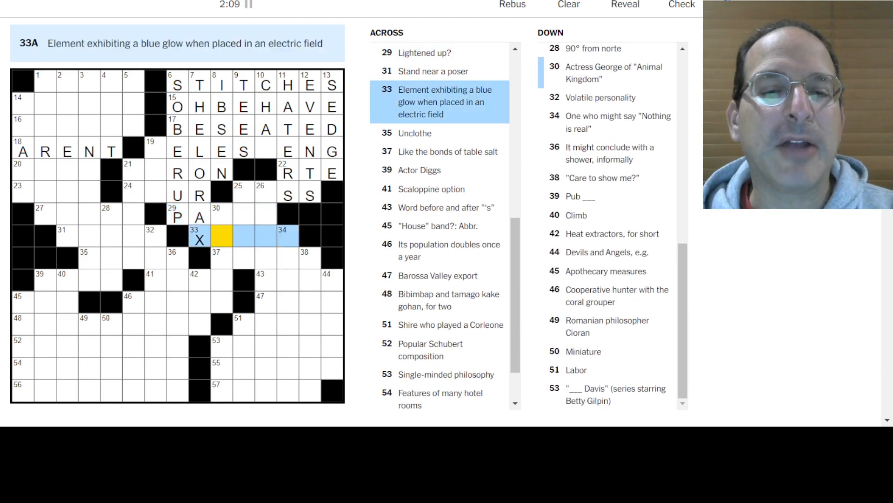
text(ENON)
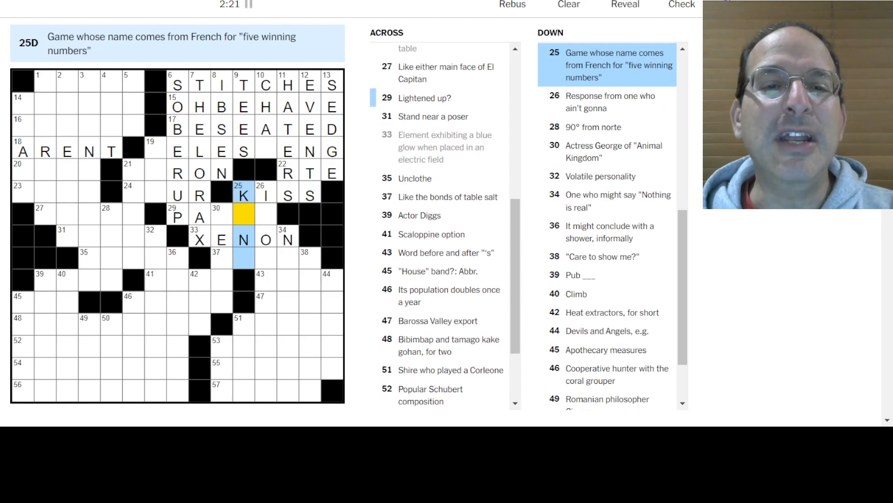
text(EO)
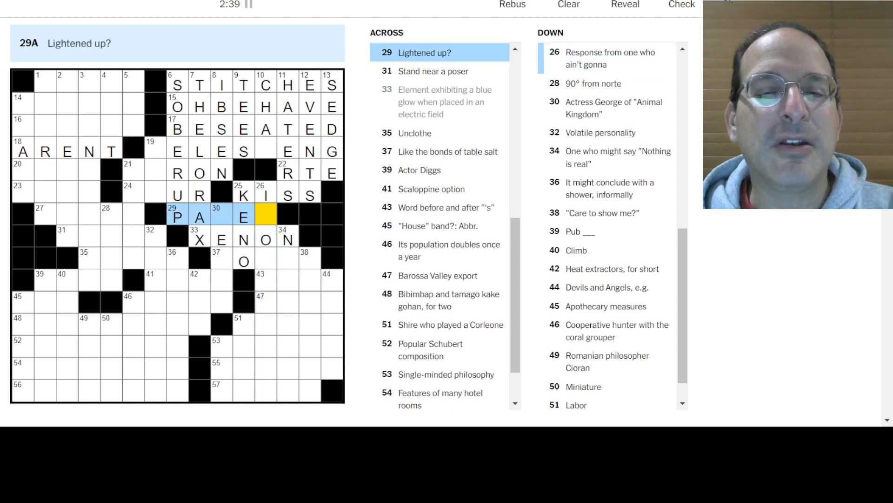
text(D)
click(221, 214)
text(L)
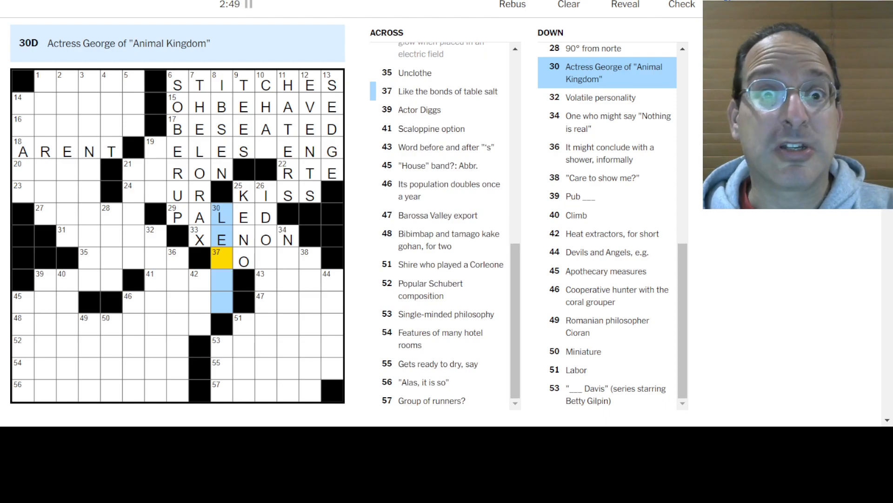
Step: Enter NIHILIST at 34-Down, TEAMS at 44-Down and RINSES at 55-Across
click(243, 260)
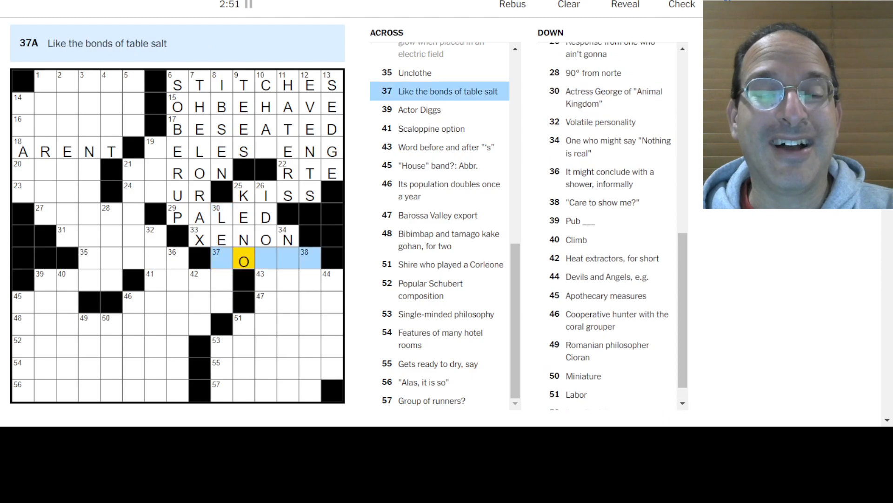
click(265, 259)
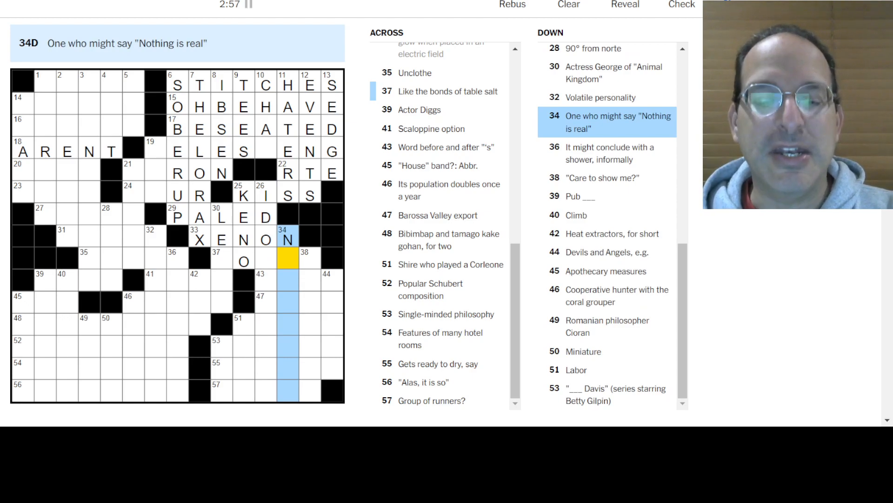
text(IHILIST)
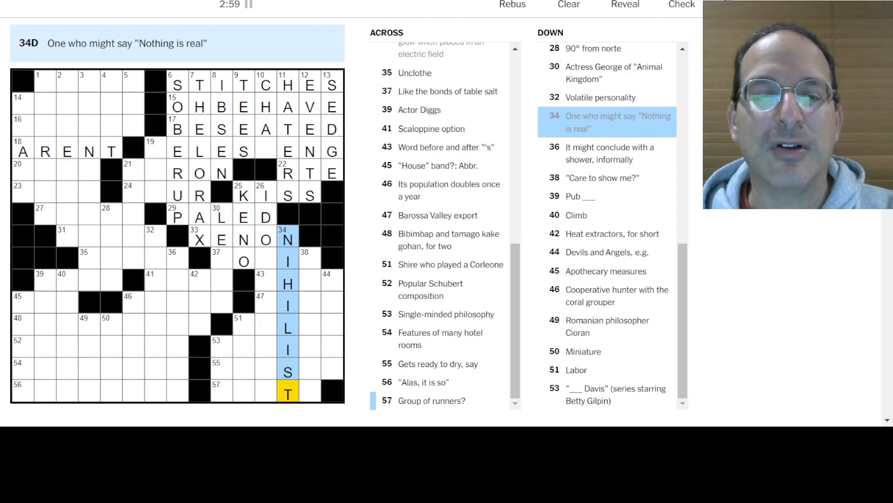
click(332, 279)
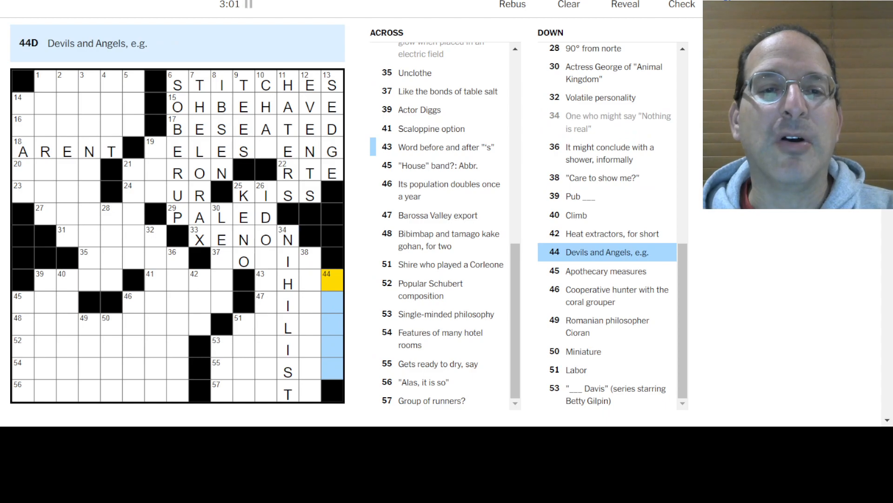
text(TEAMS)
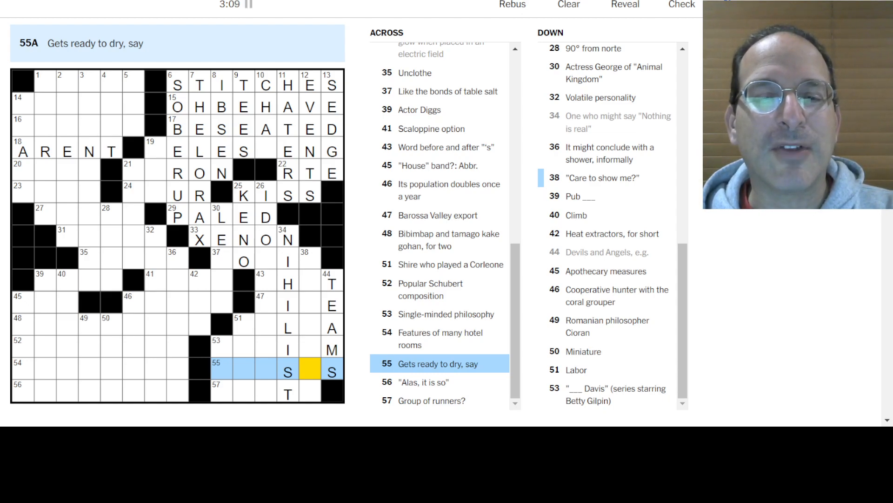
text(RINSE)
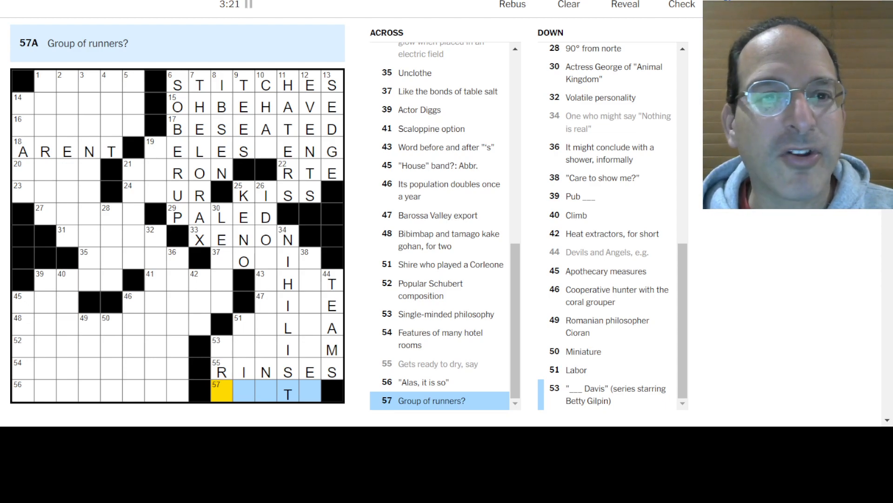
Step: Fill TALIA at 53-Across in the lower right
click(445, 313)
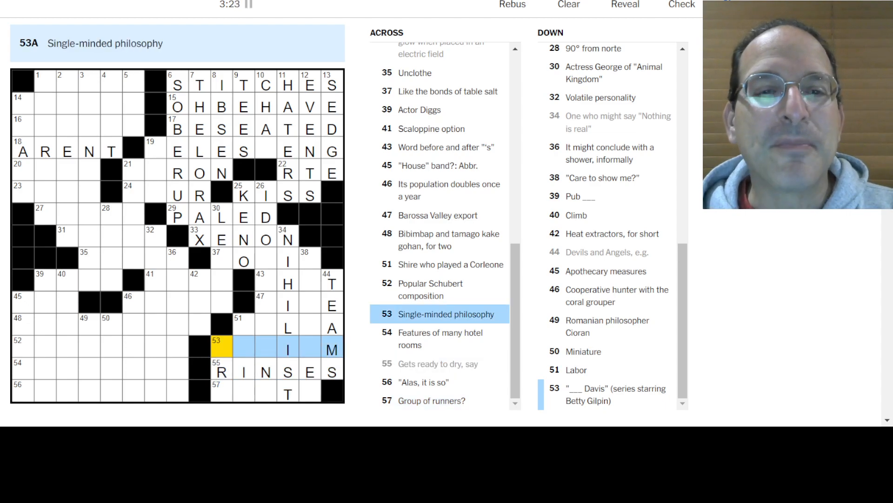
text(MONIS)
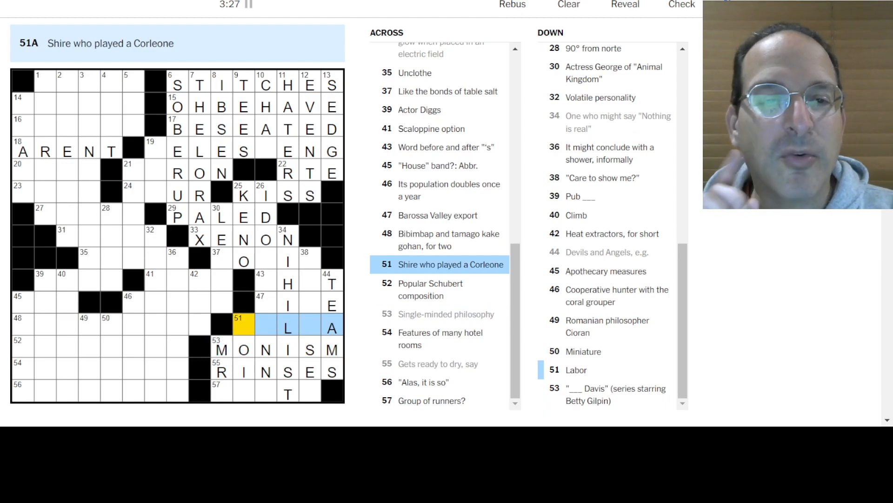
text(T)
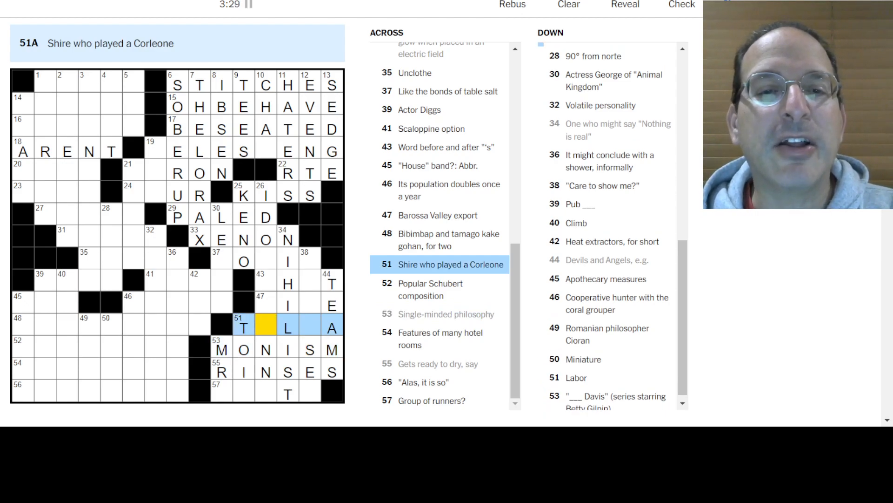
text(A)
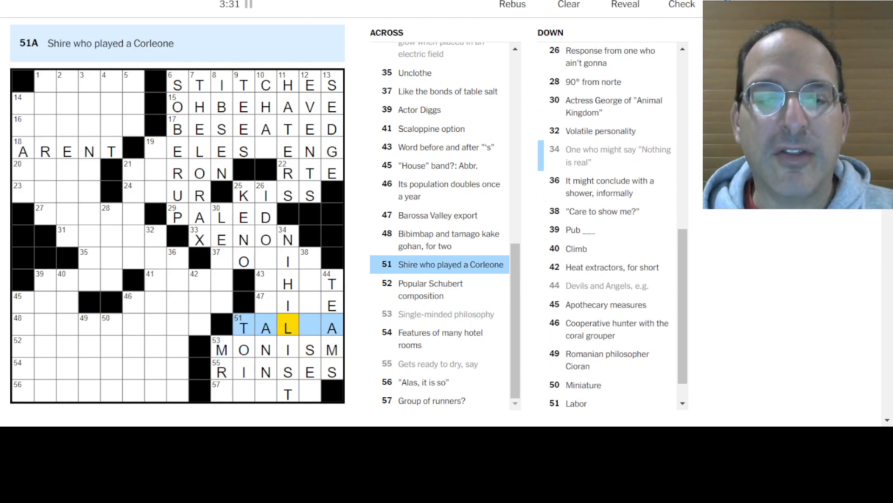
text(I)
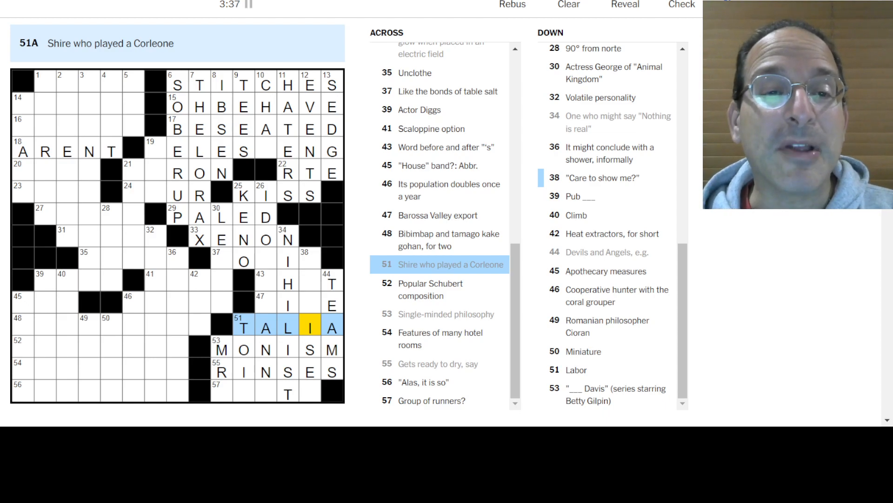
Step: Enter WINE at 47-Across and IONIC at 37-Across, then move to the next unsolved entry
click(265, 304)
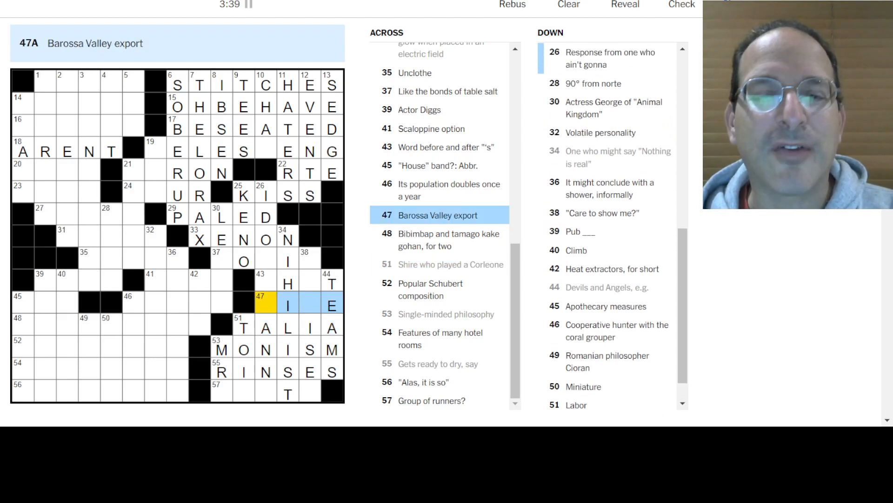
text(WINE)
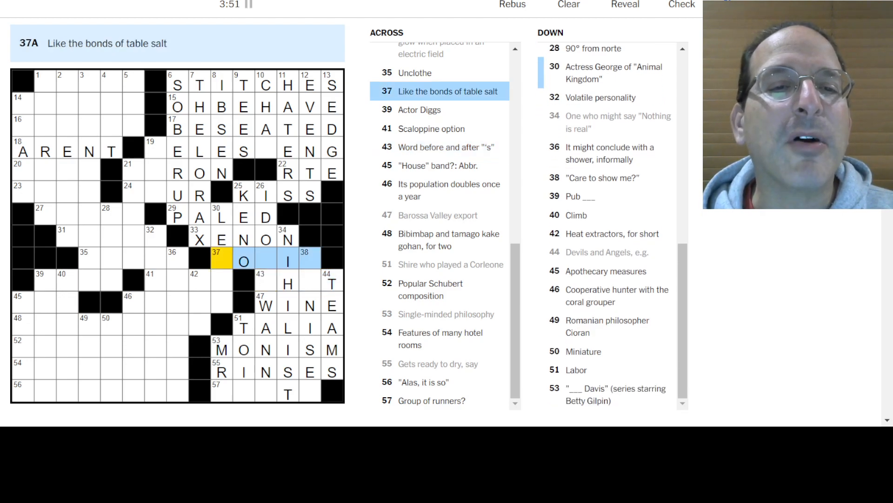
text(IONIC)
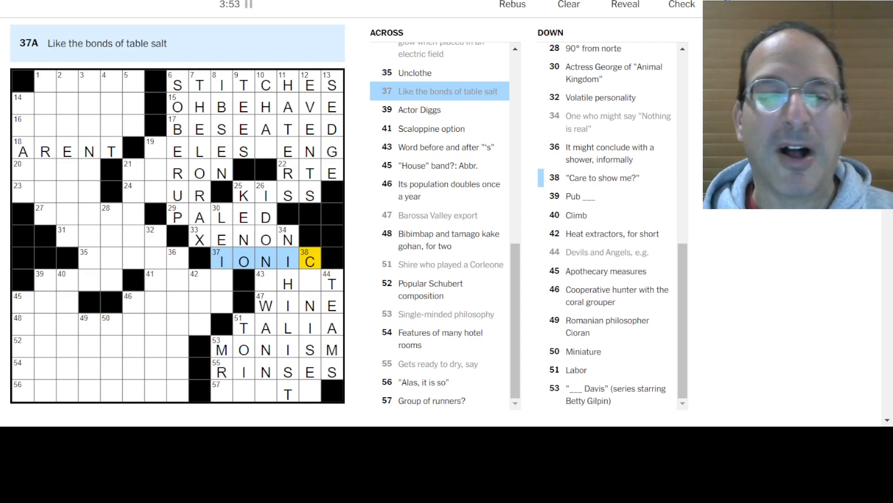
click(309, 260)
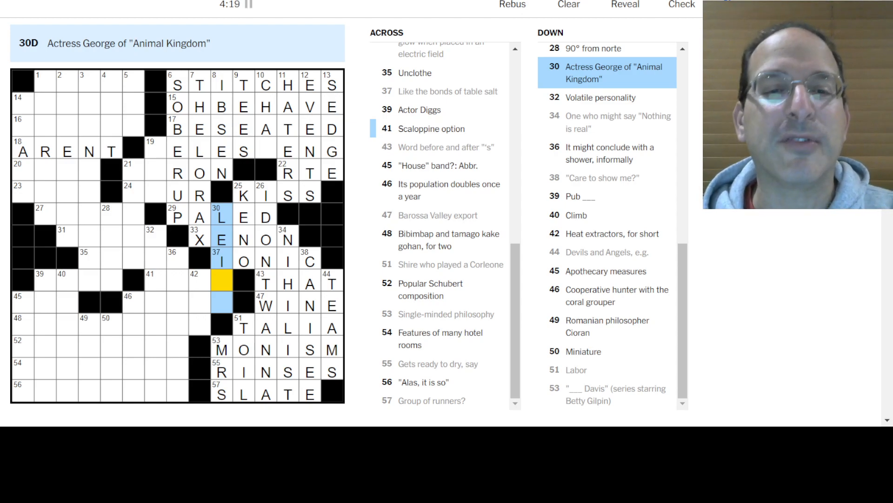
Step: Finish HERON at 21-Across and review the 19-Down and 19-Across entries
click(222, 261)
text(YO)
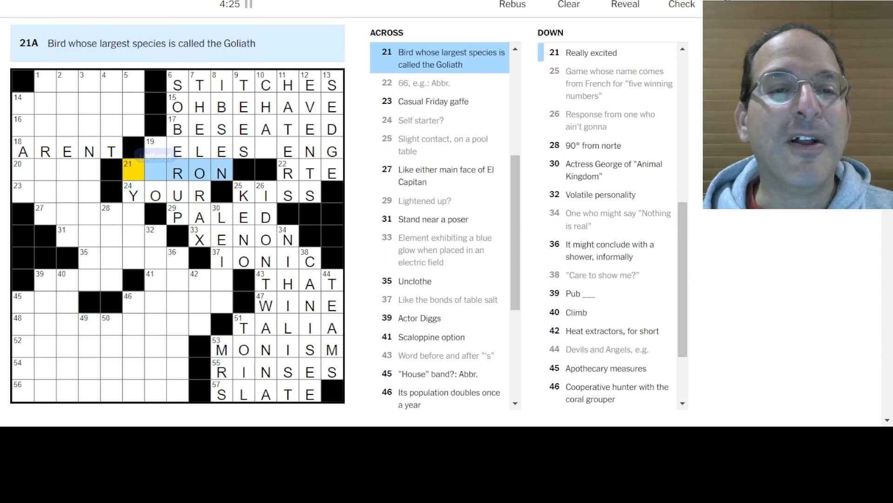
text(HE)
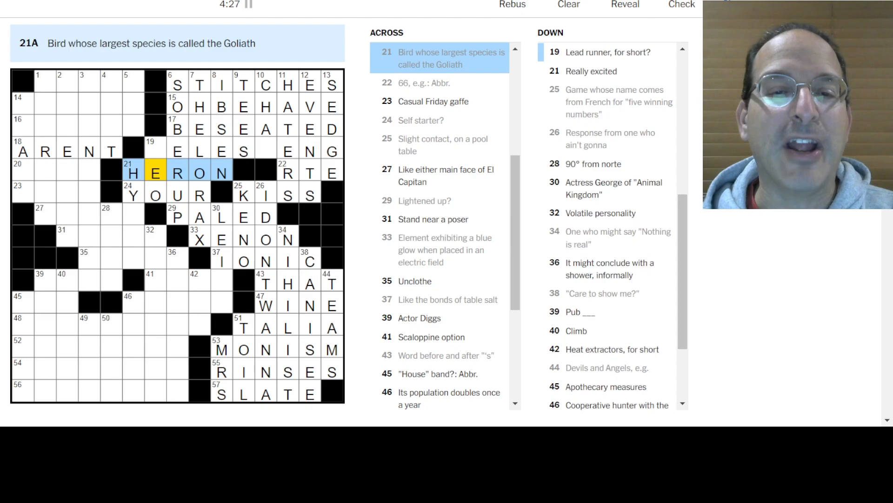
click(155, 151)
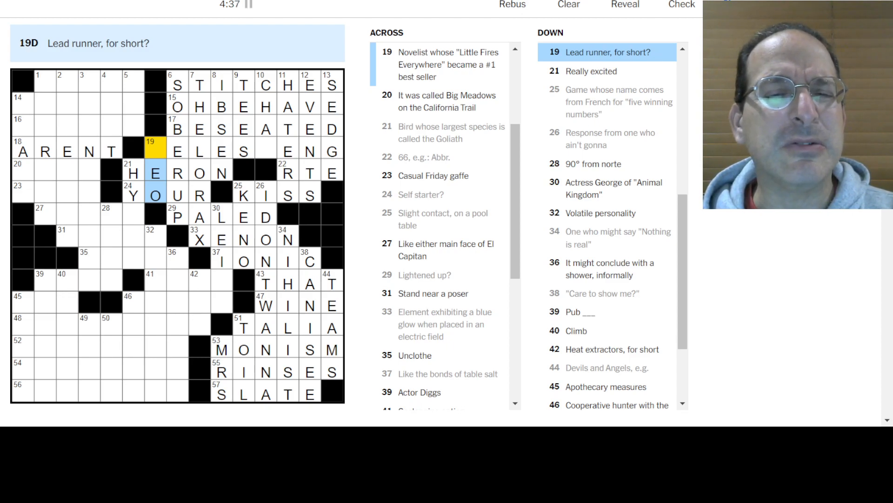
click(177, 151)
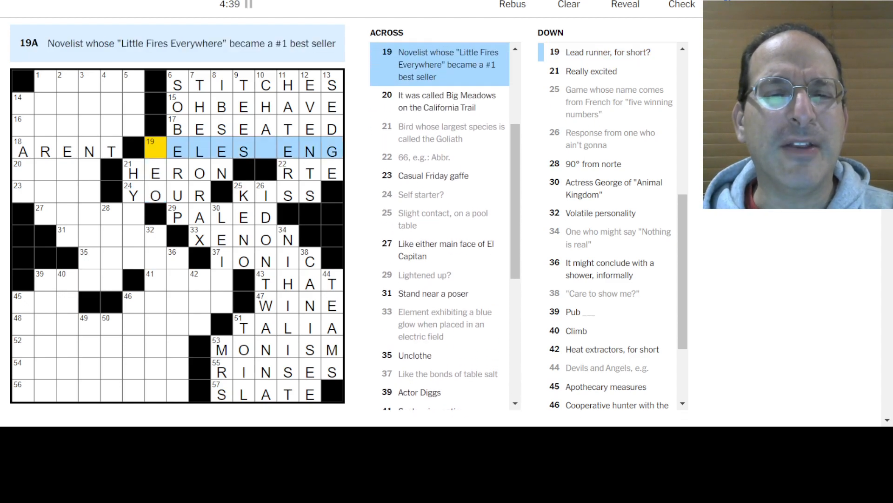
Step: Fill EASEL at 31-Across and ESTE down, checking 27- and 35-Across
click(155, 173)
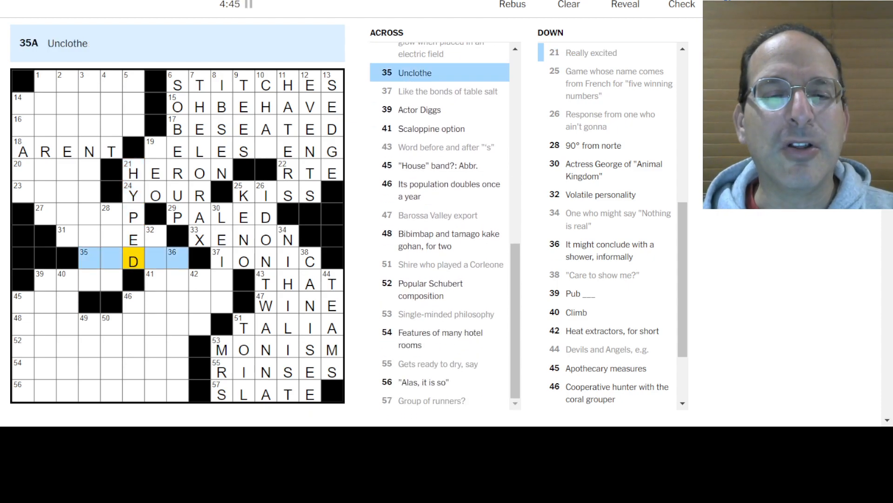
click(62, 239)
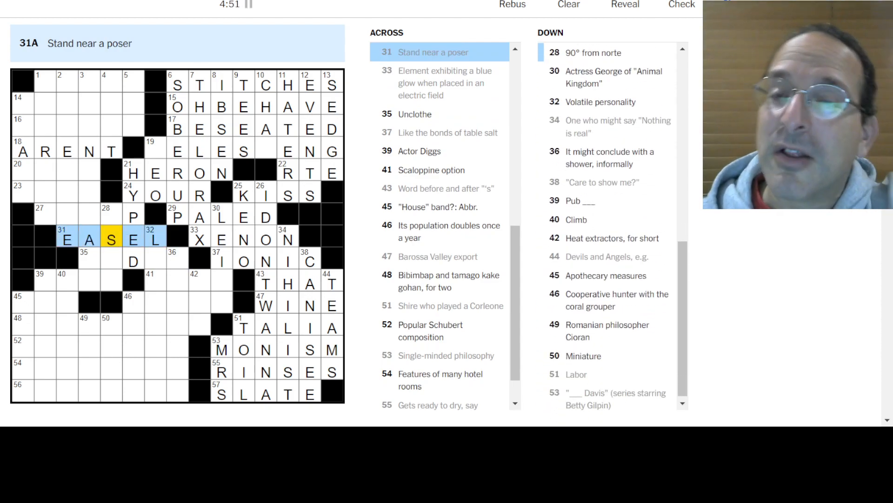
click(40, 215)
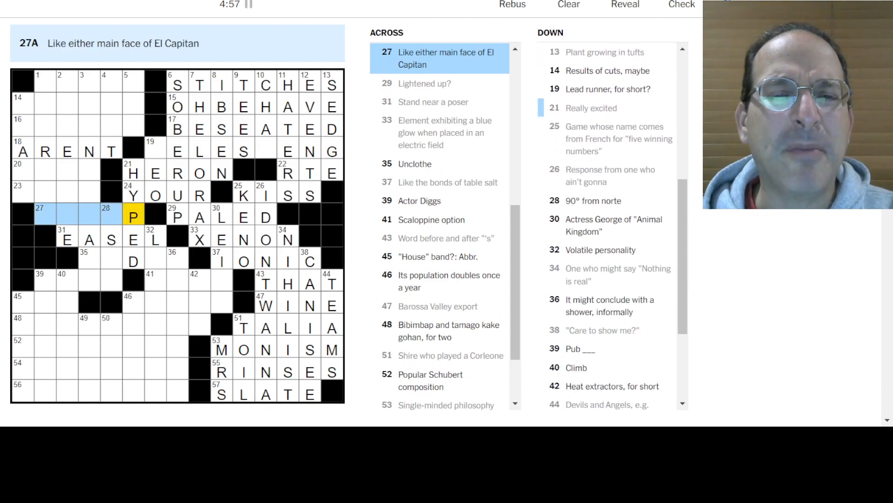
click(111, 215)
text(ESTE)
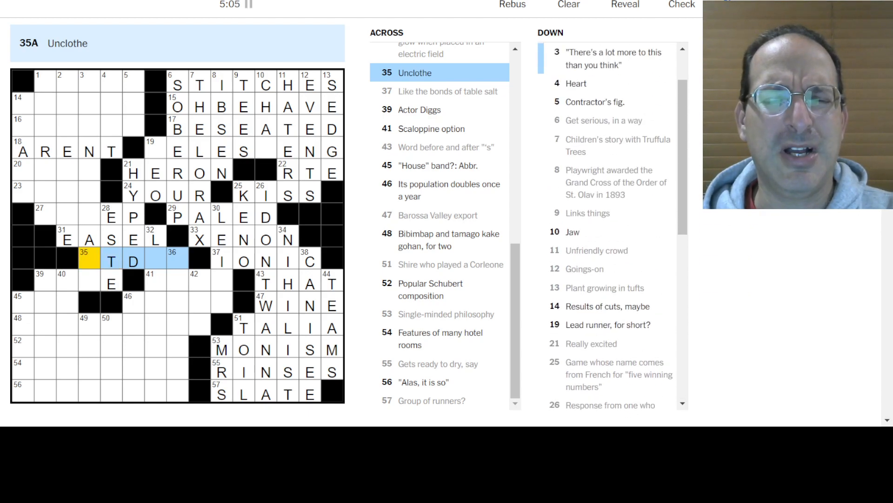
Step: Survey 1-, 2- and 3-Down, then enter EST at 5-Down
click(47, 214)
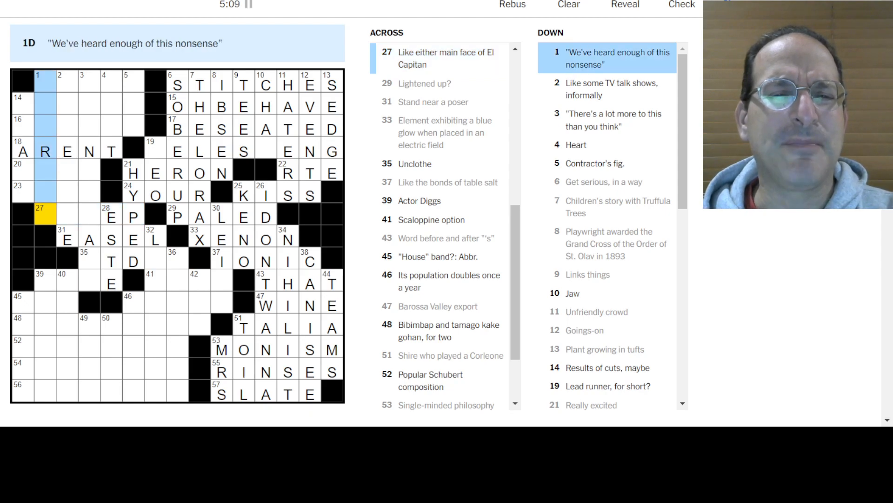
click(67, 85)
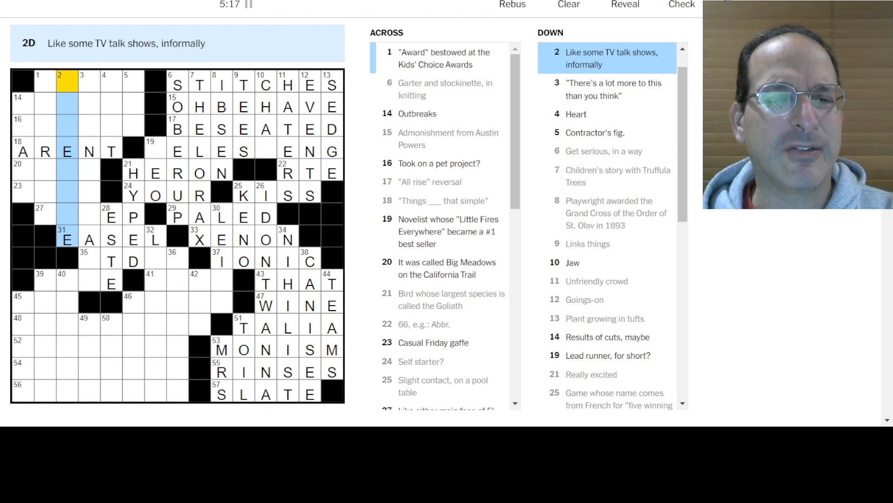
click(88, 80)
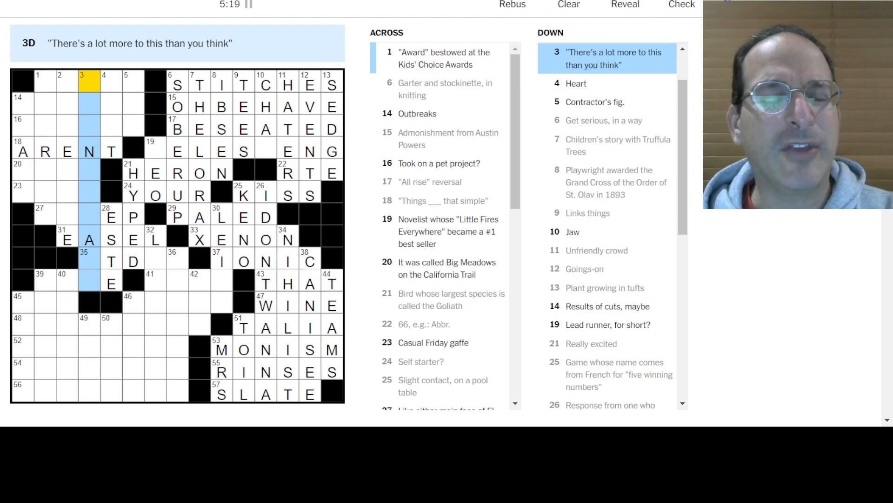
click(134, 85)
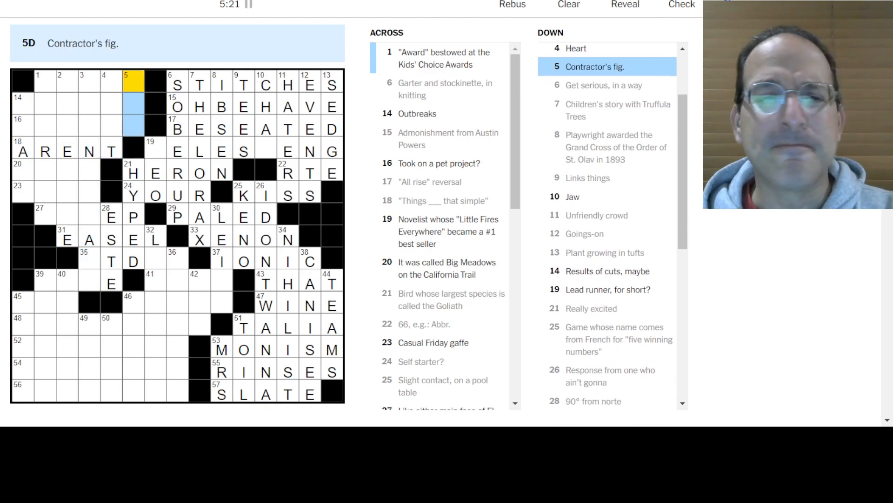
text(EST)
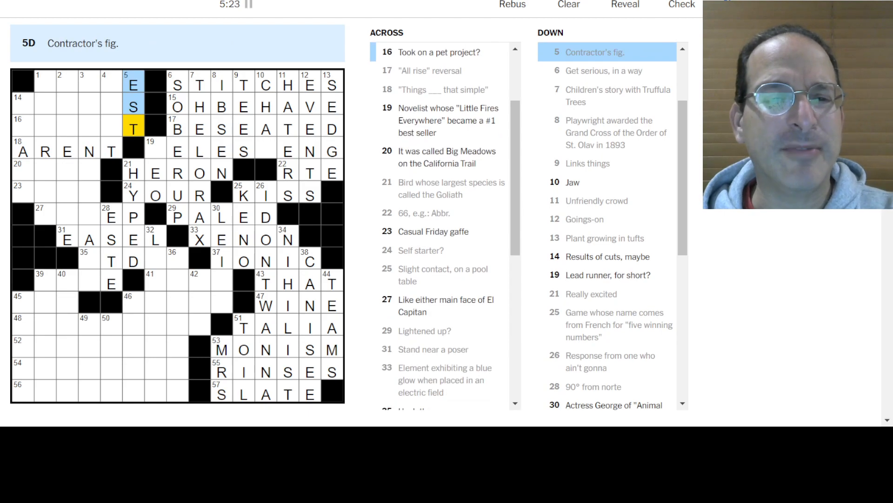
Step: Start 14-Down with S and complete SUIT at 23-Across
click(37, 125)
text(SC)
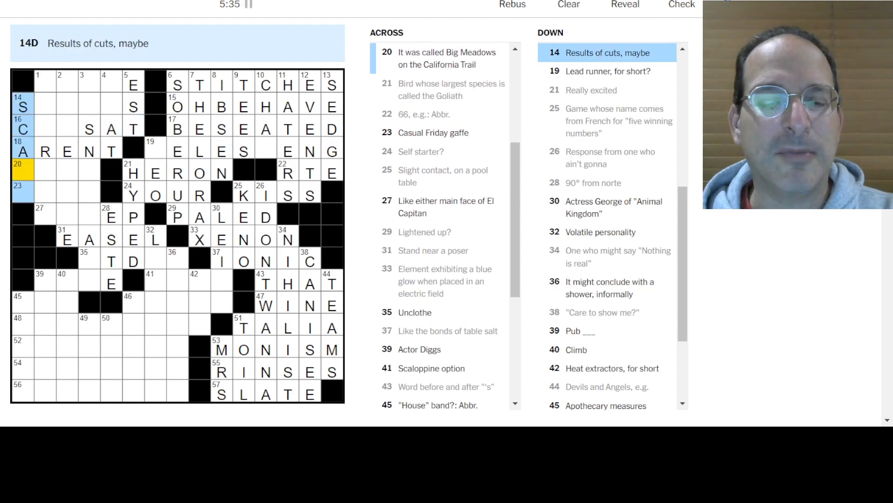
text(S)
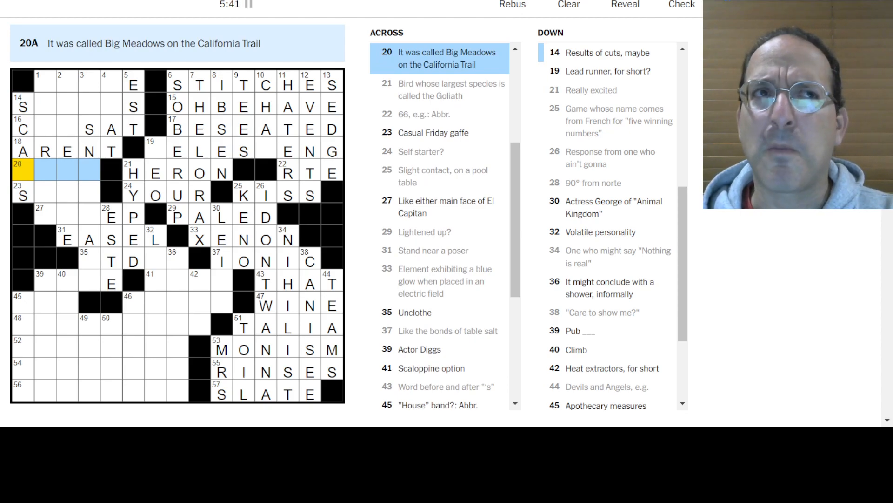
click(23, 195)
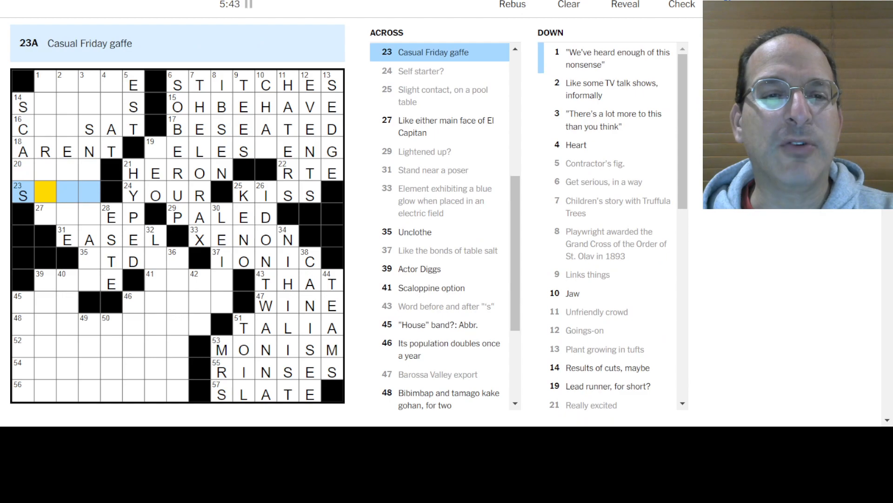
text(UIT)
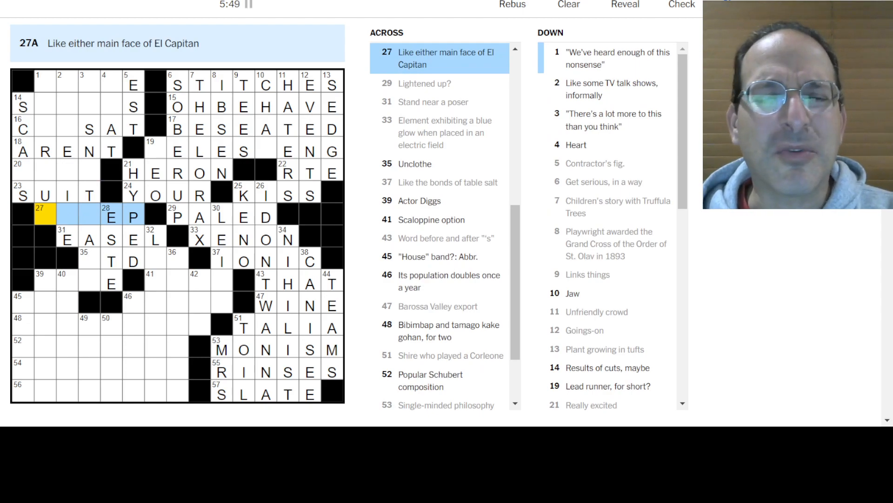
Step: Enter DON at 2-Down, then look at 4-Down Heart and 16-Across
click(45, 84)
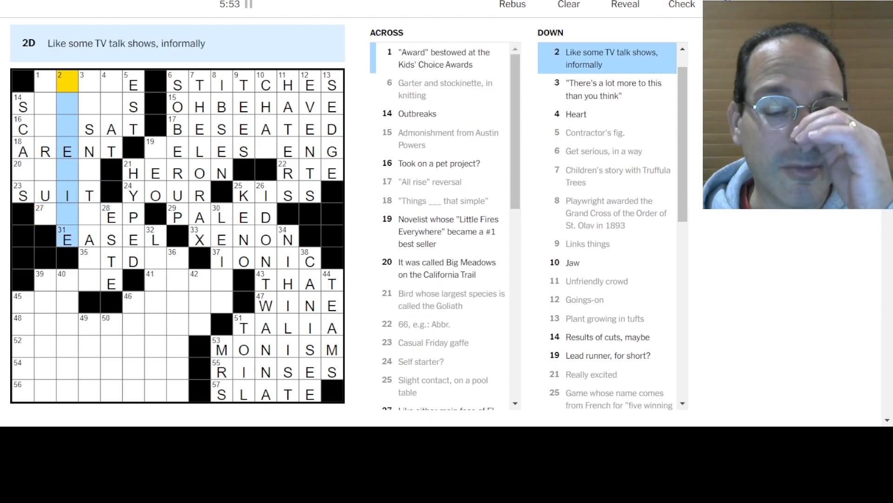
text(DON)
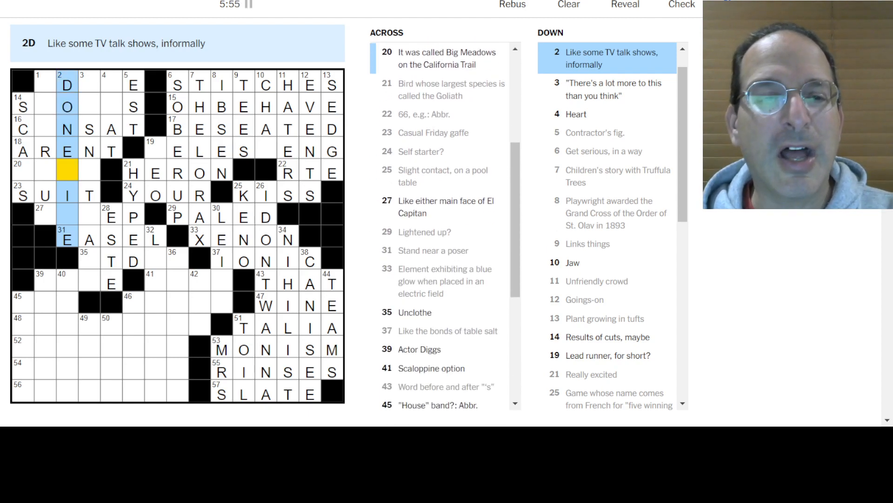
click(67, 217)
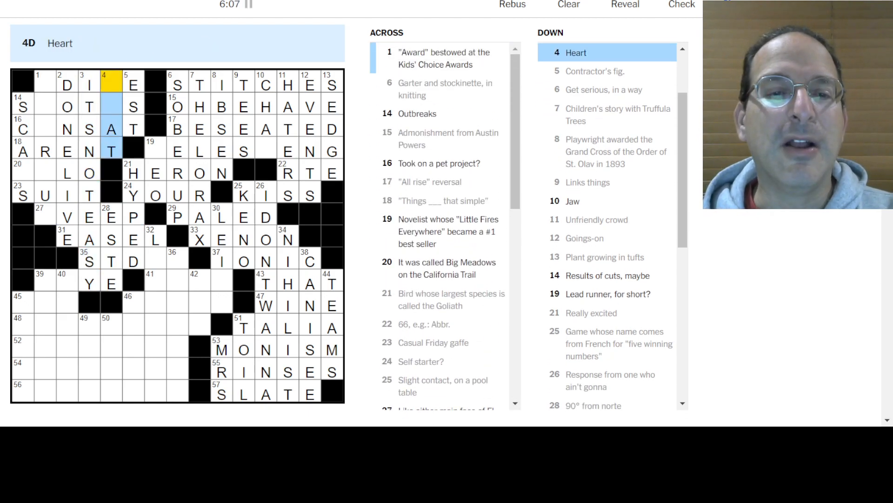
click(37, 85)
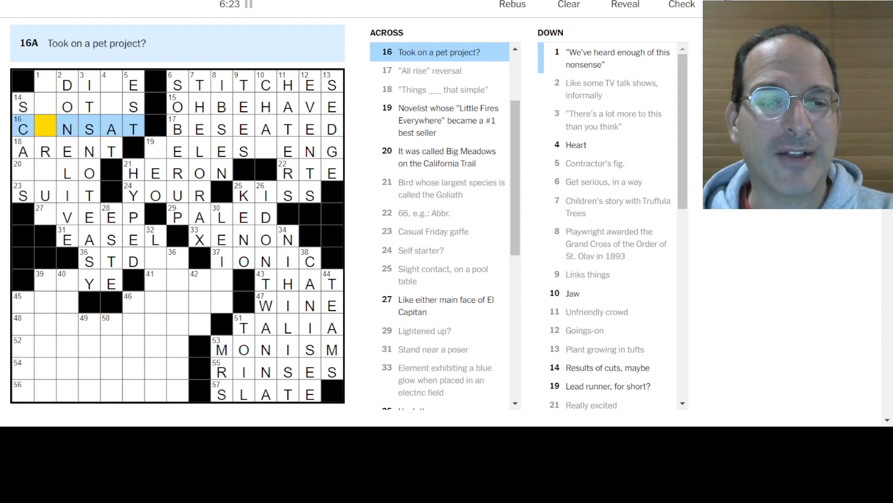
Step: Enter AT at 16-Across to complete SLIME, SPATES, CAT SAT, ENO and STEEP
text(AT)
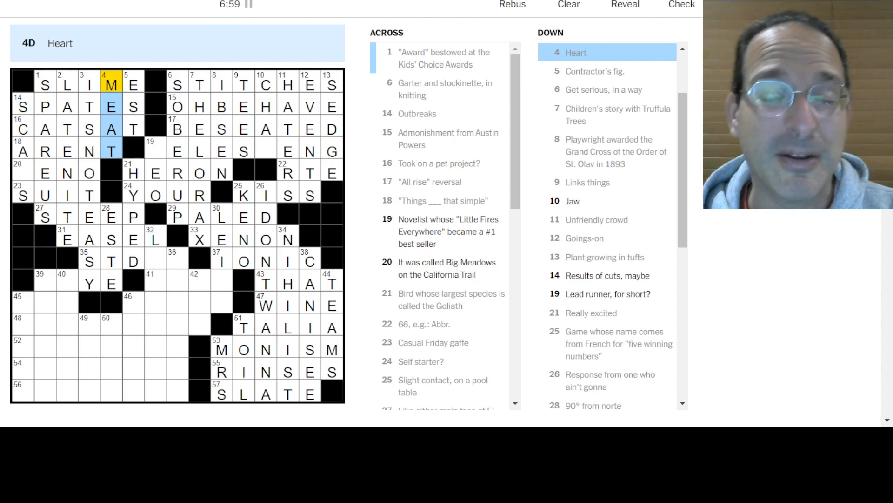
Step: Check 14-Across and 14-Down, then enter RENO at 20-Across to complete SCARS
click(22, 106)
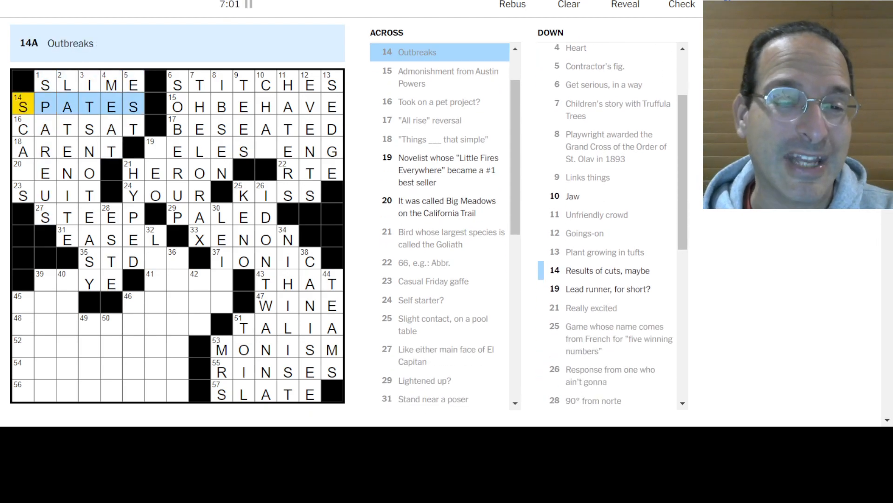
scroll(down, 3)
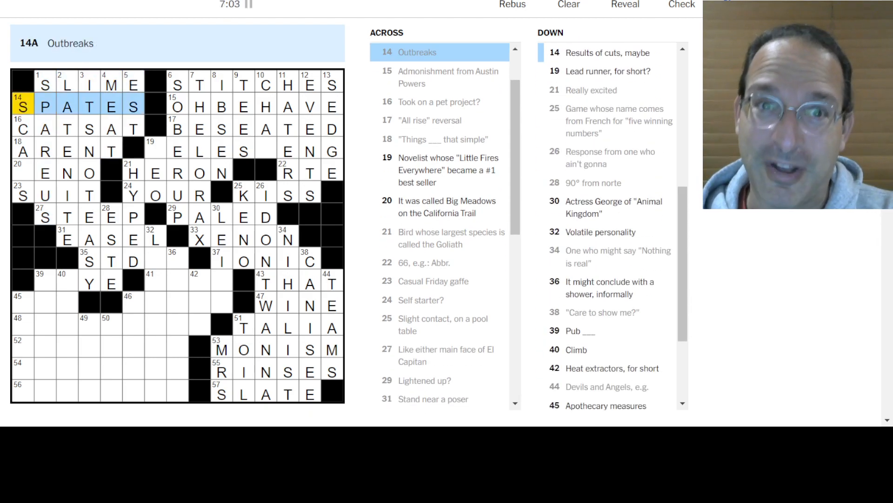
click(608, 52)
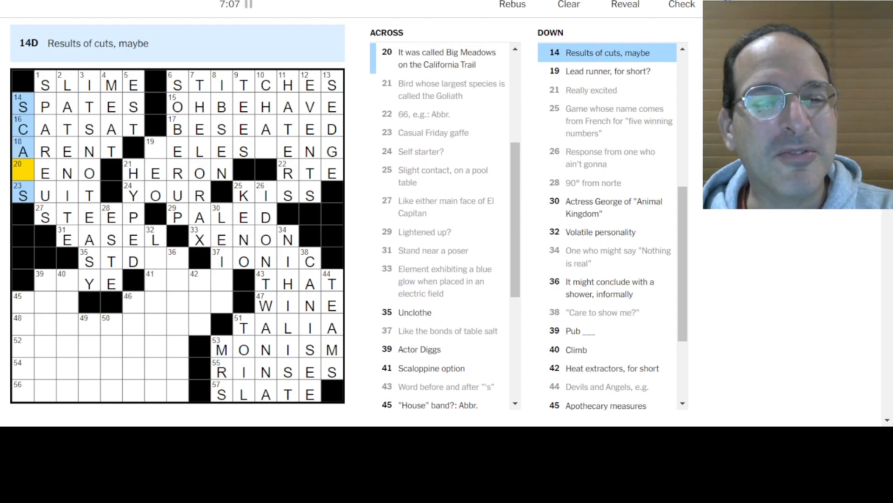
click(65, 173)
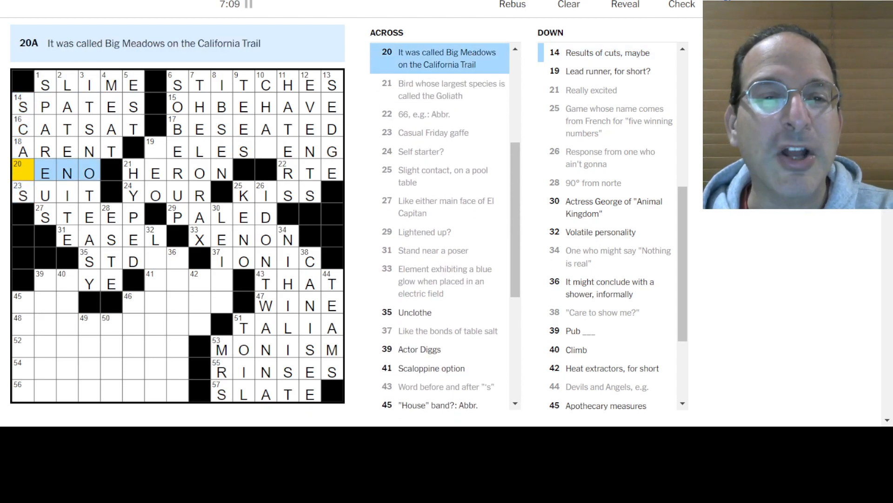
text(R)
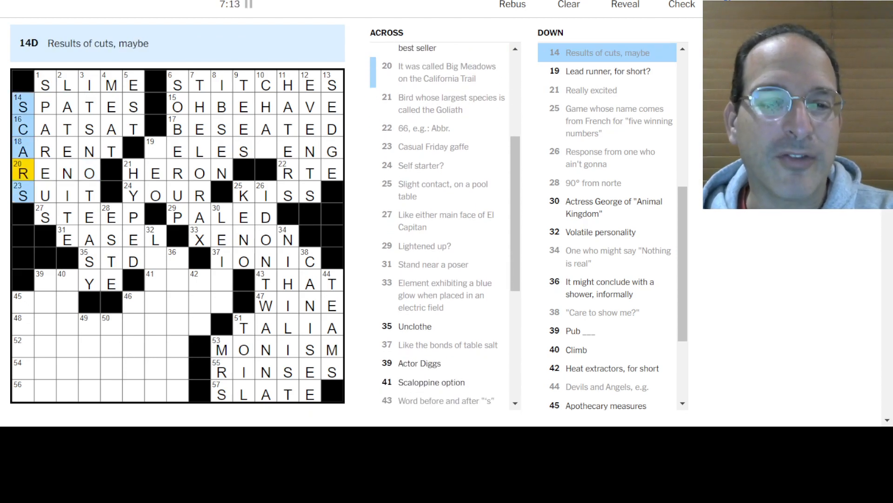
Step: Fill STRIP at 35-Across Unclothe in the middle left
click(88, 173)
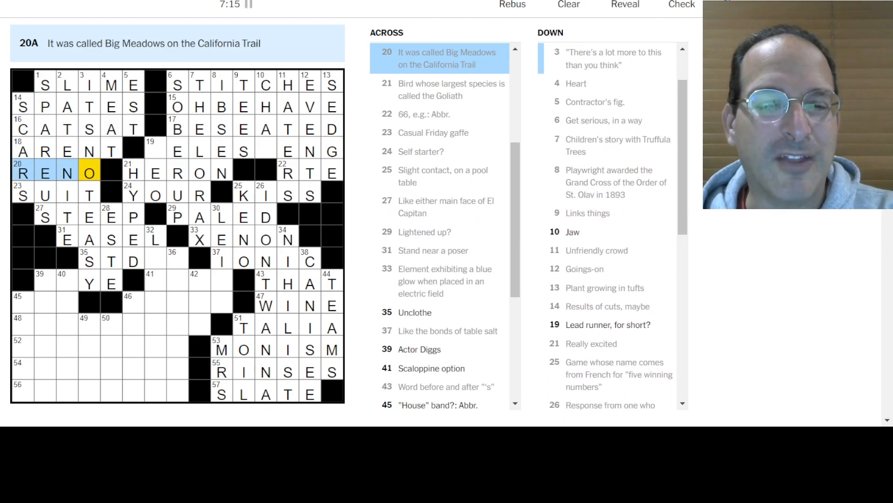
click(111, 261)
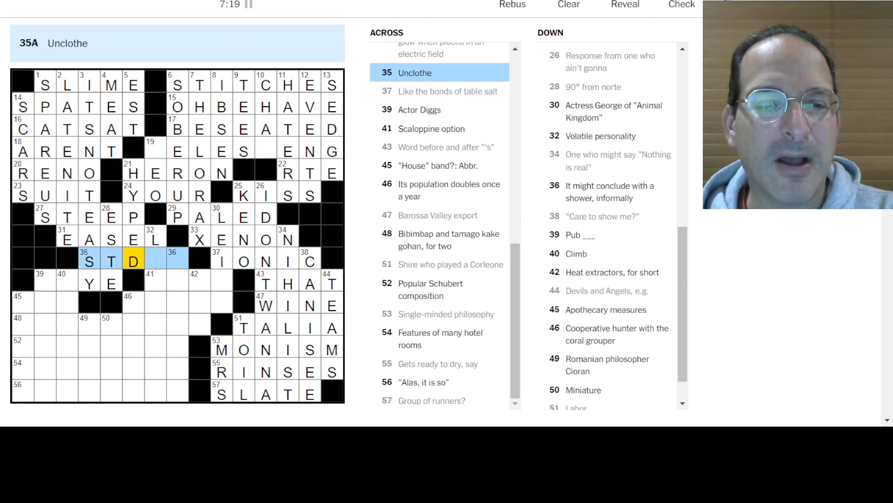
click(133, 173)
text(RIP)
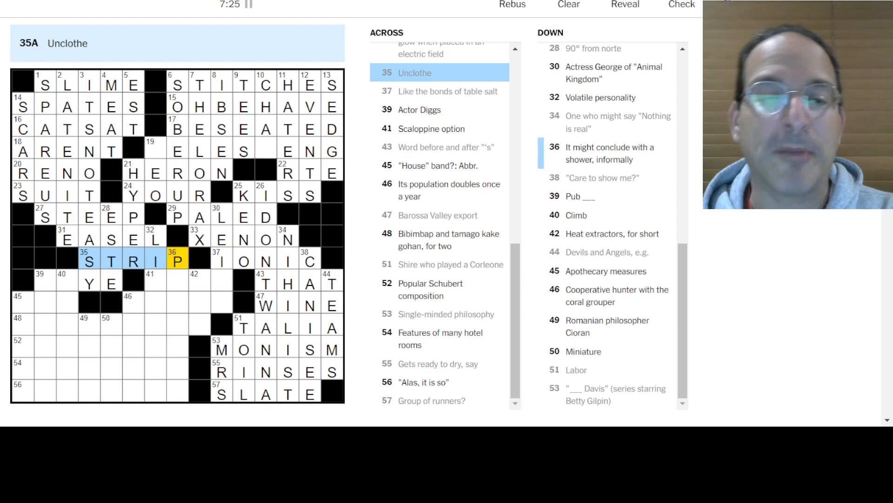
click(179, 262)
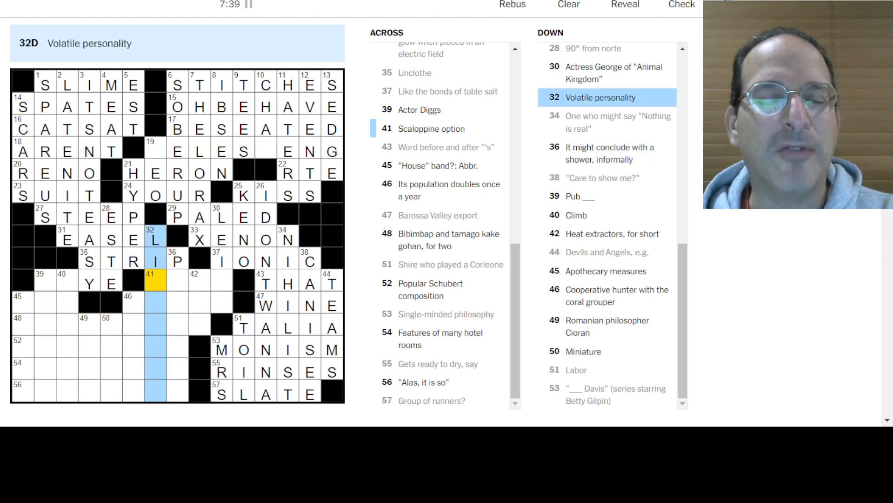
Step: Finish LIVEWIRE at 32-Down with V and review the 46-, 49- and 39-Down clues
text(VEWIRE)
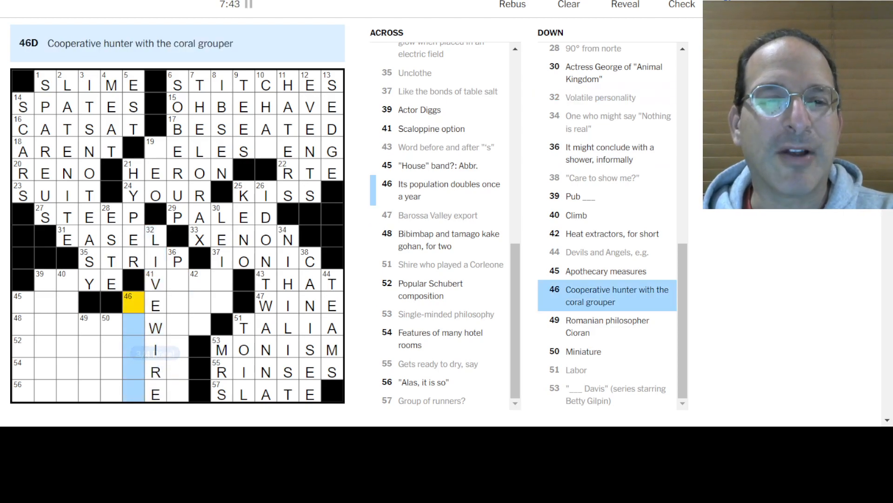
click(155, 327)
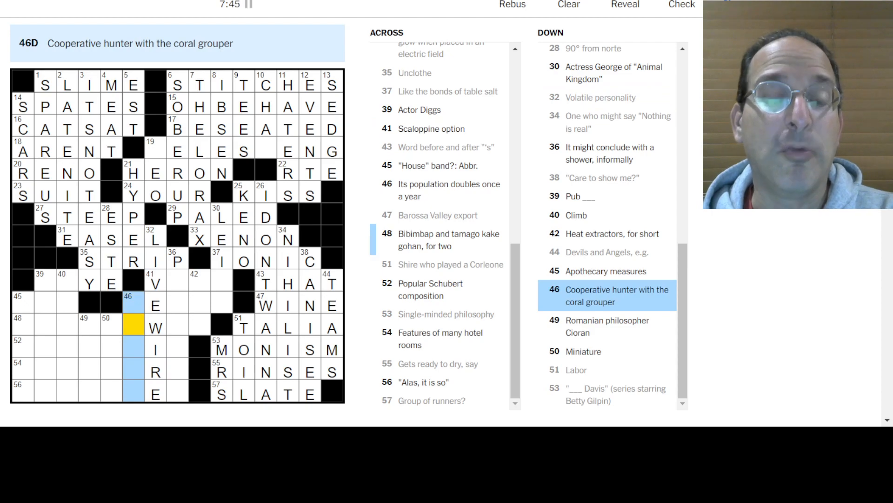
click(606, 326)
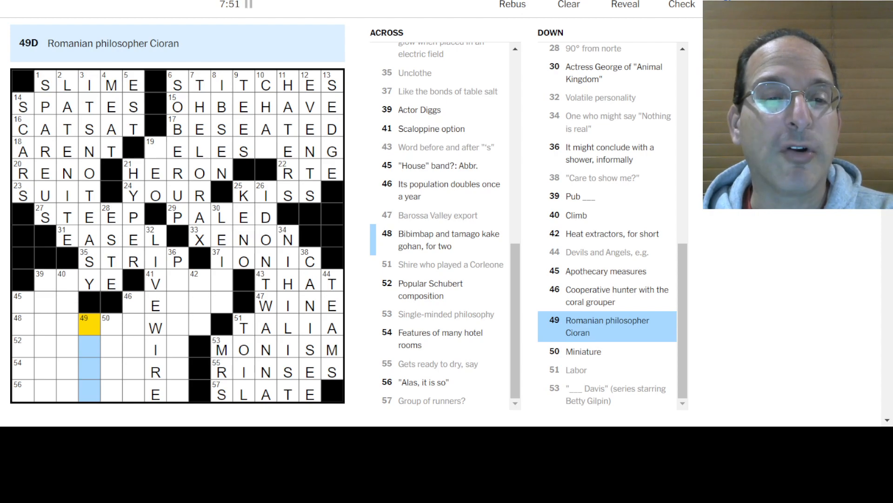
click(68, 283)
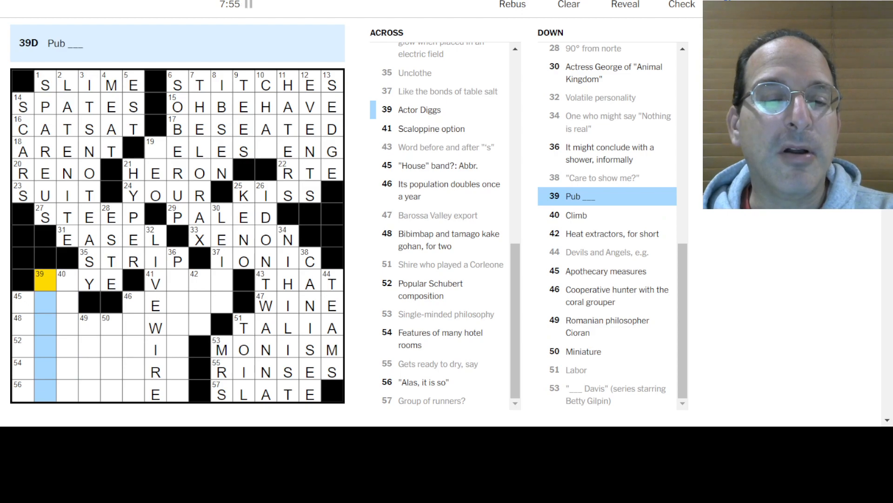
Step: Enter DRAMS at 45-Down and begin 48-Across as RAW
click(606, 271)
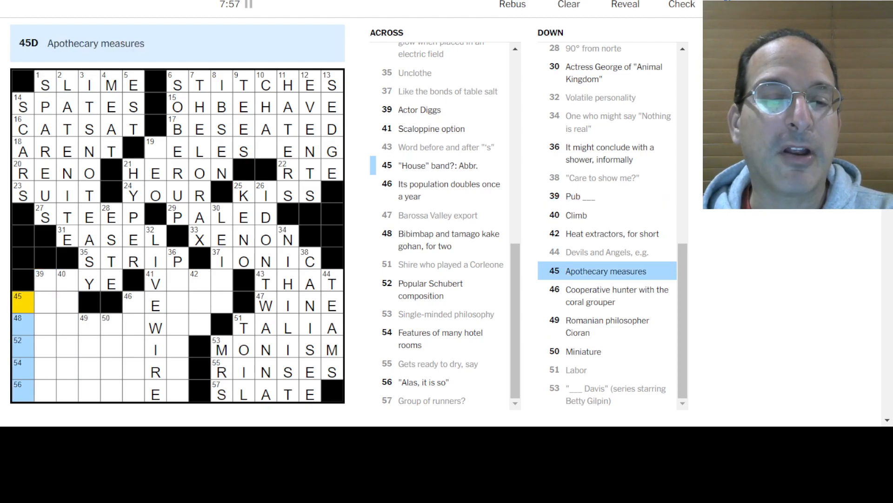
text(DRAMS)
click(78, 281)
text(TA)
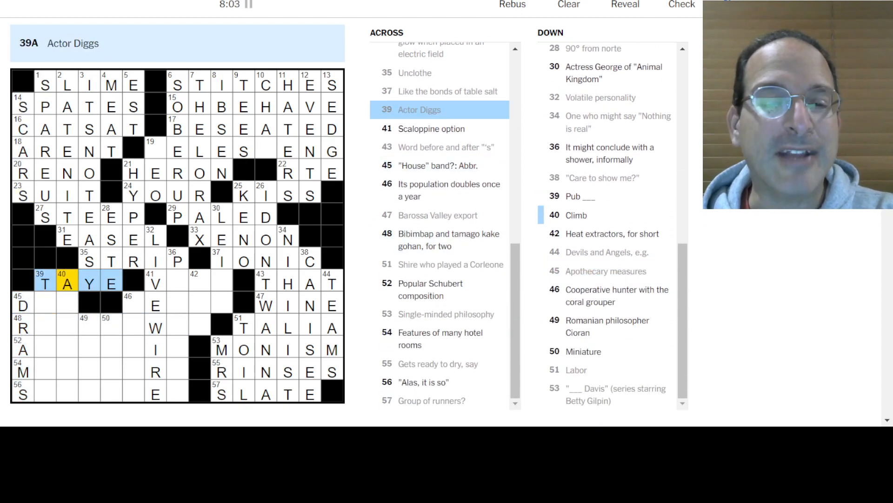
click(23, 305)
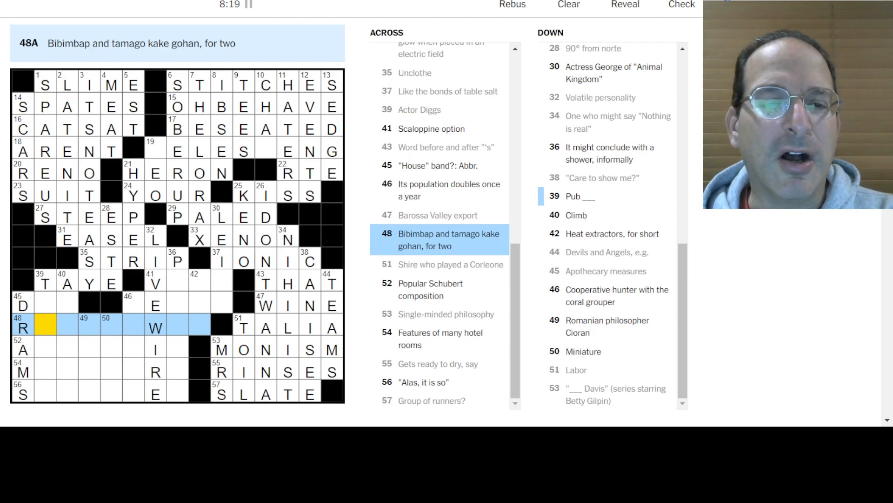
text(AW)
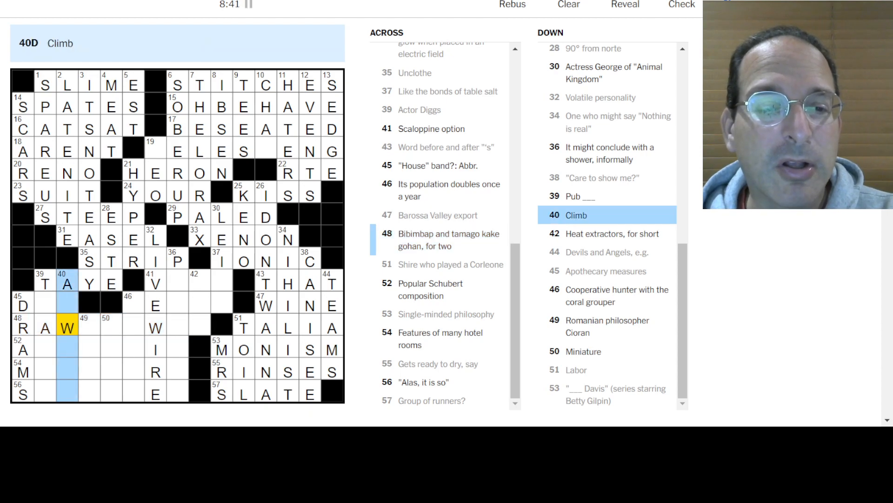
Step: Enter ASCEND at 40 Down and AVE MARIA at 52 Across, then return to 48 Across
click(67, 303)
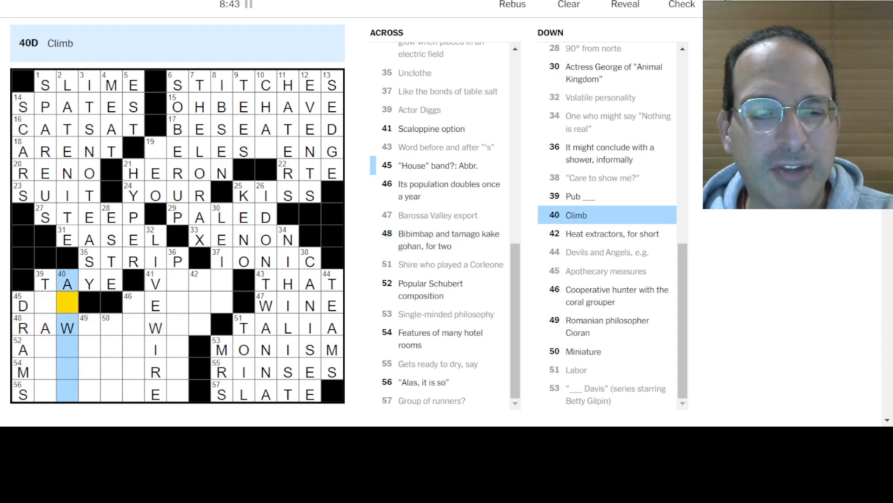
text(SCEND)
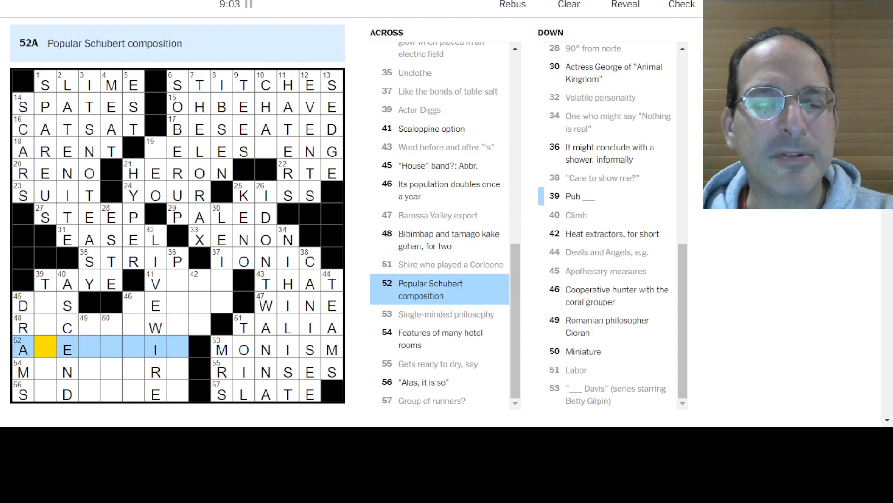
text(VEMARIA)
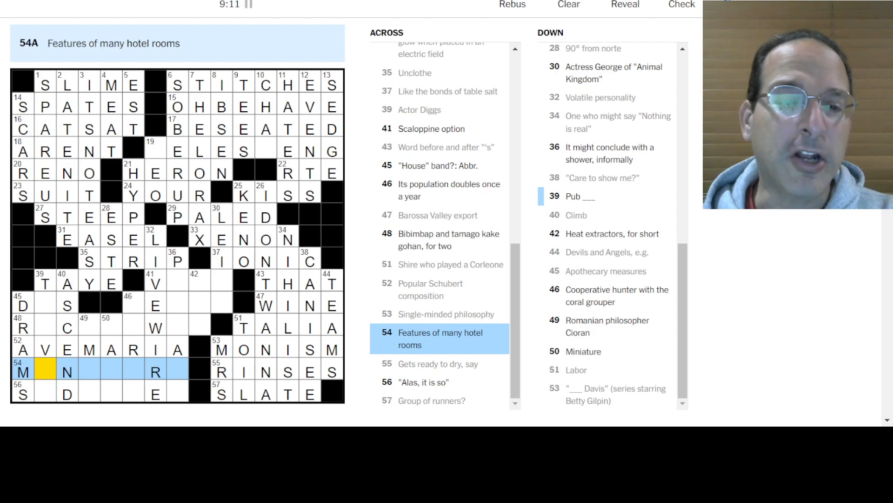
click(438, 382)
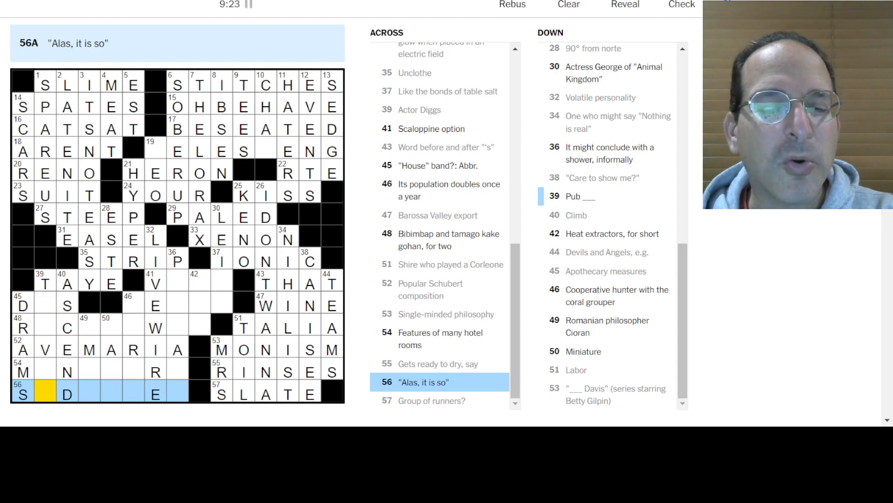
click(42, 283)
text(RIVIA)
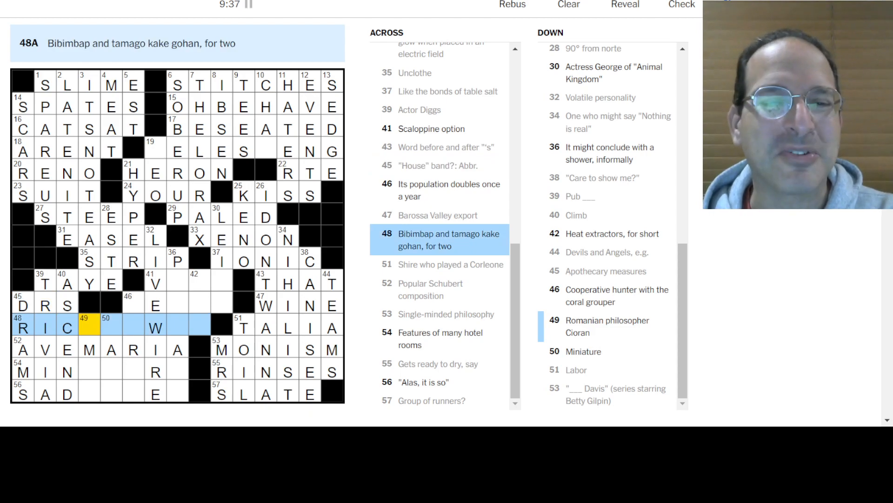
Step: Complete RICE BOWLS at 48 Across and EMRE at 49 Down
text(E)
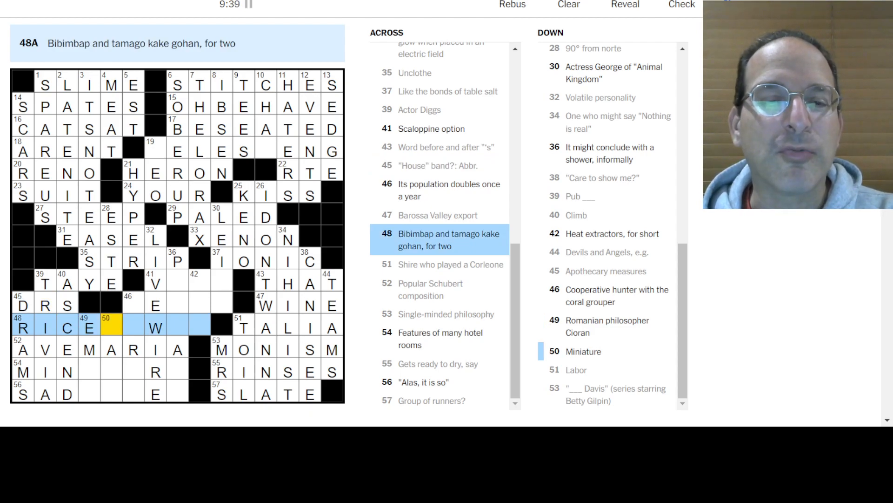
text(BOWLS)
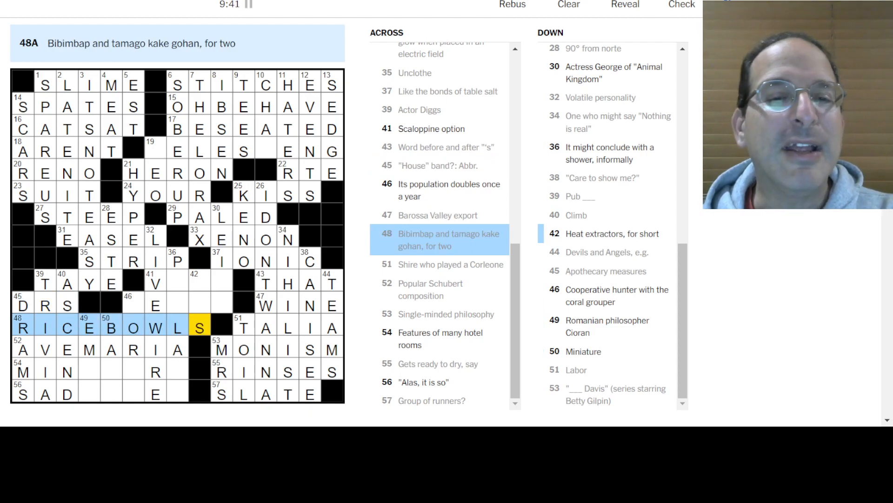
click(89, 326)
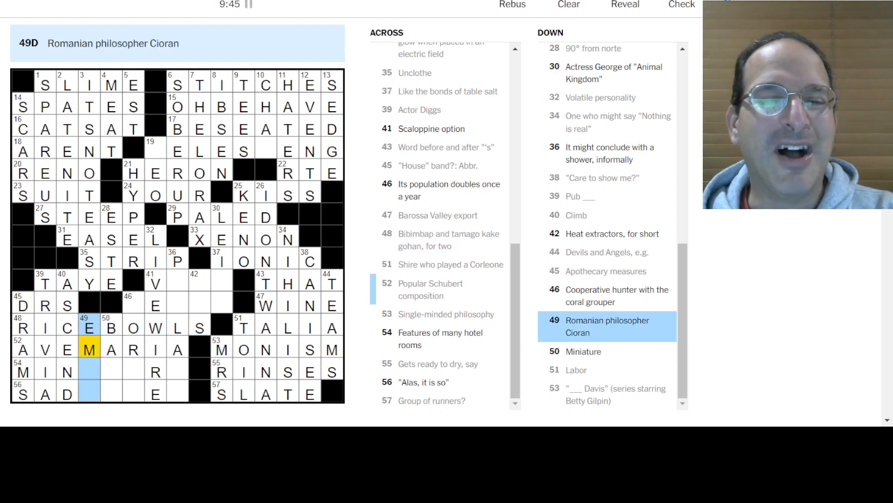
click(90, 372)
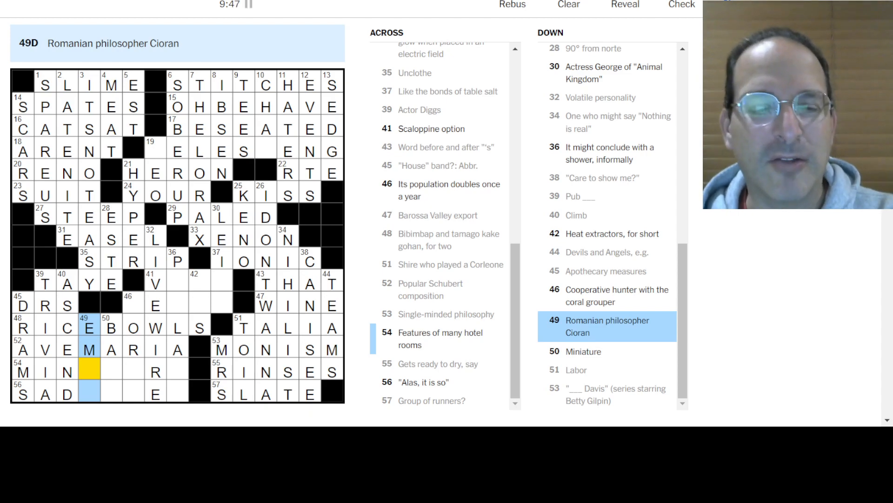
text(RE)
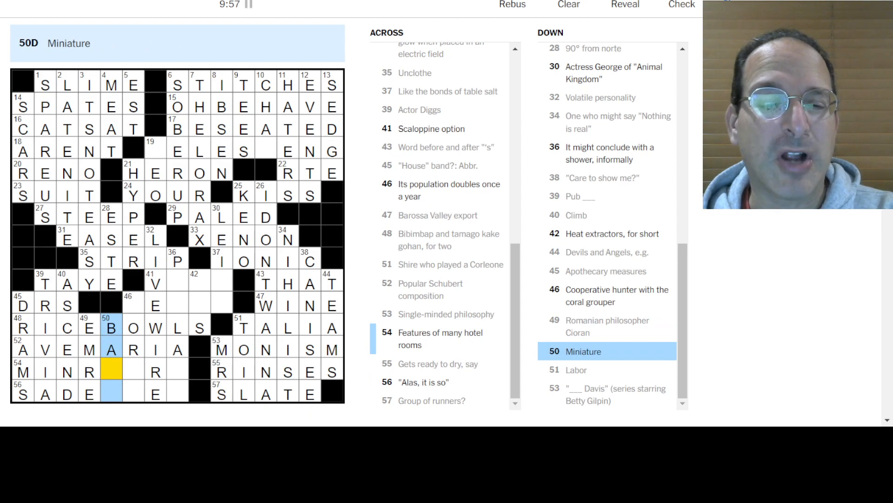
Step: Complete MINIBARS at 54 Across and SADLY YES at 56 Across
click(133, 305)
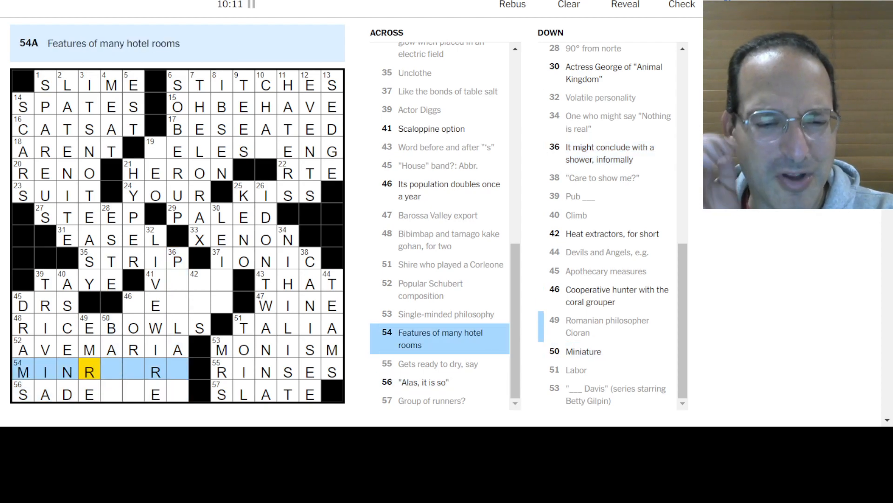
text(IBARS)
click(100, 393)
text(L)
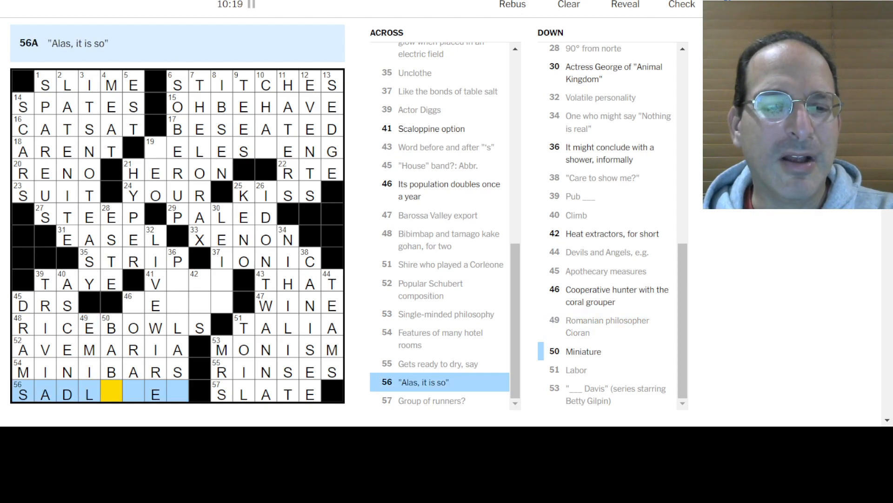
text(YES)
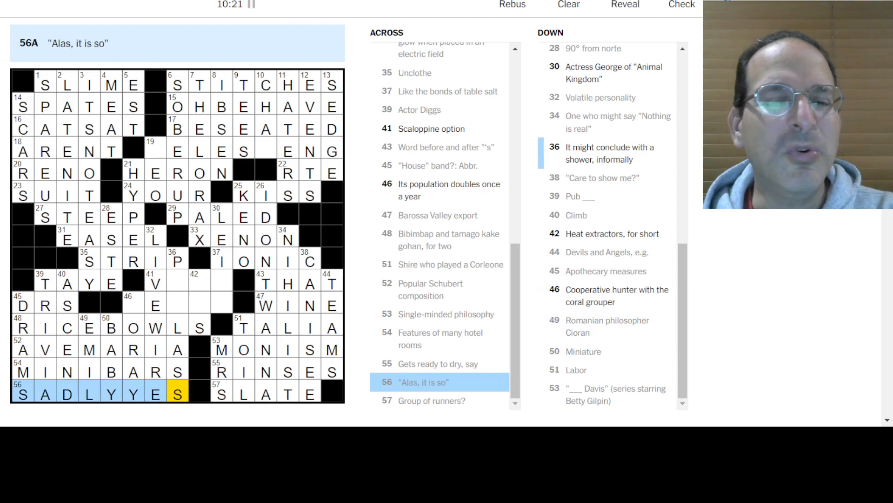
click(112, 393)
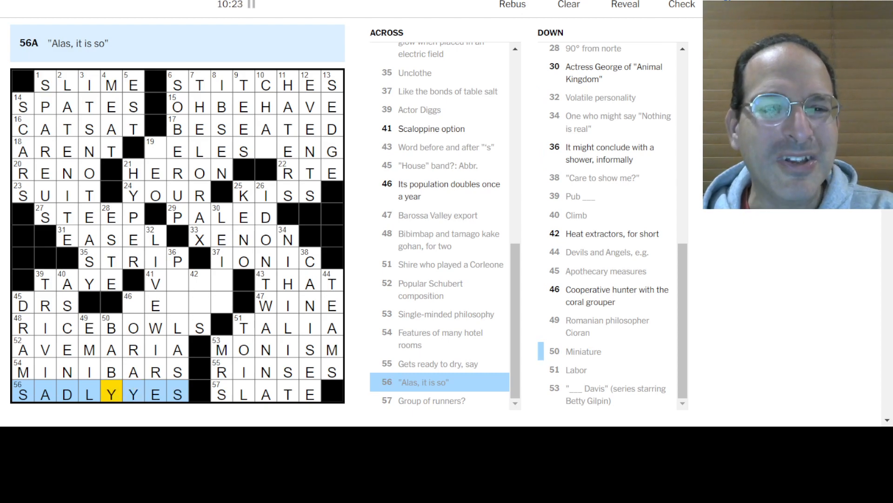
click(133, 304)
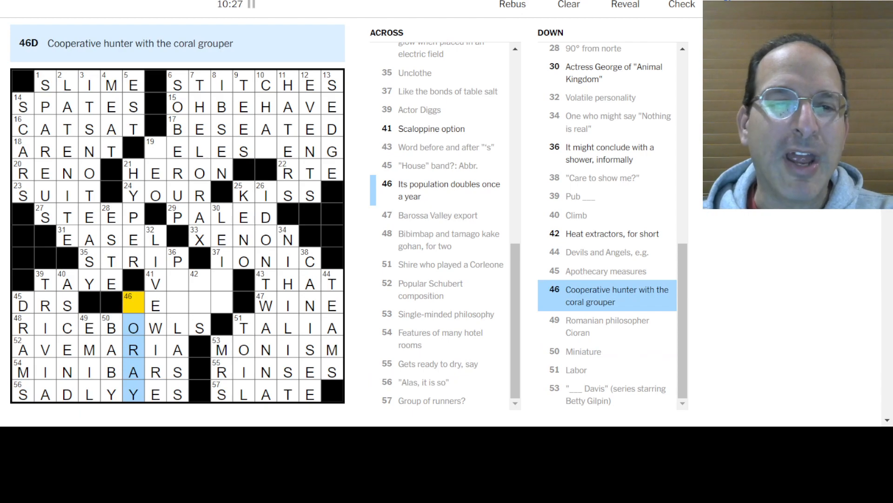
Step: Fill MORAY at 46 Down, VEAL at 41 Across and LEILA's final A at 30 Down
text(M)
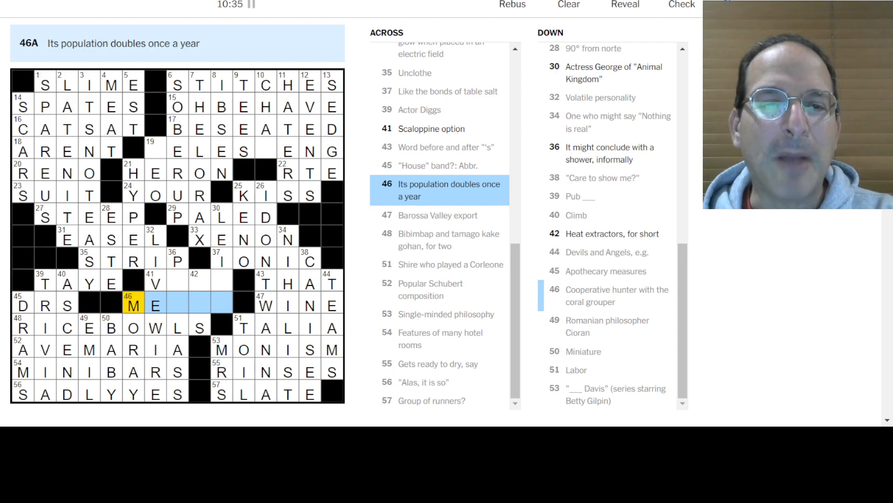
click(177, 305)
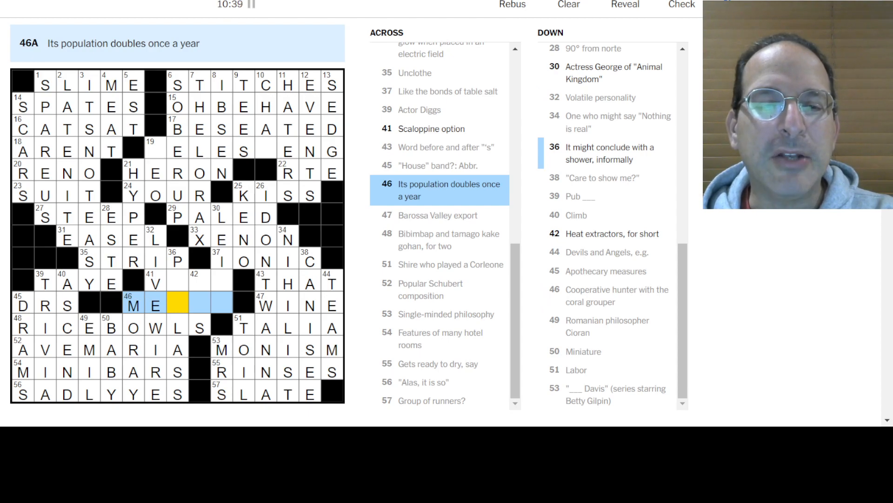
click(155, 282)
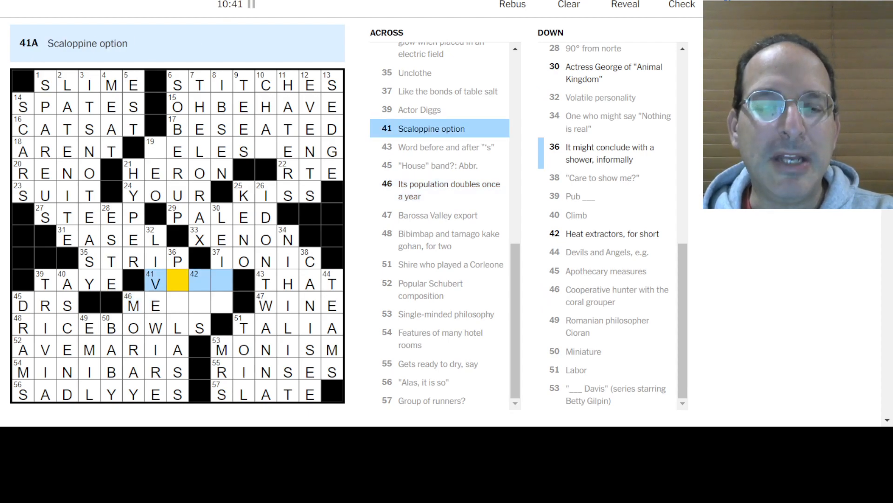
text(EAL)
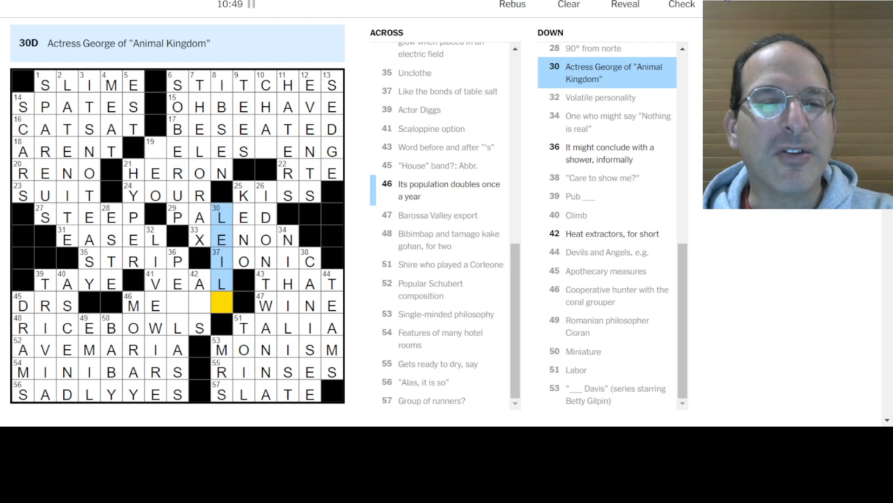
text(A)
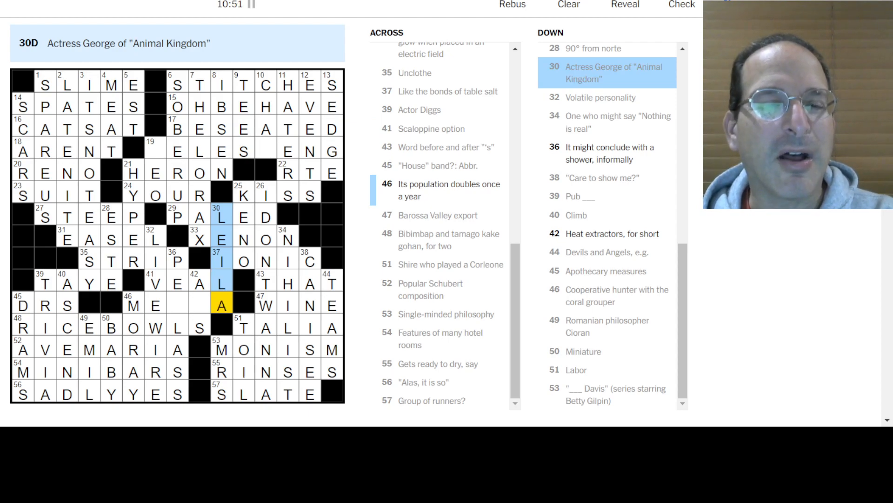
Step: Fill ACS at 42 Down, completing MECCA and PE CLASS, and move to 36 Down
click(200, 304)
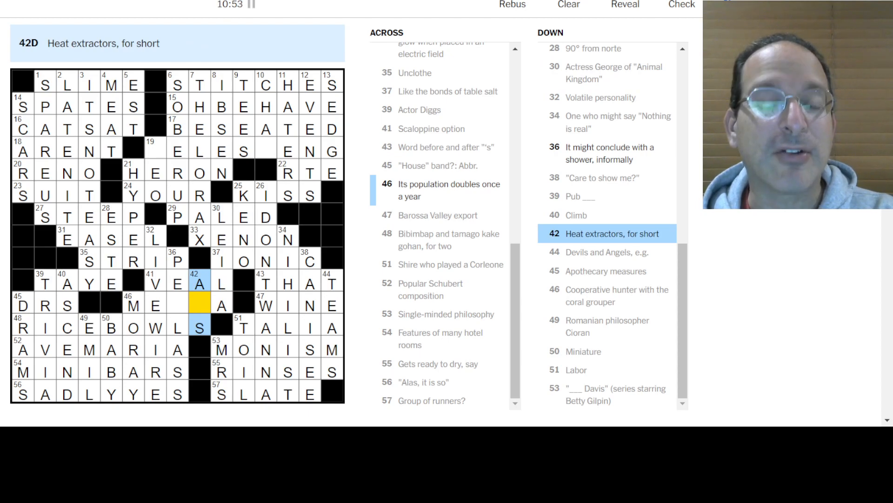
text(C)
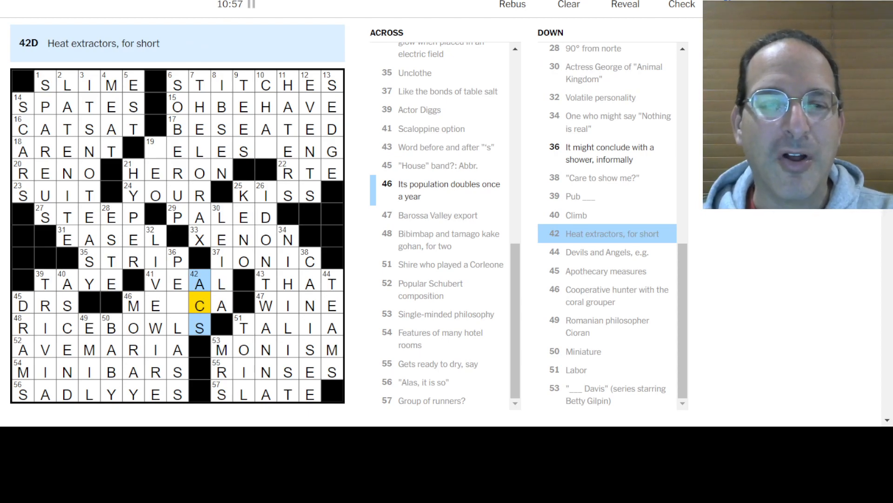
click(133, 306)
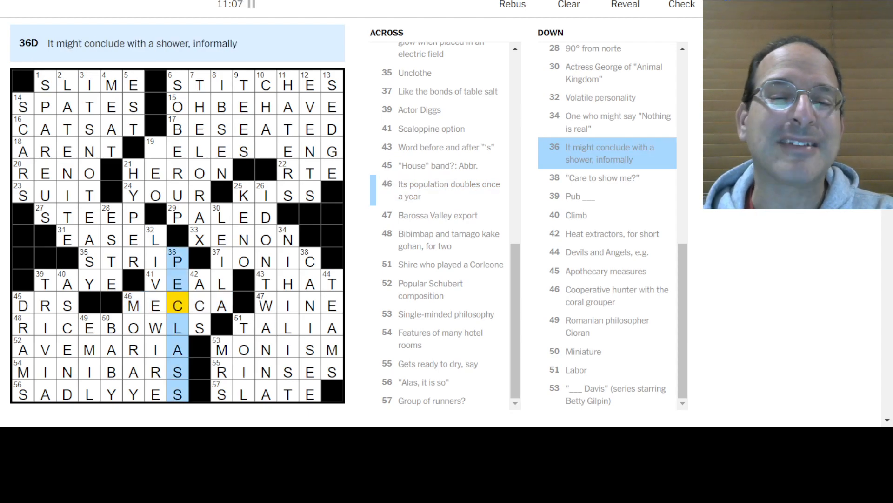
click(177, 85)
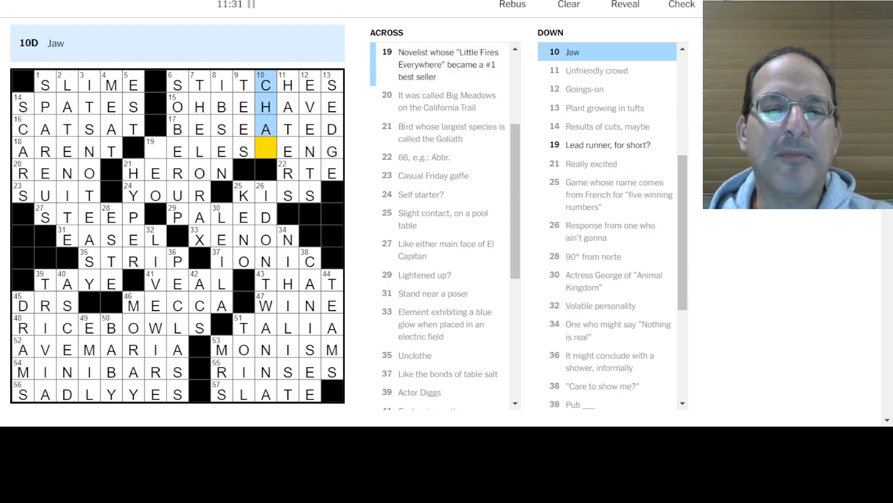
Step: Fill the last squares of 19 Across to solve the Friday puzzle in 11:45
click(243, 151)
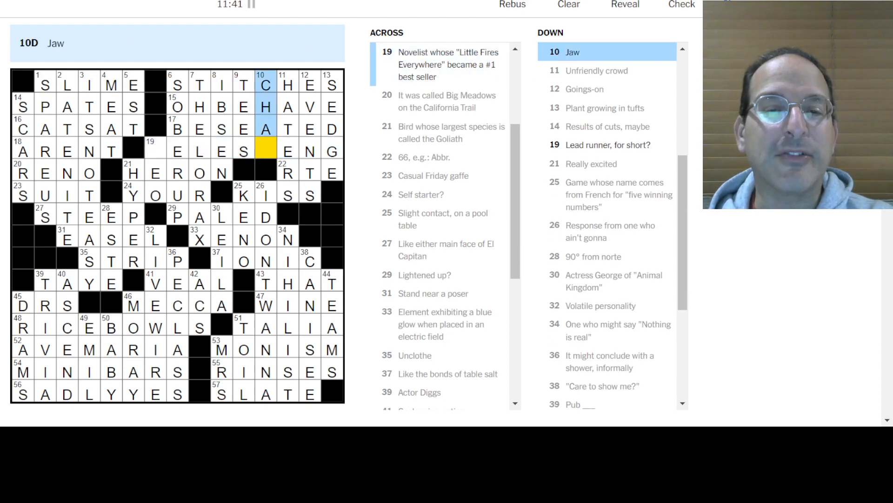
click(176, 151)
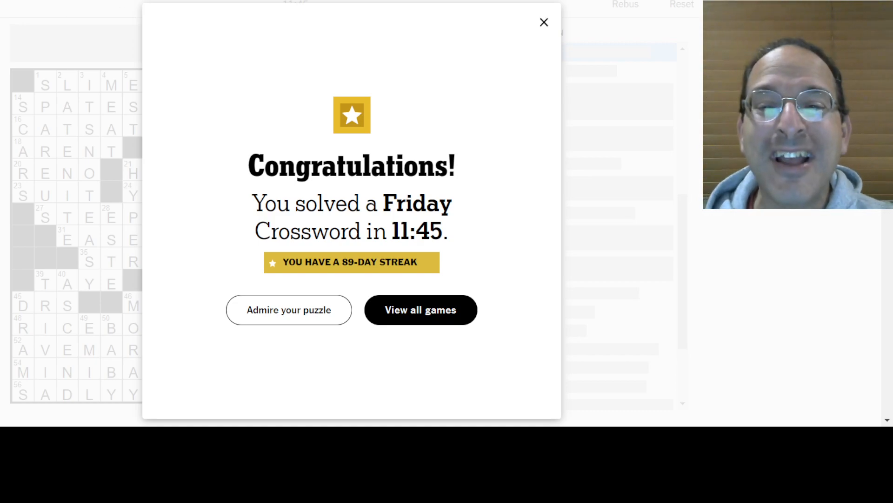
Step: Dismiss the congratulations message and review CELESTE NG at 19 Across and 9 Down
click(543, 23)
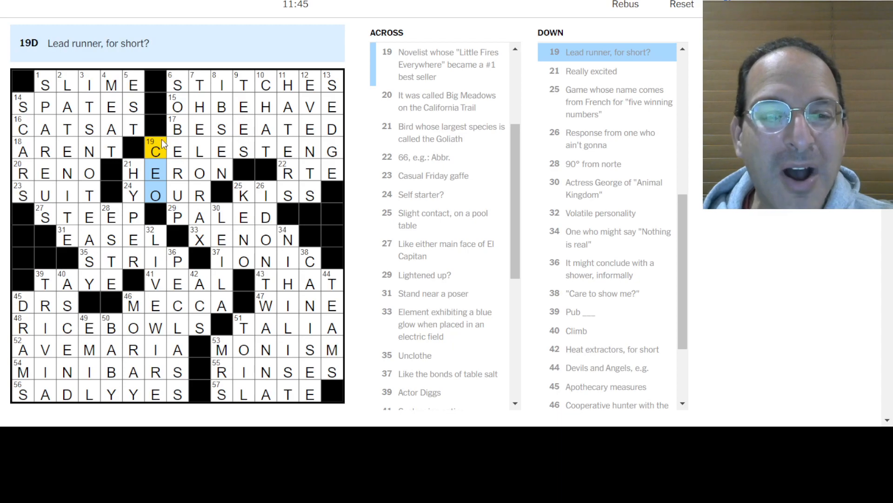
click(175, 151)
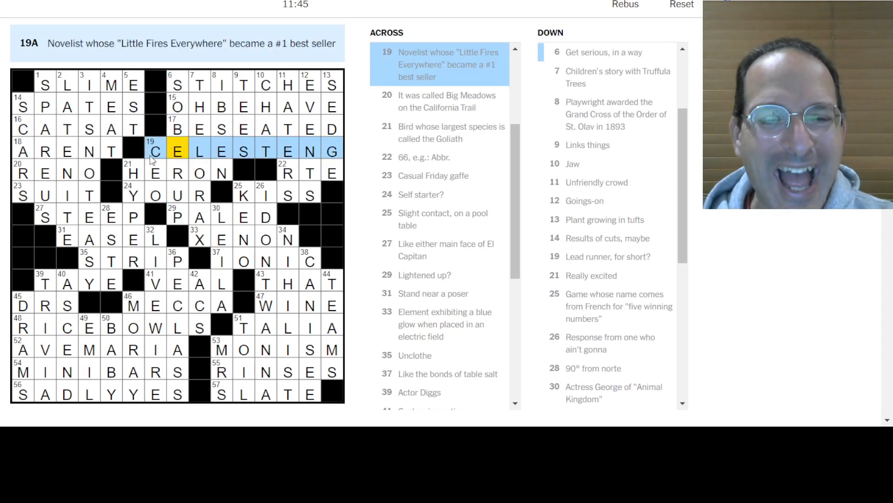
click(155, 151)
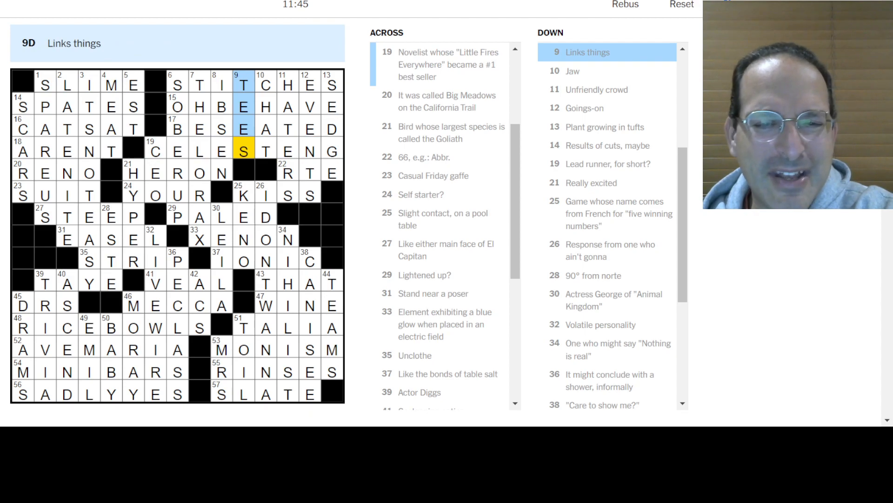
Step: Review 19 Across again, then 10 Down CHAT and the 36 Down answer
click(264, 151)
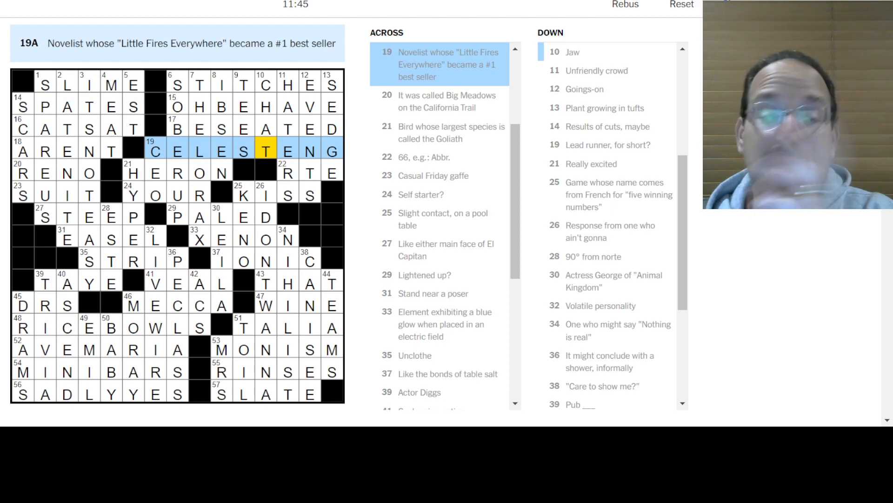
click(154, 151)
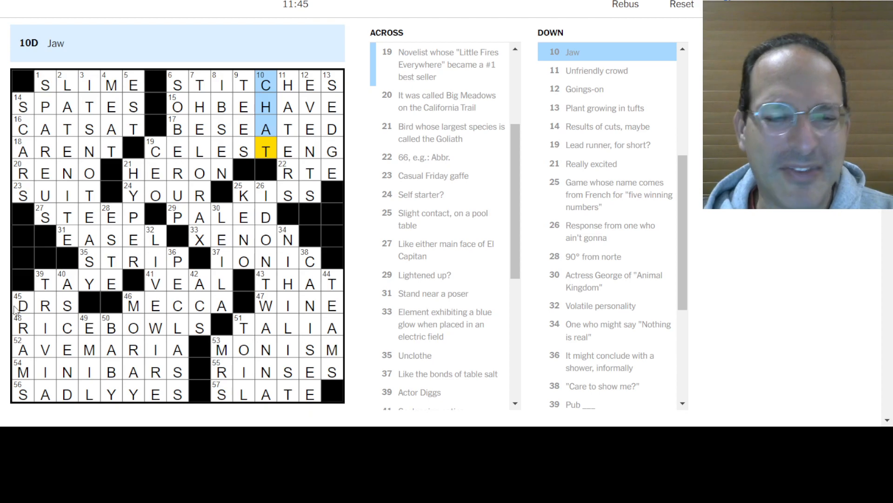
click(176, 260)
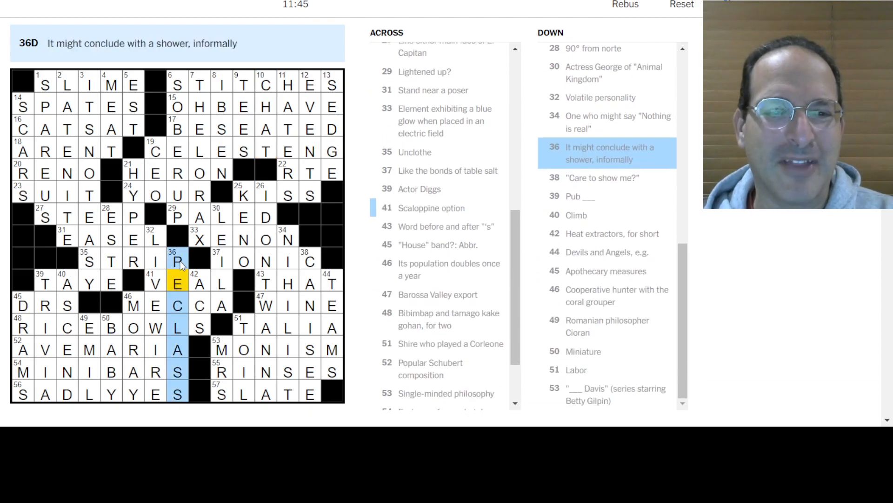
scroll(down, 3)
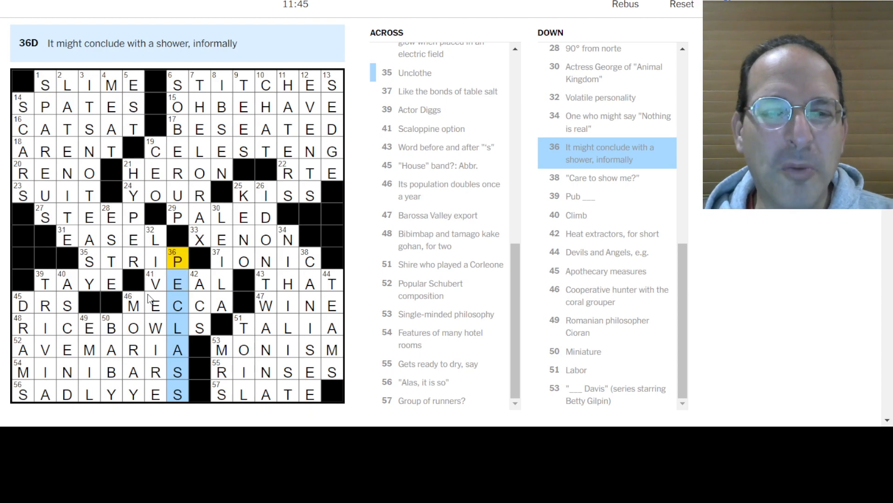
click(199, 85)
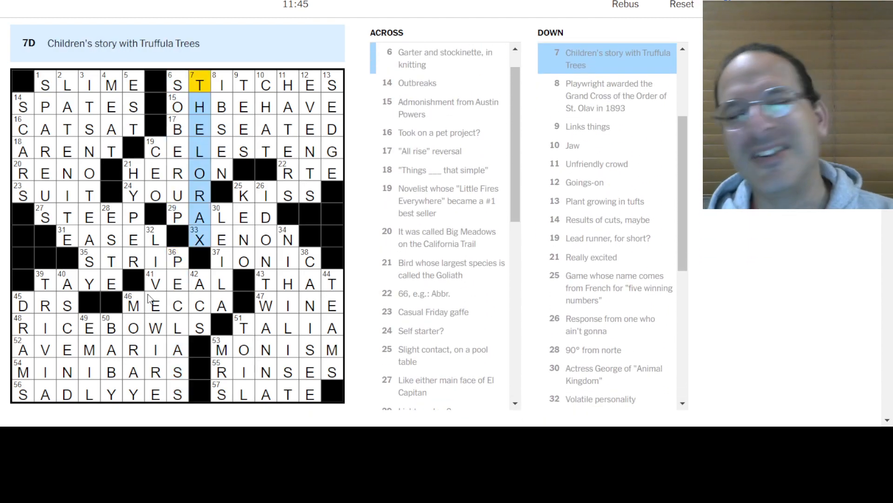
click(221, 84)
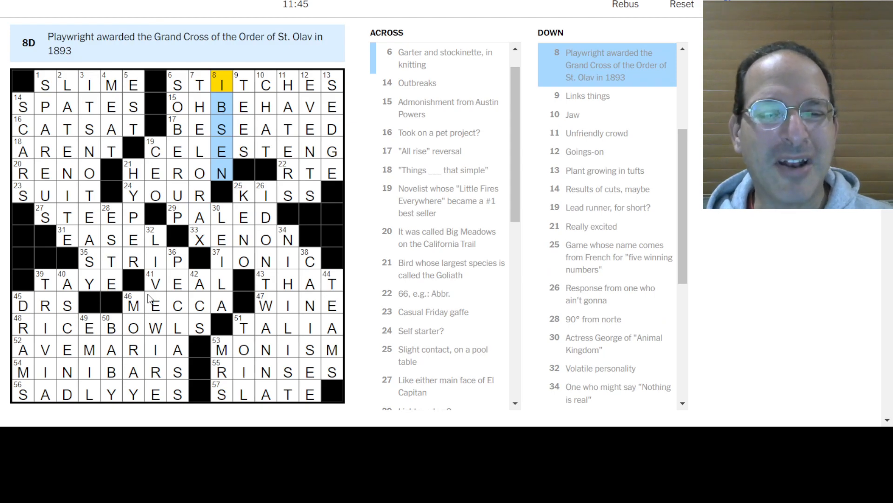
mouse_move(129, 424)
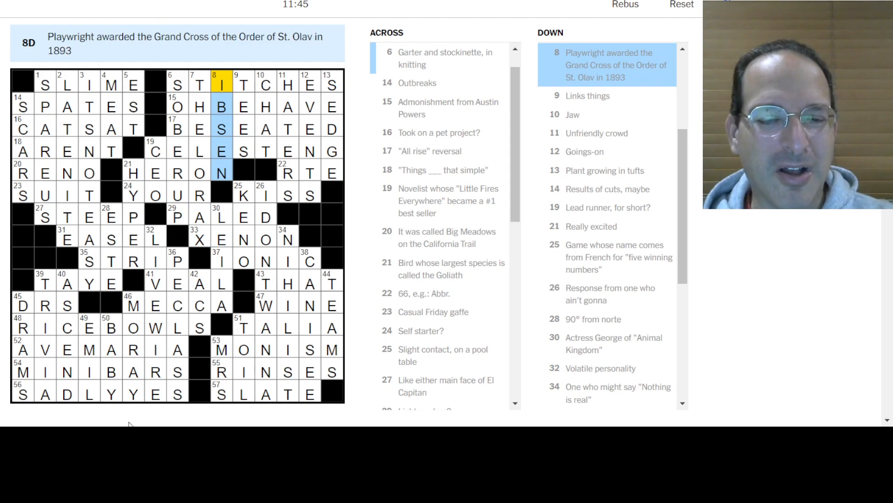
click(88, 327)
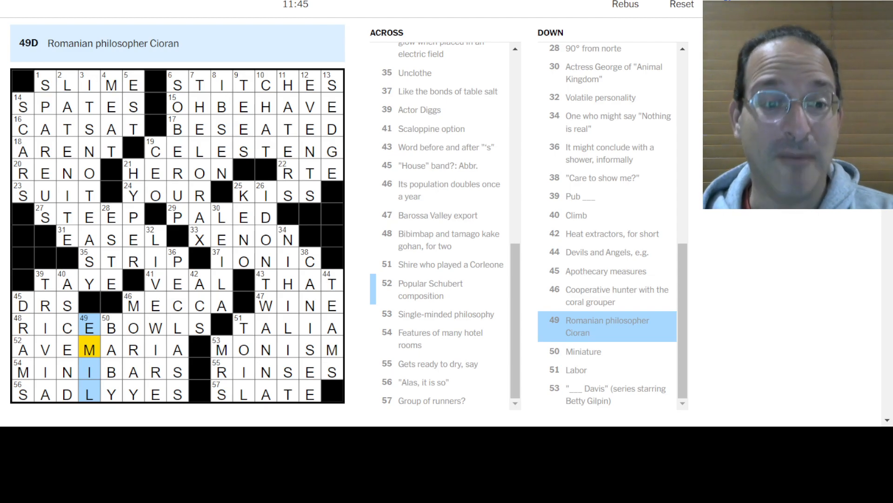
scroll(down, 3)
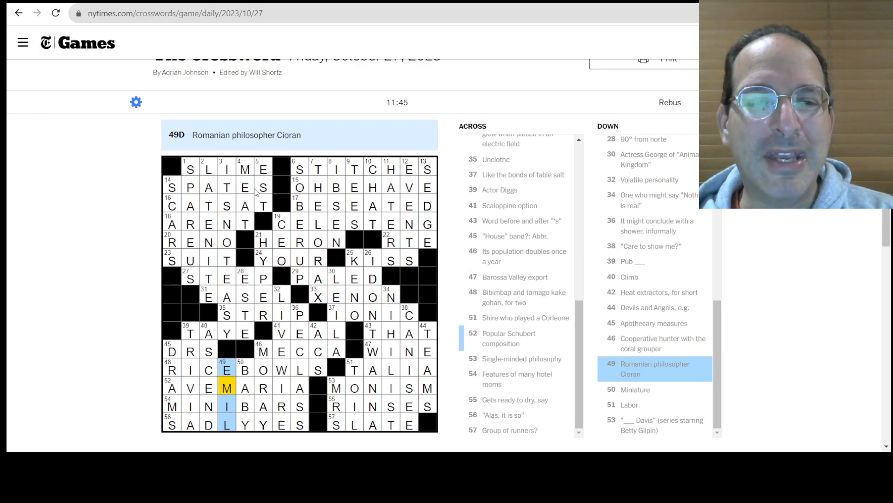
Step: Start a web search for "celeste" in a new tab to find Celeste Ng
click(280, 223)
text(cele)
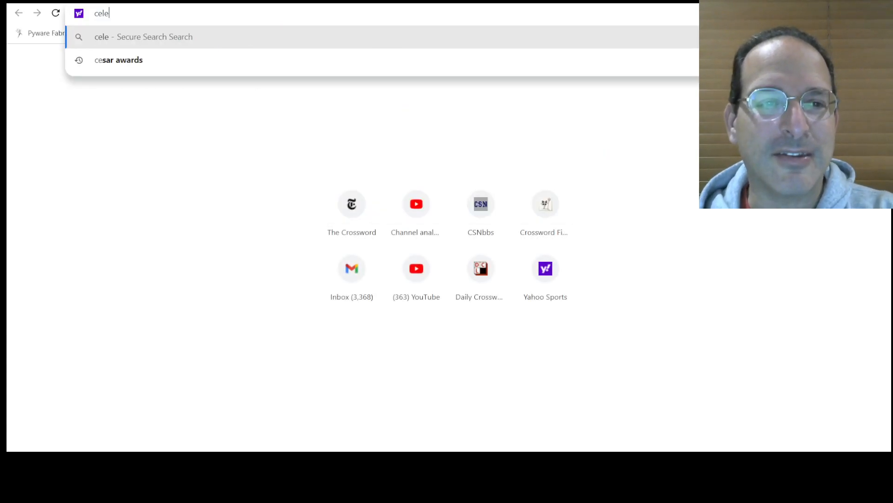
text(s)
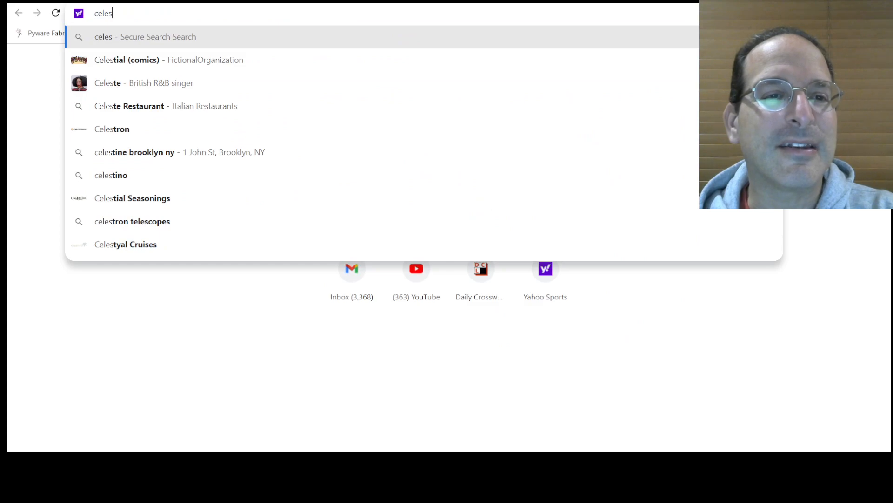
text(te)
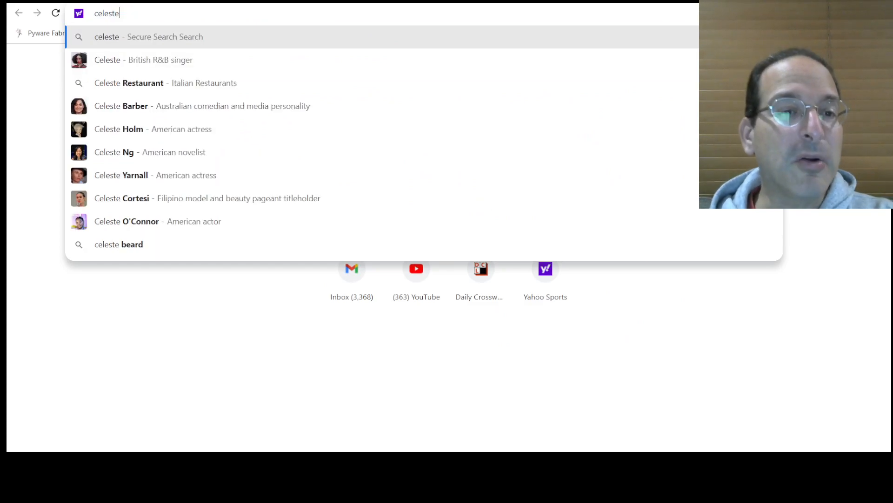
mouse_move(148, 156)
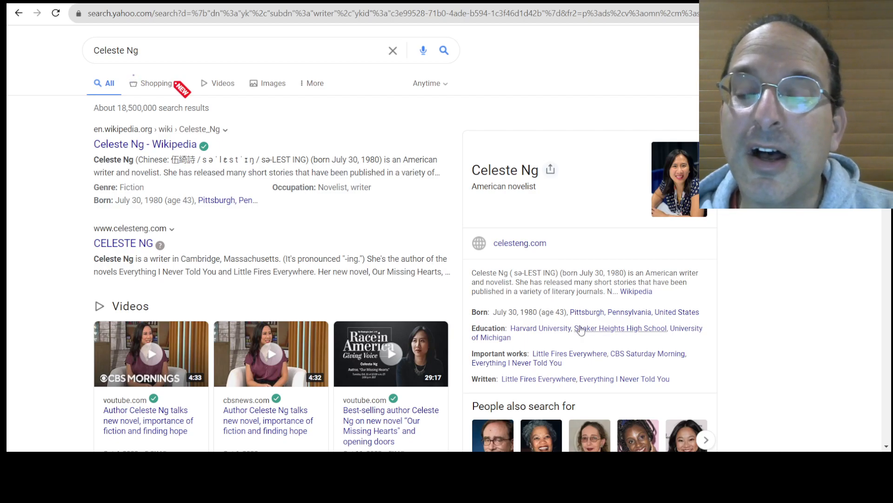
mouse_move(590, 337)
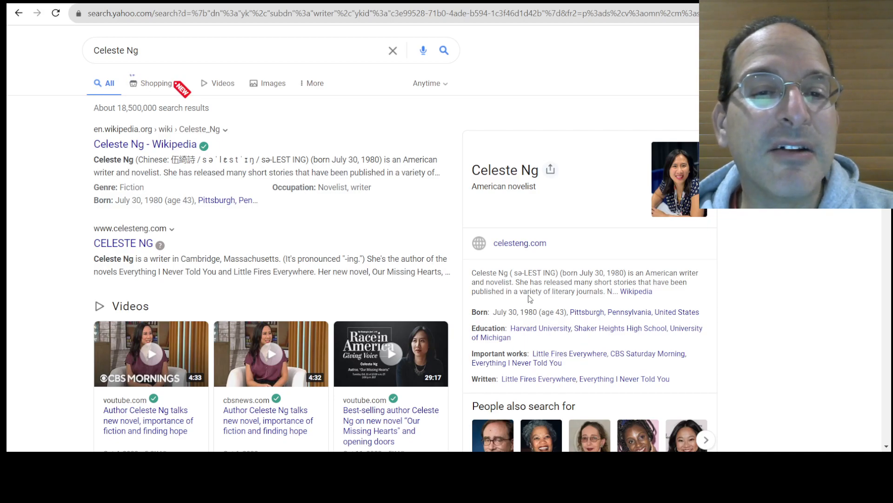
mouse_move(357, 206)
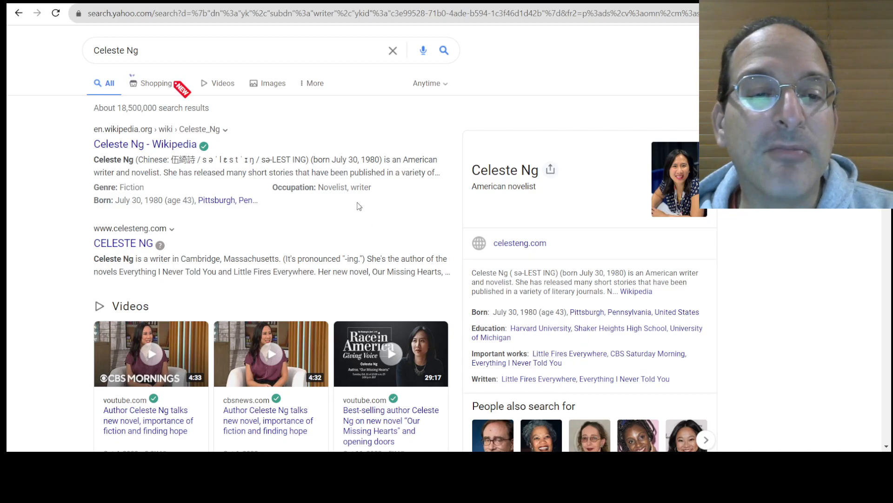
mouse_move(234, 257)
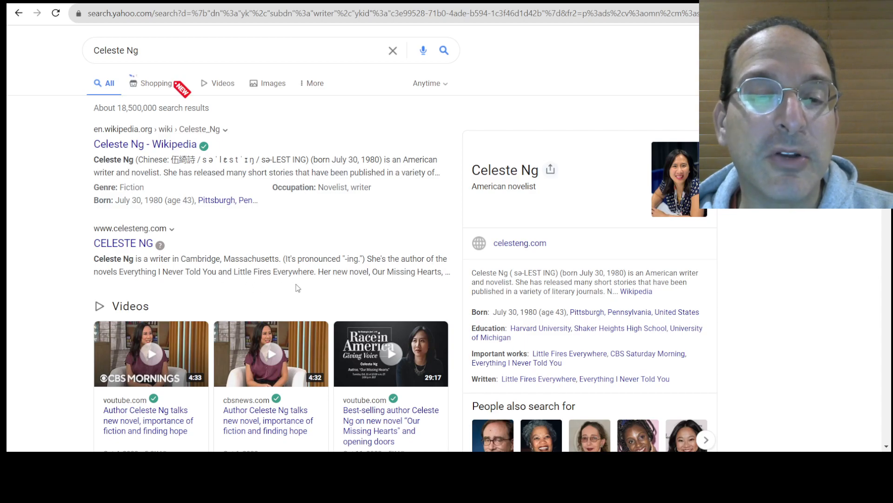
mouse_move(326, 275)
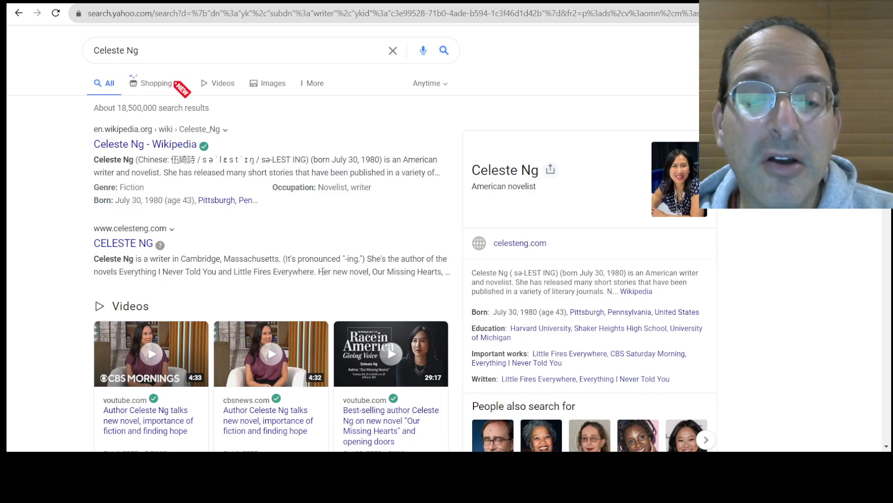
mouse_move(261, 246)
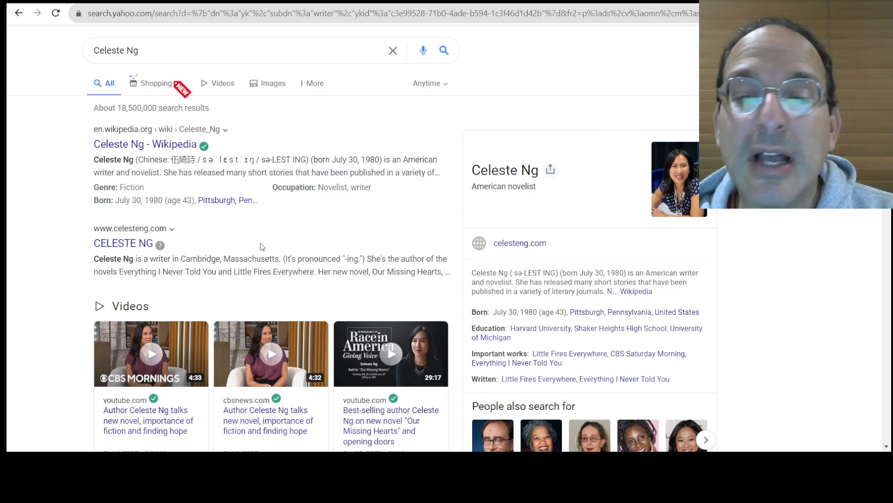
Step: Follow the Little Fires Everywhere link from Celeste Ng's listed works
click(568, 353)
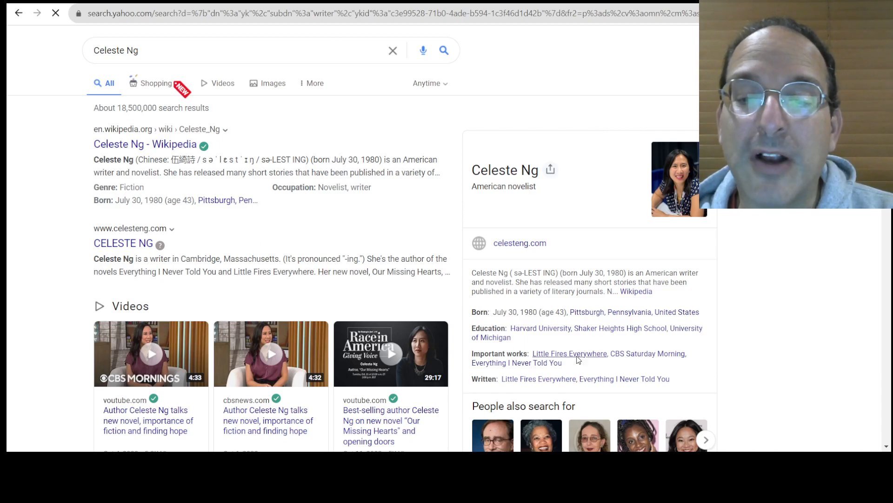
Step: Expand the full Little Fires Everywhere cast list with each actor's role
click(569, 354)
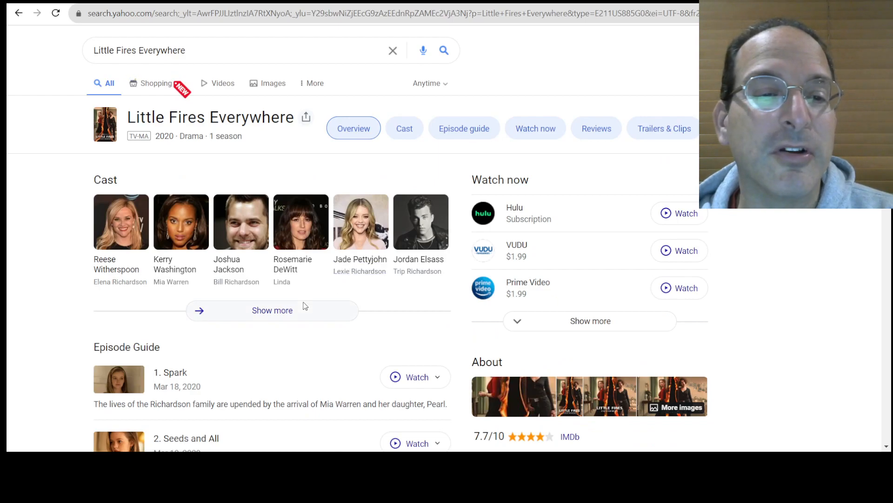
mouse_move(175, 269)
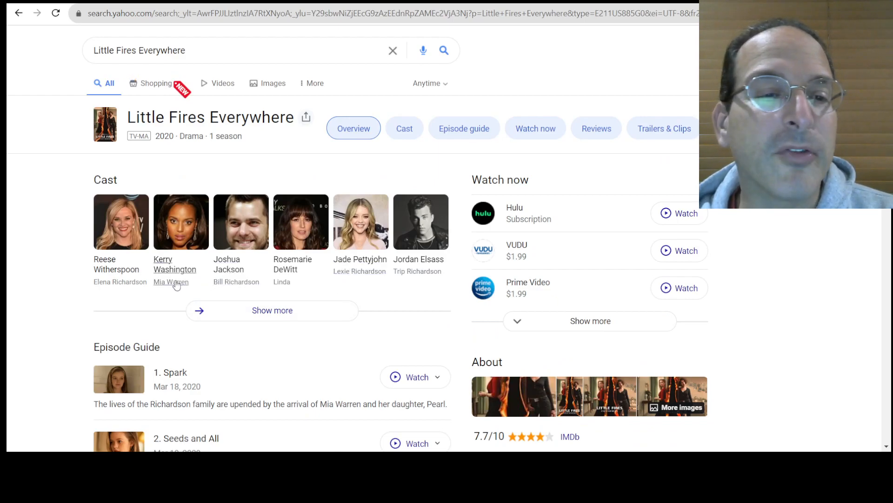
mouse_move(130, 261)
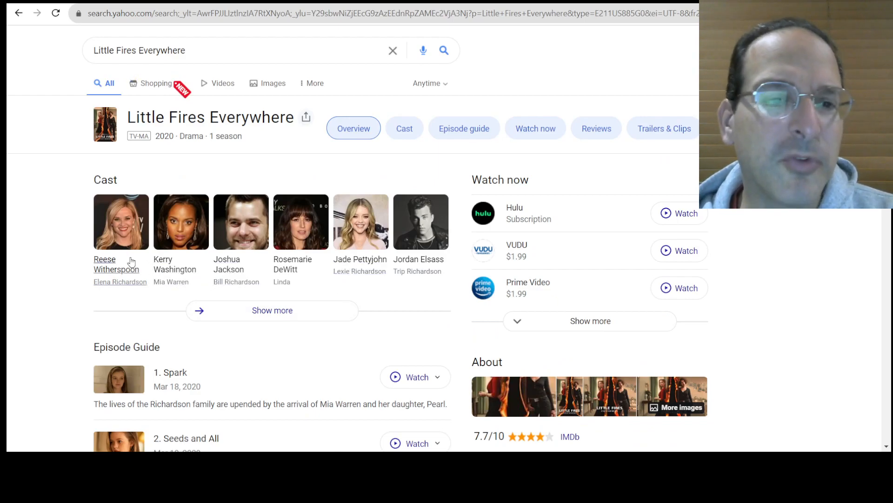
mouse_move(174, 289)
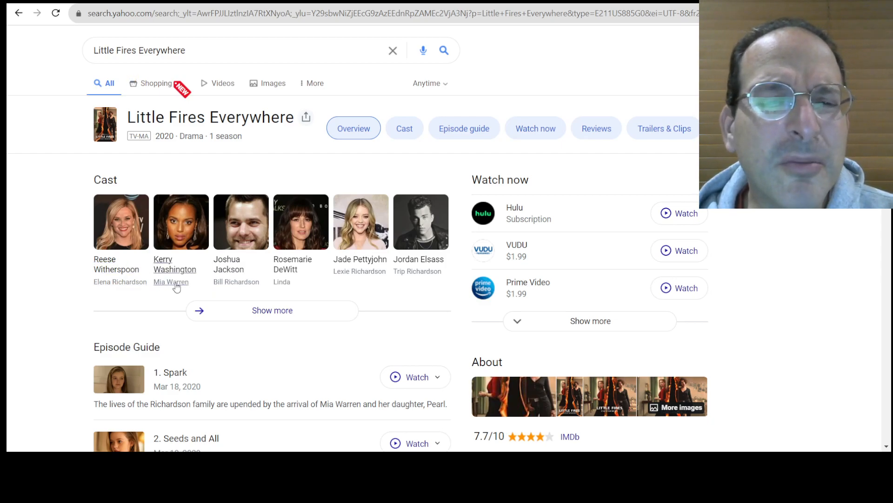
mouse_move(179, 268)
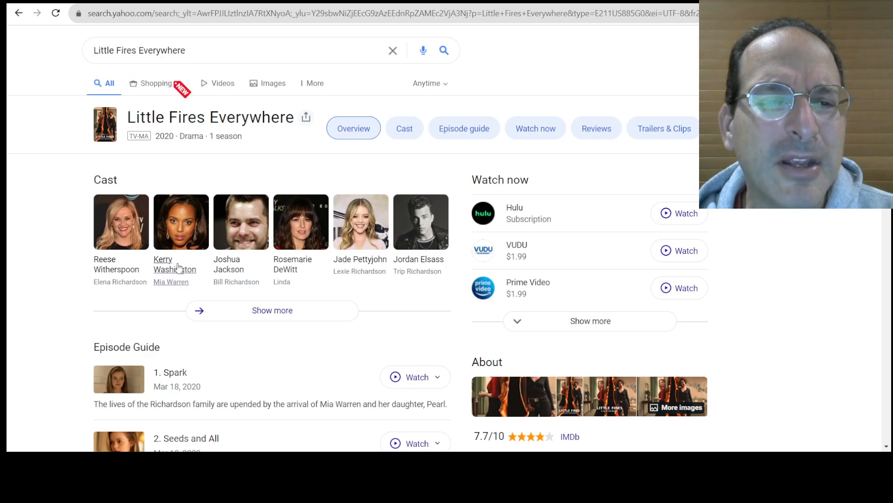
mouse_move(228, 269)
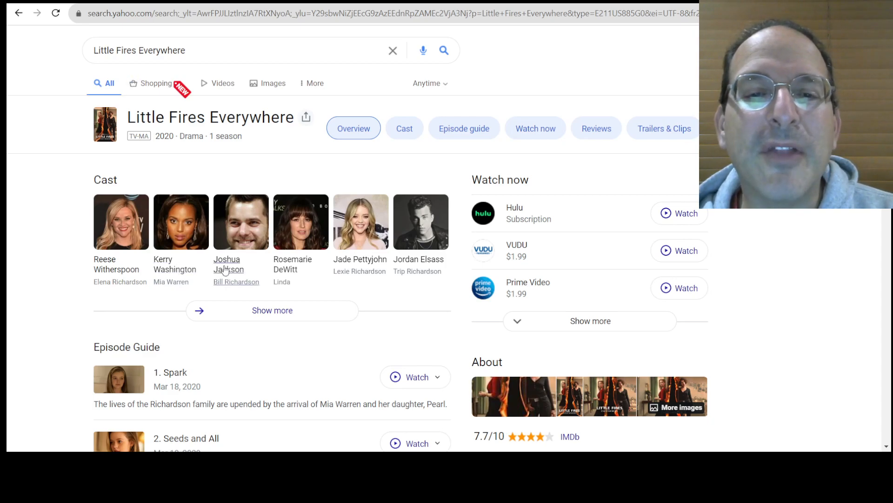
mouse_move(354, 271)
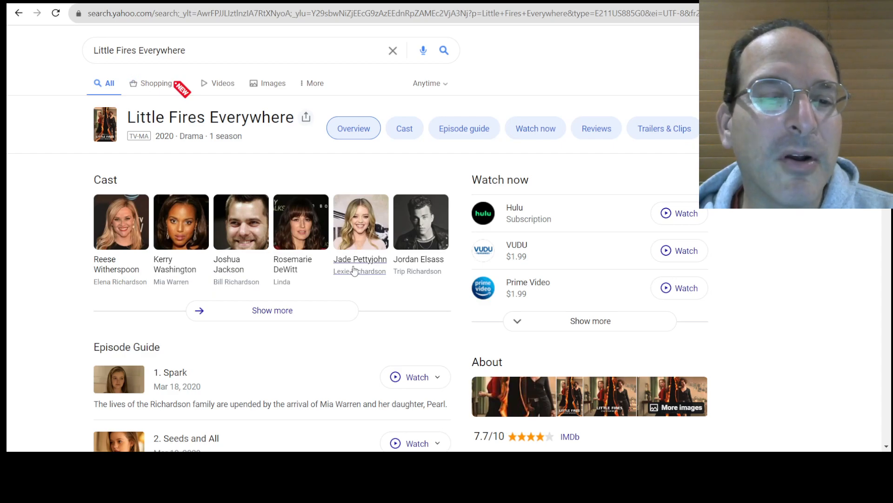
click(271, 310)
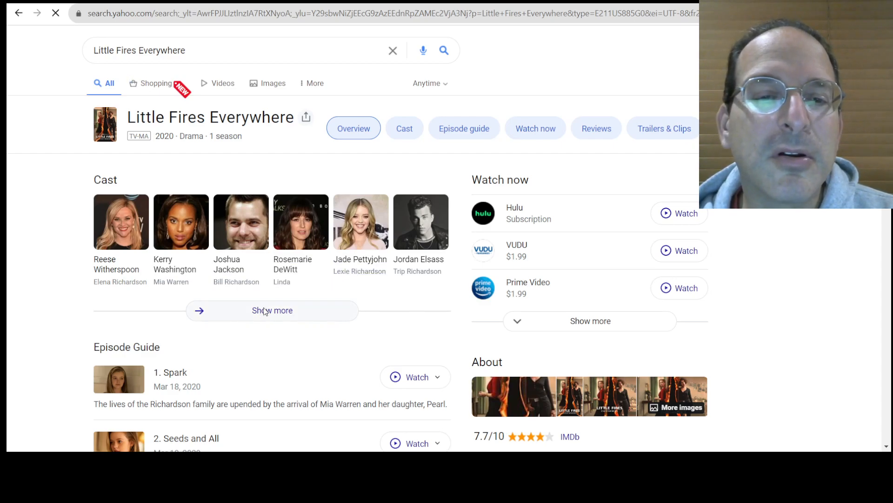
click(271, 309)
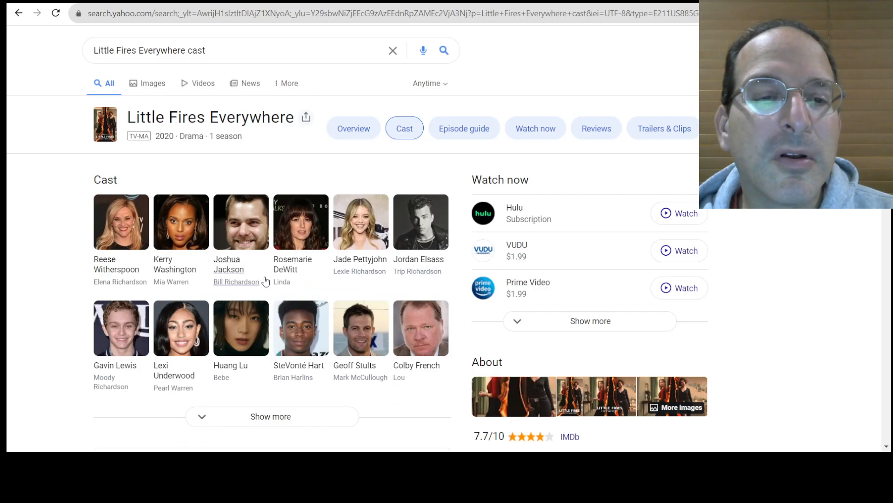
mouse_move(165, 282)
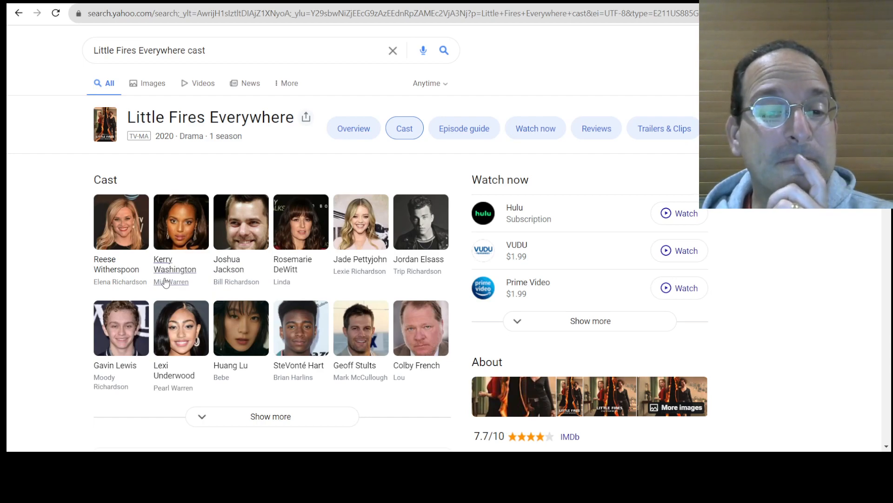
mouse_move(166, 341)
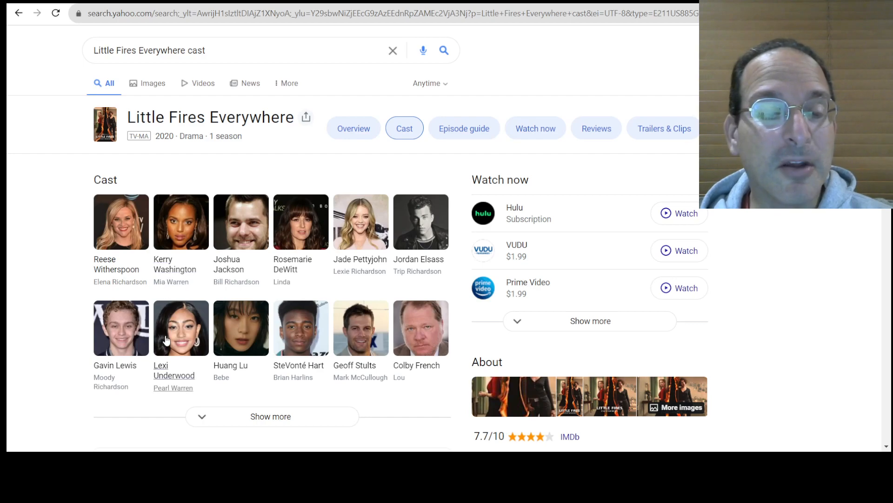
mouse_move(176, 367)
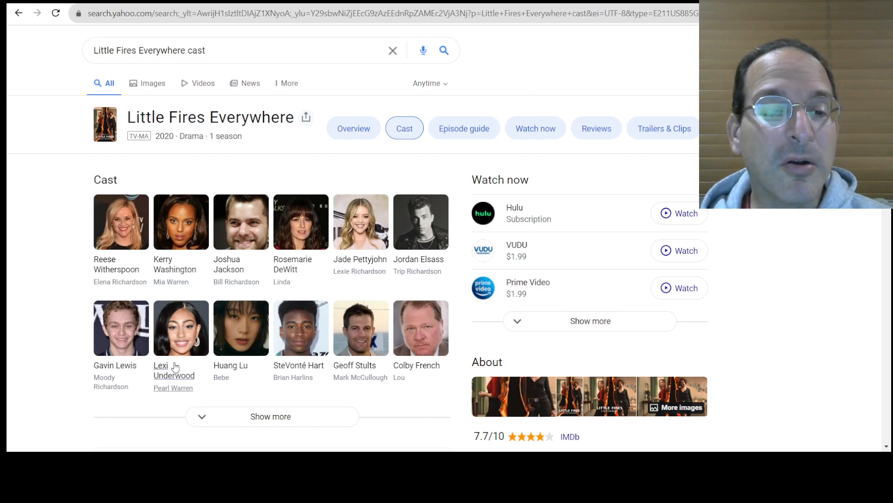
mouse_move(164, 306)
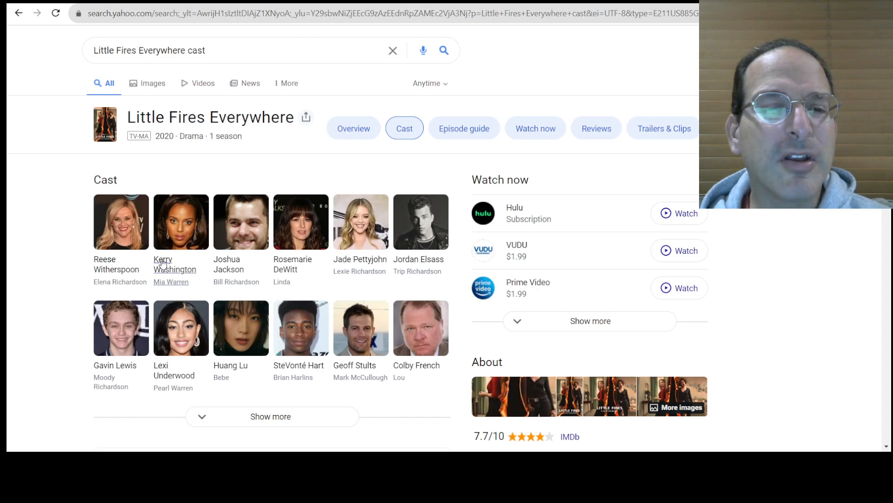
Step: Look up actress Kerry Washington and read through her results and About panel
click(174, 264)
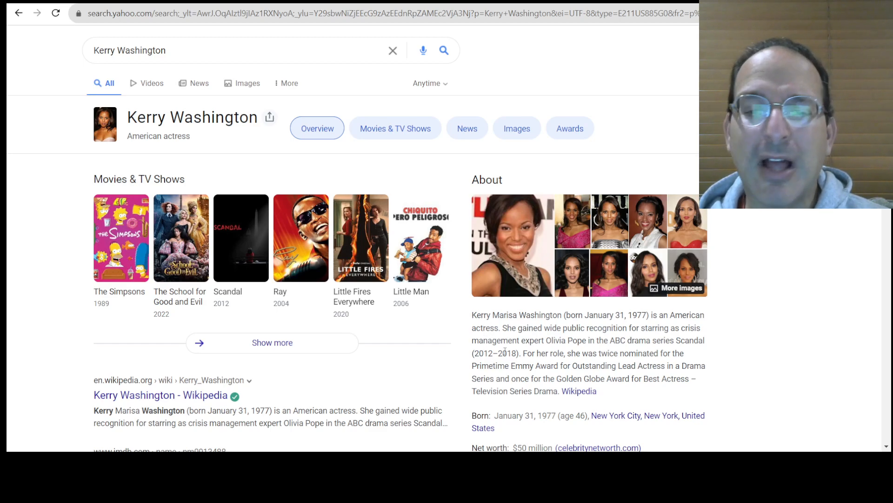
scroll(down, 3)
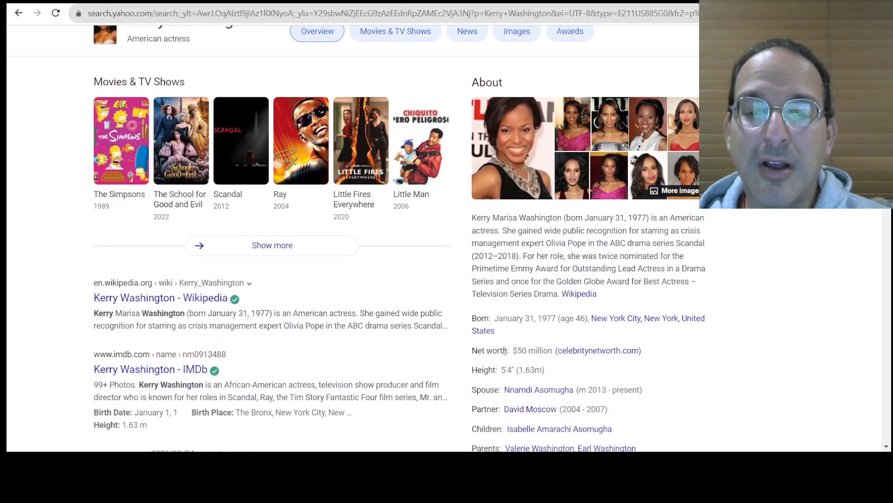
scroll(down, 3)
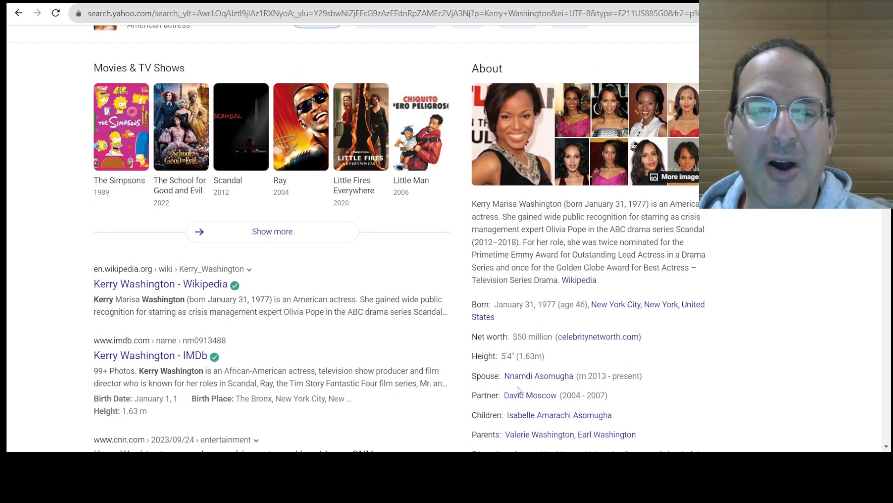
mouse_move(500, 388)
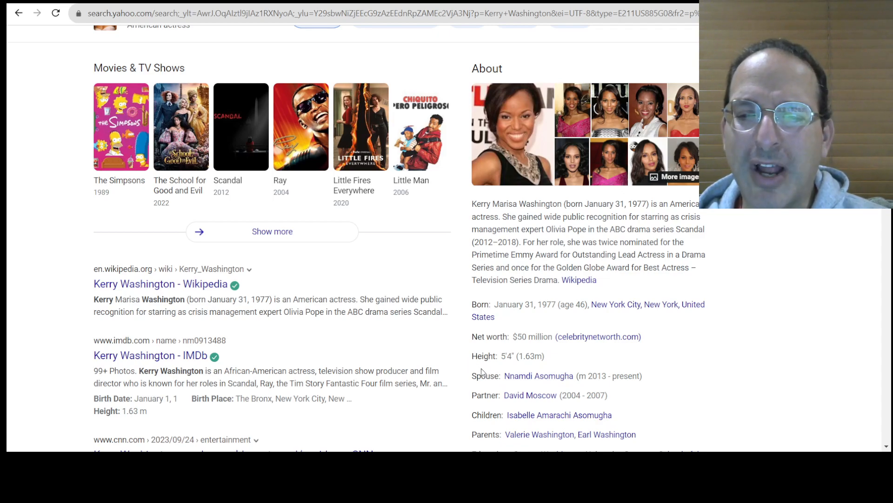
scroll(down, 3)
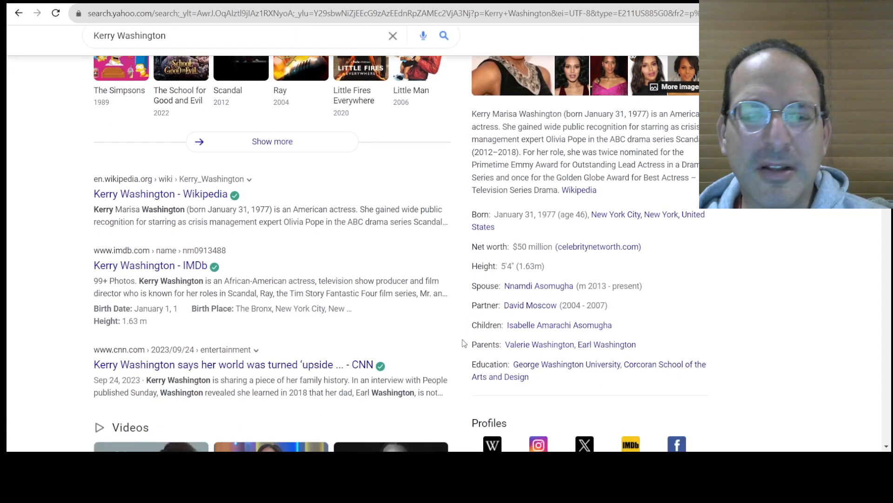
scroll(up, 3)
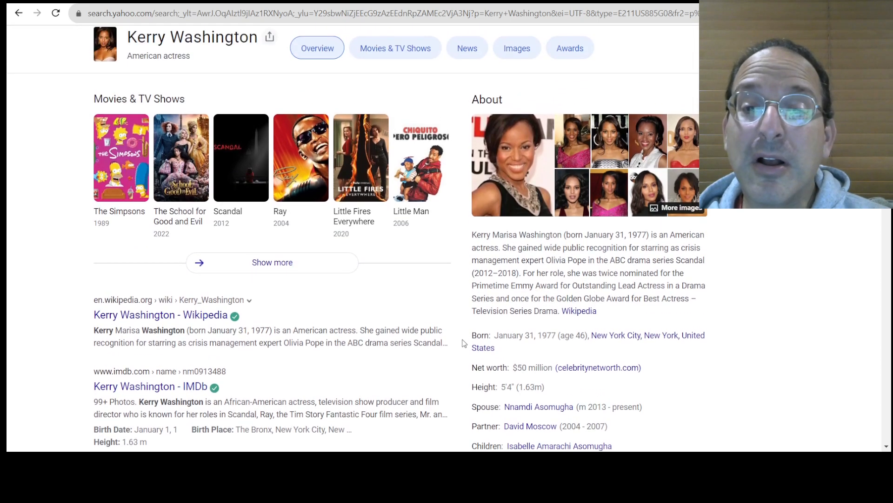
scroll(up, 3)
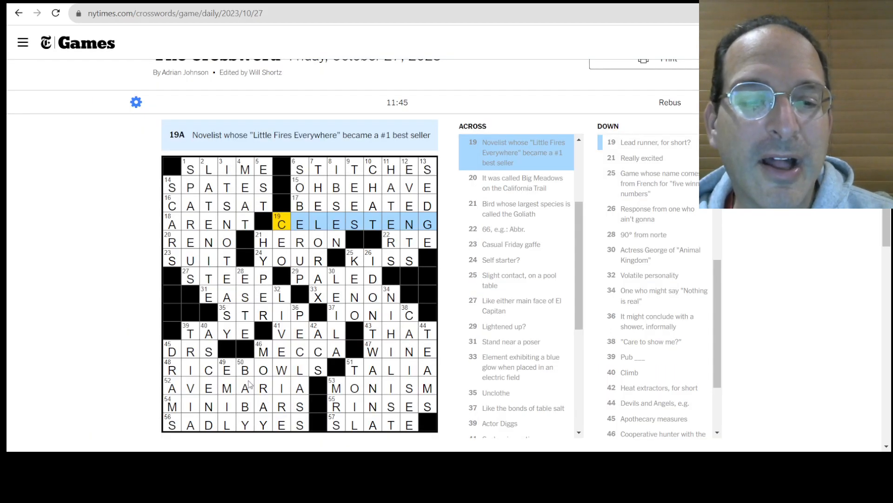
mouse_move(280, 392)
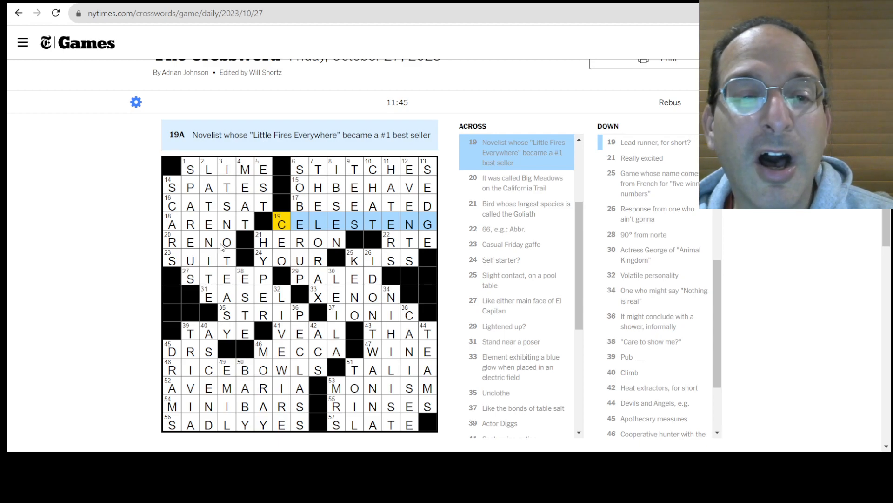
mouse_move(364, 378)
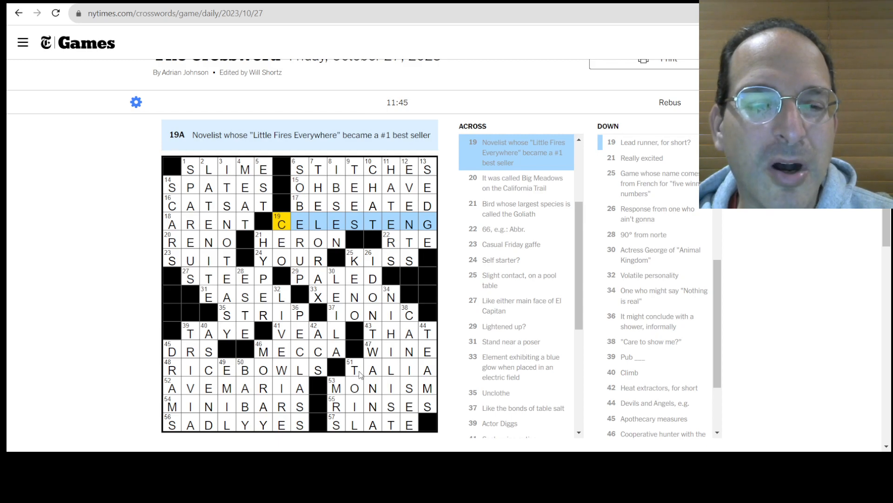
mouse_move(287, 263)
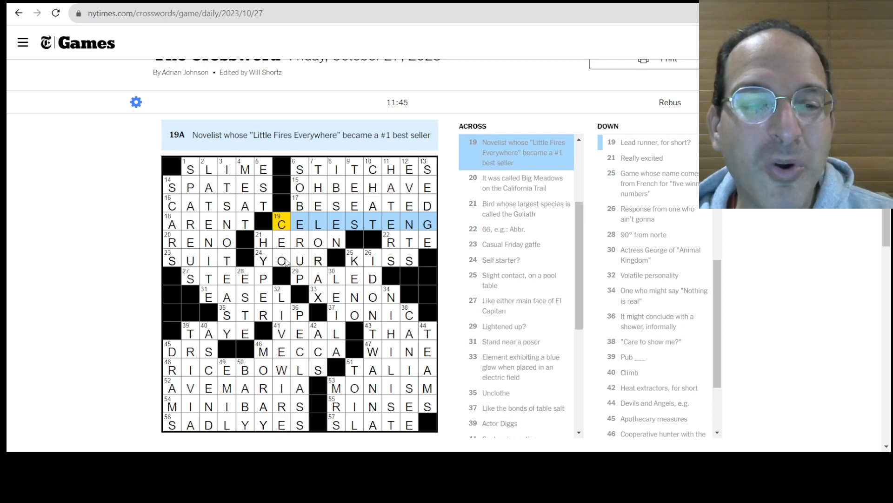
click(352, 261)
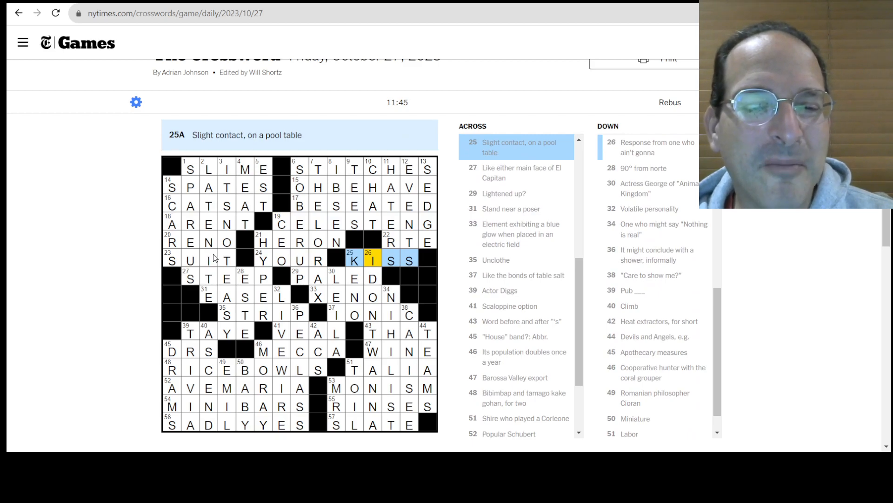
mouse_move(193, 352)
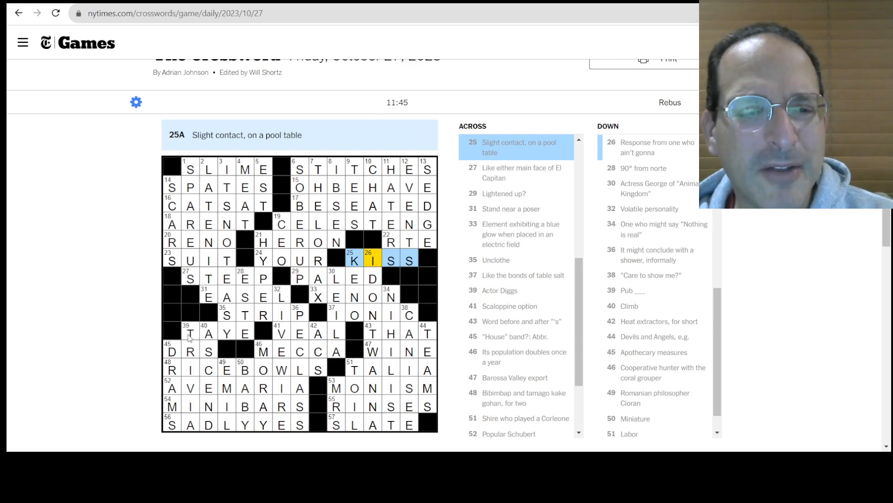
click(226, 370)
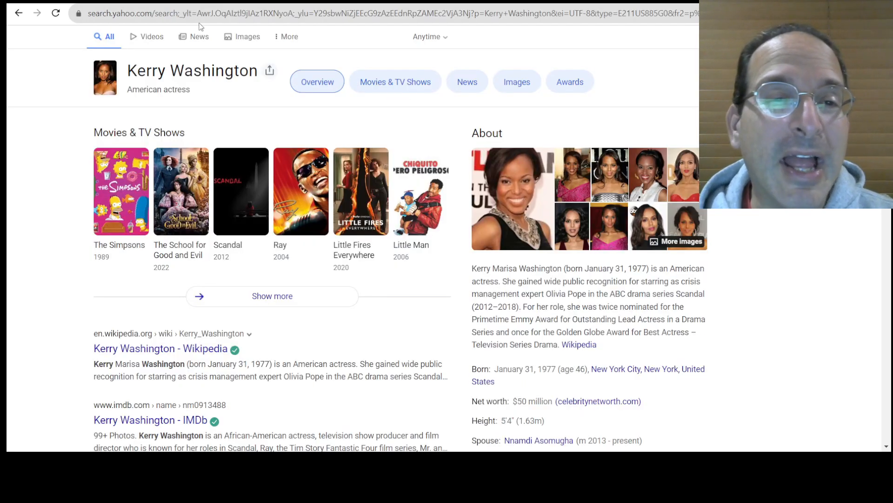
Step: Search "emil" and pick the Emil Cioran suggestion for the philosopher's profile
text(emil)
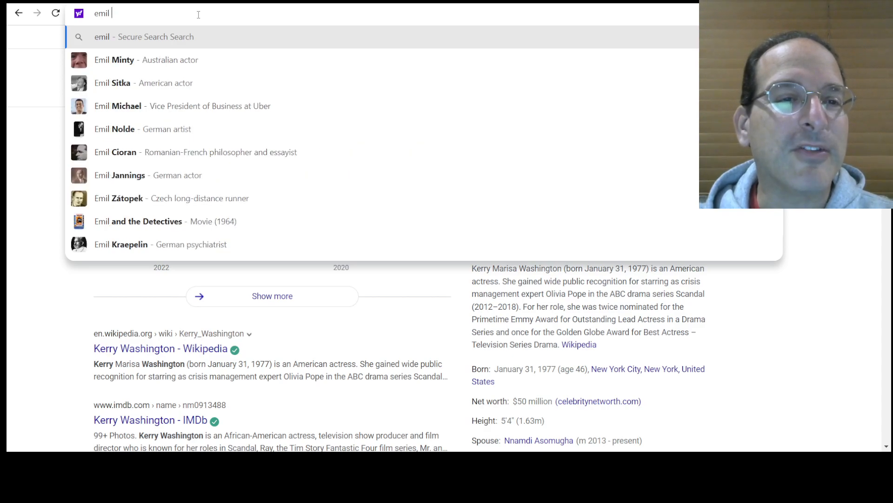
mouse_move(171, 152)
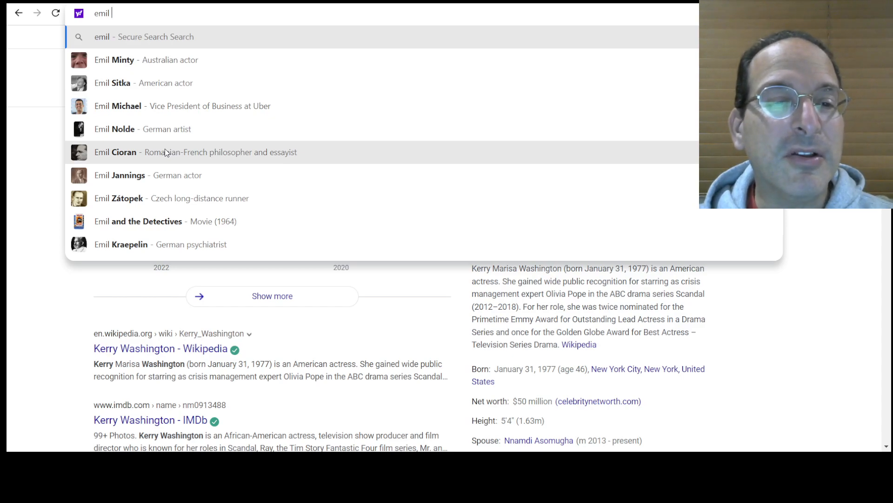
click(117, 152)
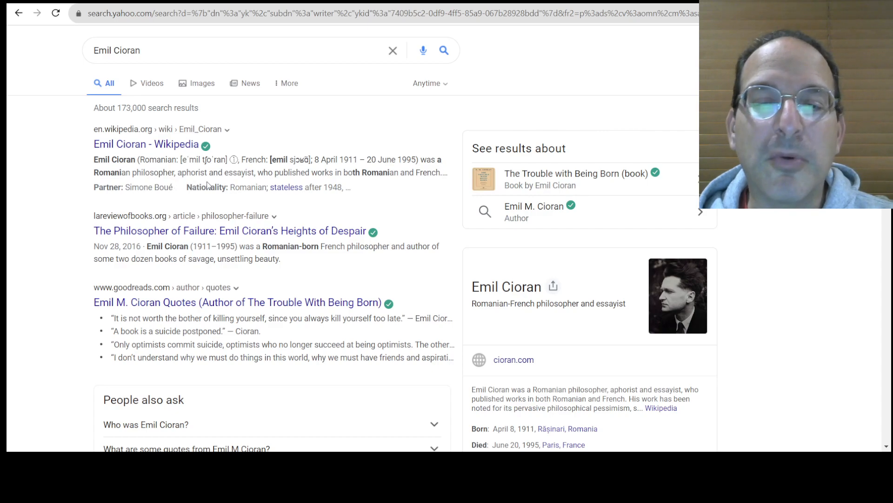
mouse_move(409, 306)
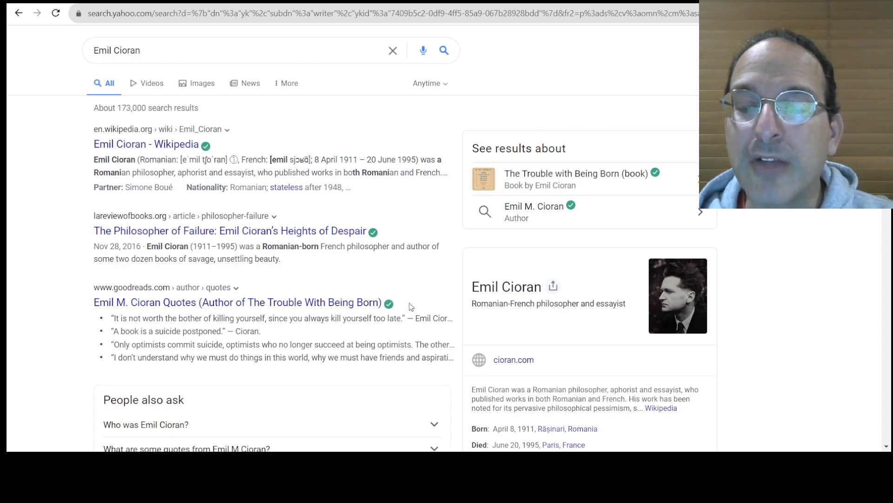
mouse_move(661, 330)
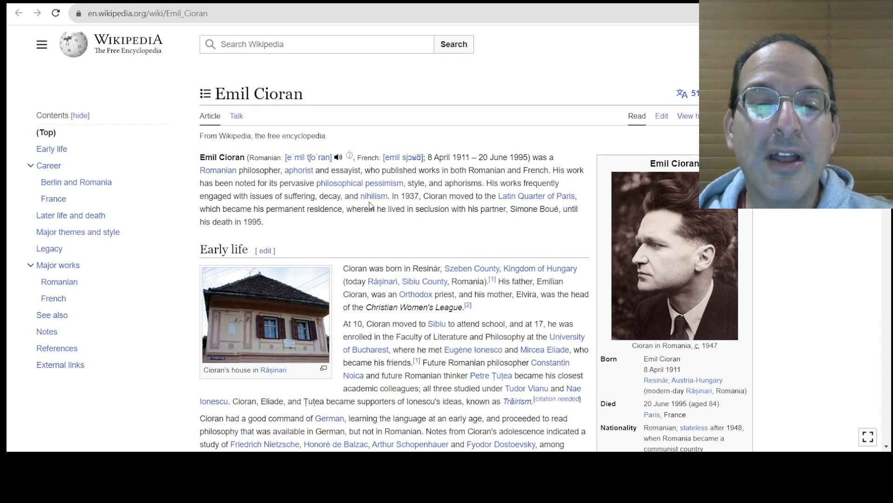
mouse_move(381, 226)
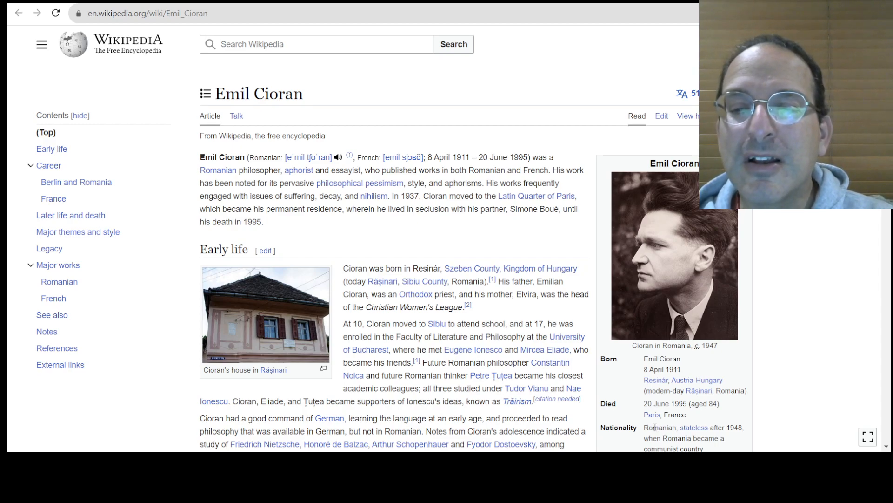
mouse_move(662, 265)
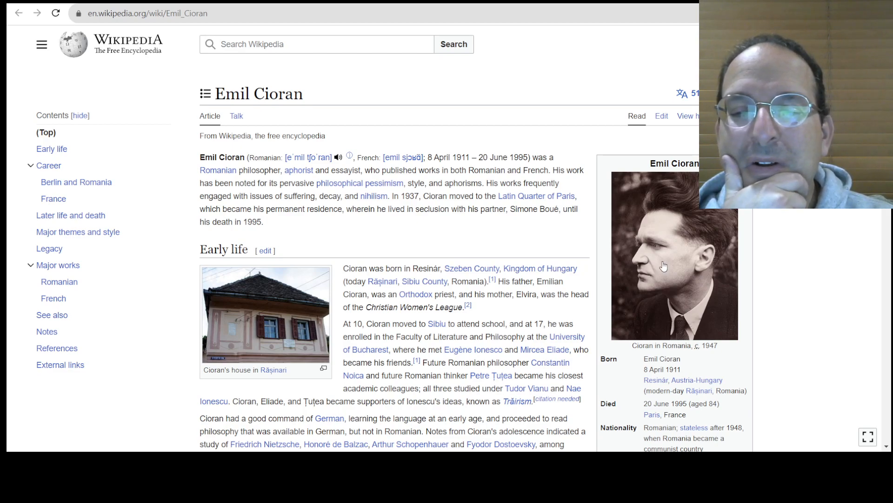
mouse_move(657, 309)
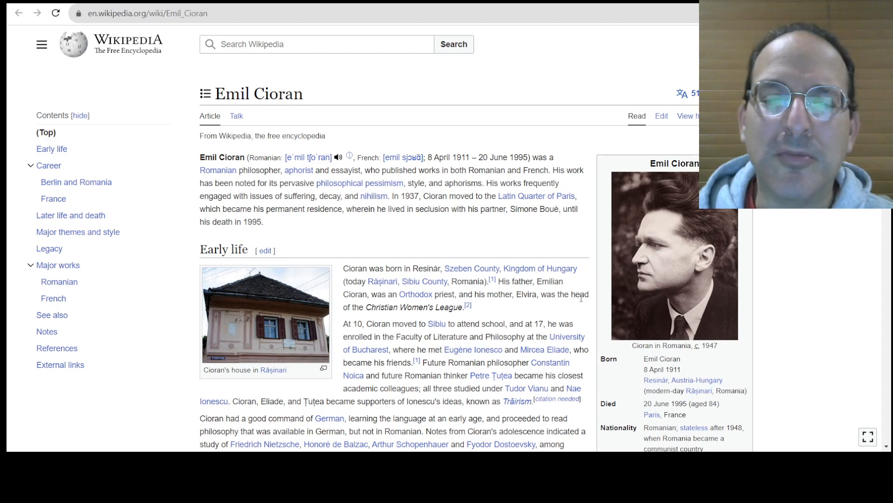
mouse_move(607, 264)
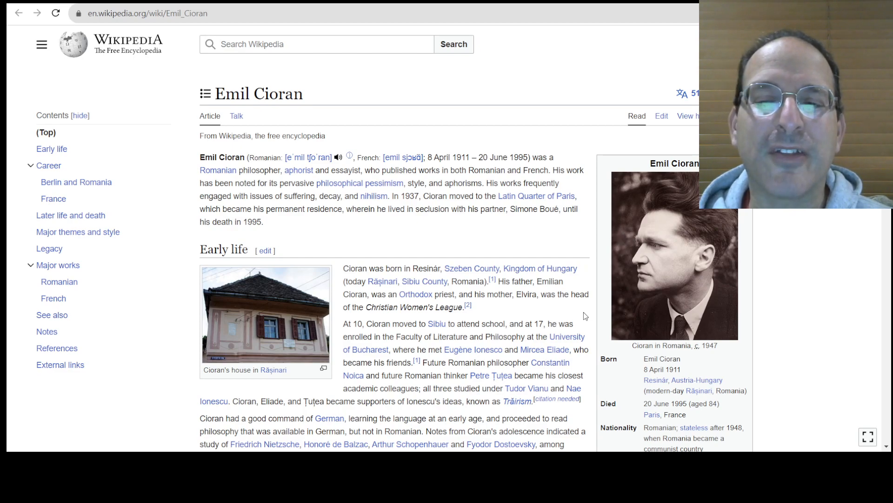
Step: Scroll through Emil Cioran's Early life section and into his Berlin and Romania career section
scroll(down, 3)
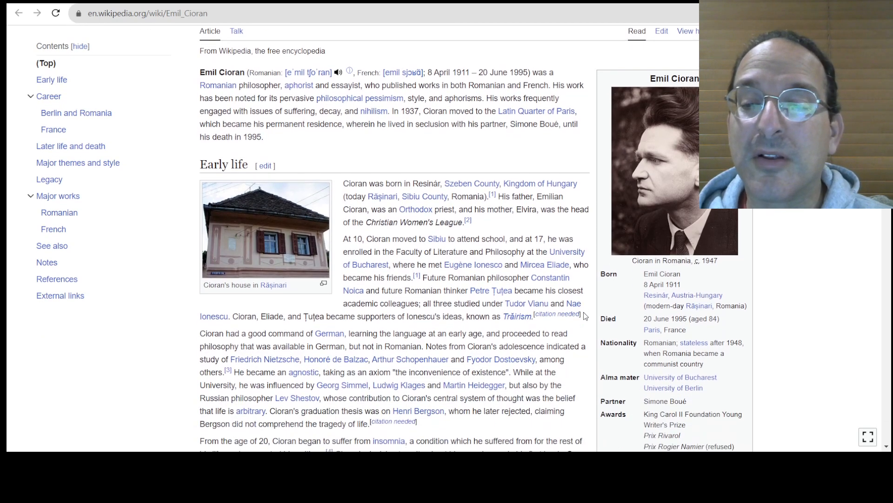
scroll(down, 3)
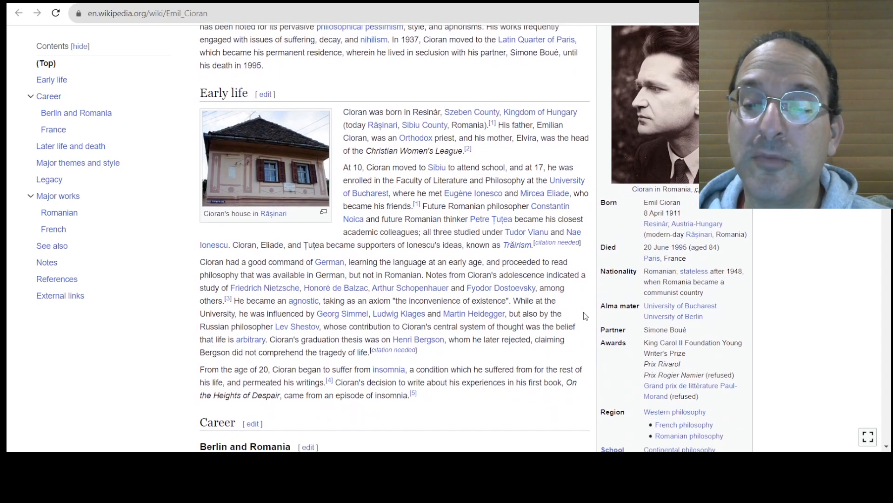
scroll(down, 3)
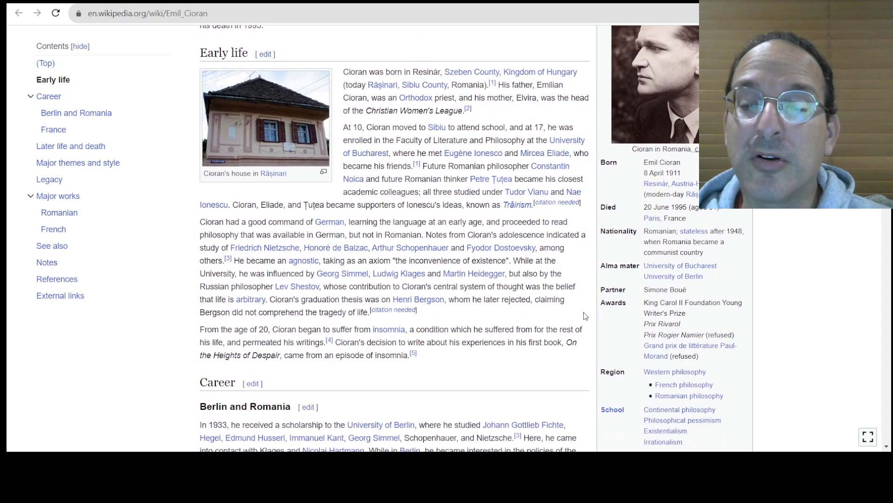
mouse_move(562, 340)
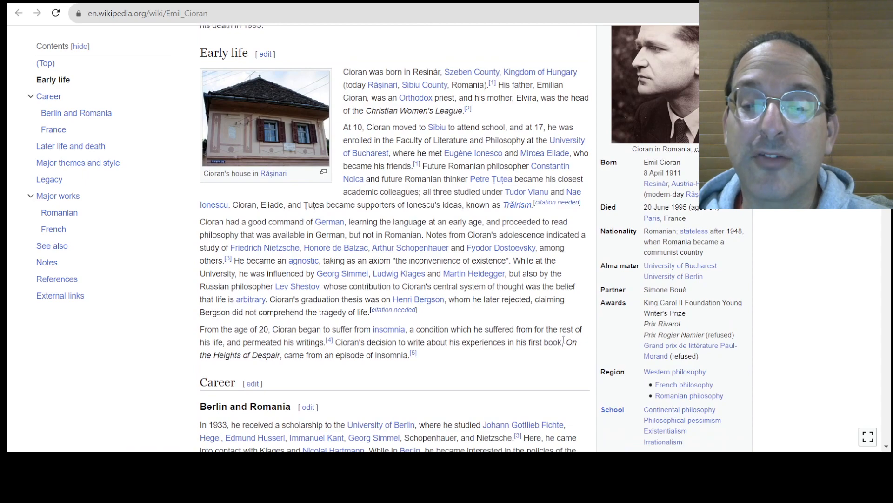
scroll(down, 3)
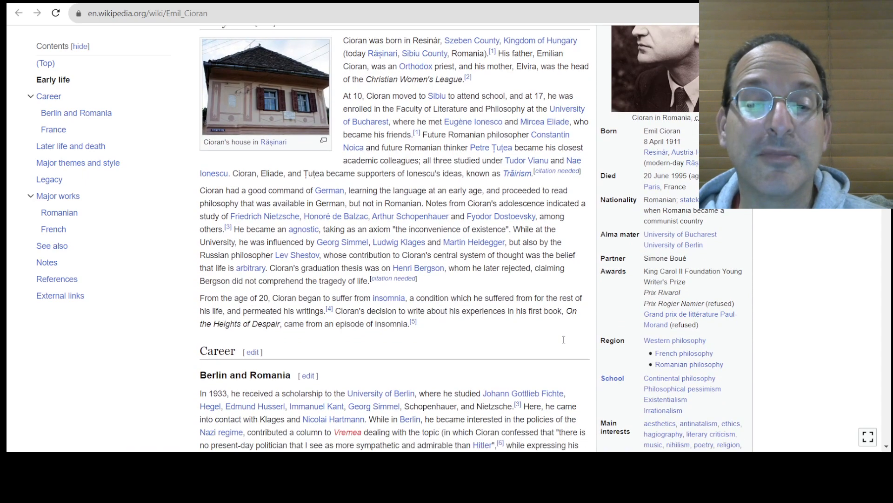
mouse_move(372, 306)
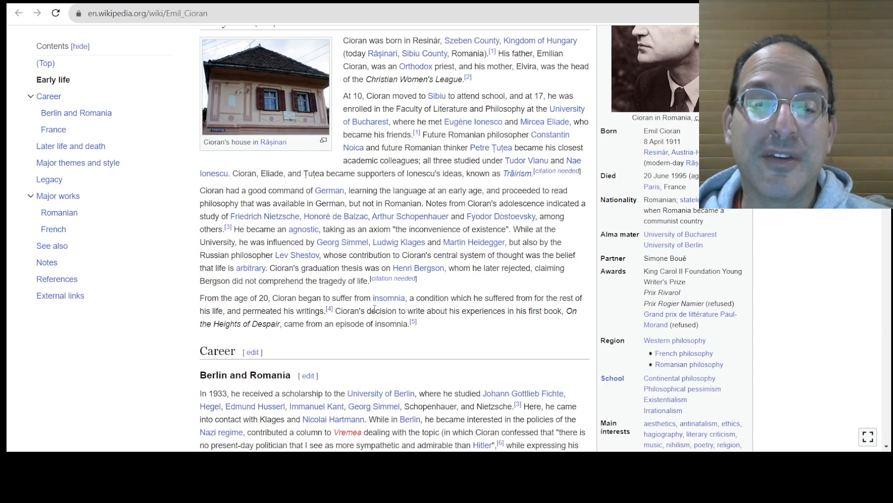
mouse_move(320, 359)
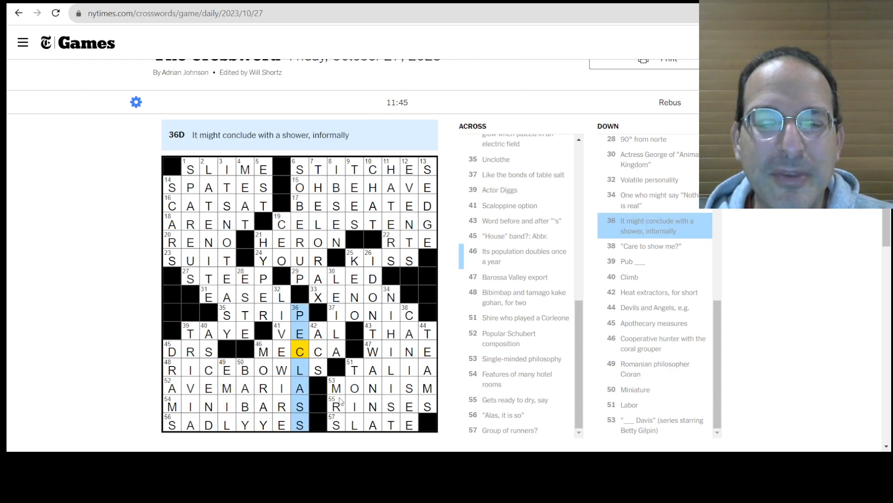
Step: Review MONISM, NIHILIST, the Celeste Ng entry and LEILA in the solved grid, then return to the search results
click(336, 388)
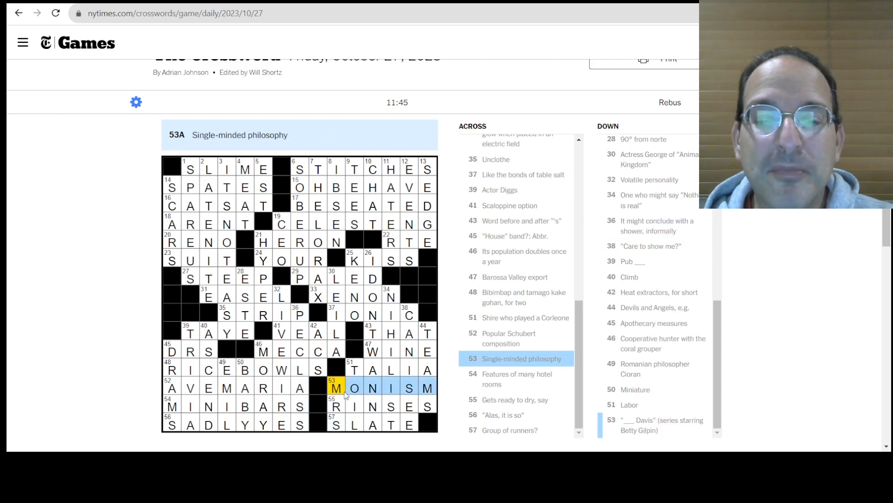
click(391, 387)
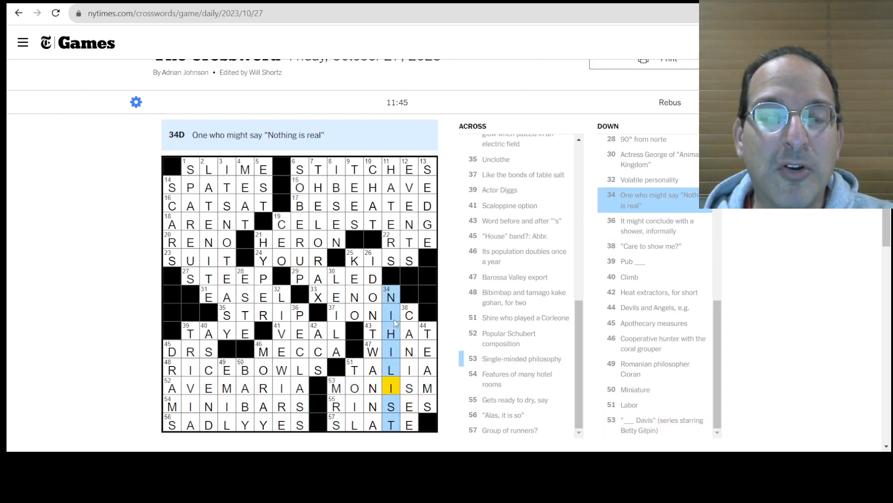
mouse_move(231, 380)
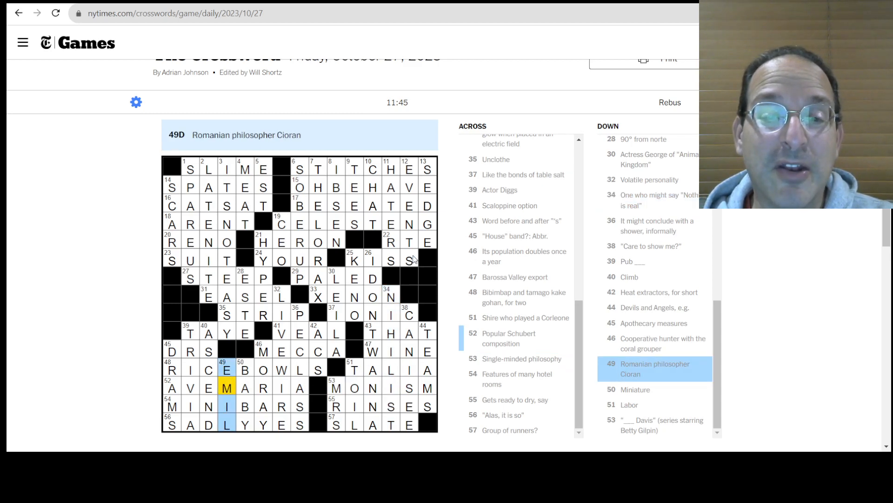
click(296, 222)
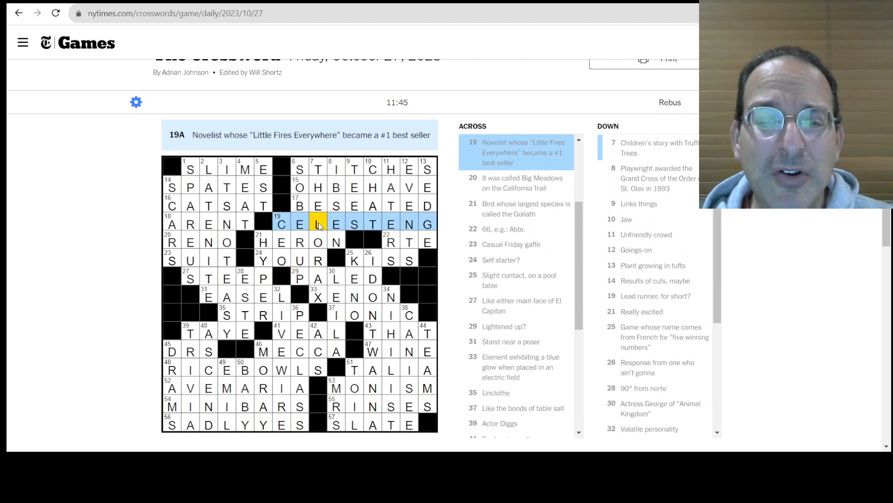
click(334, 205)
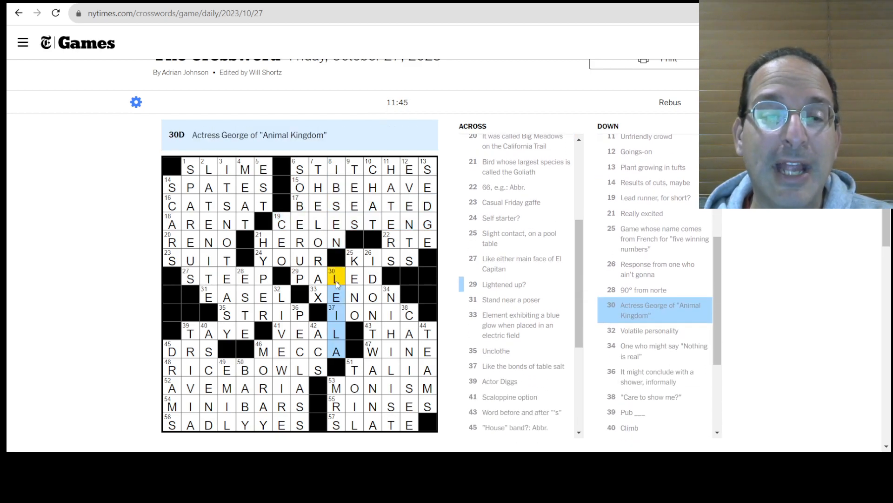
scroll(down, 3)
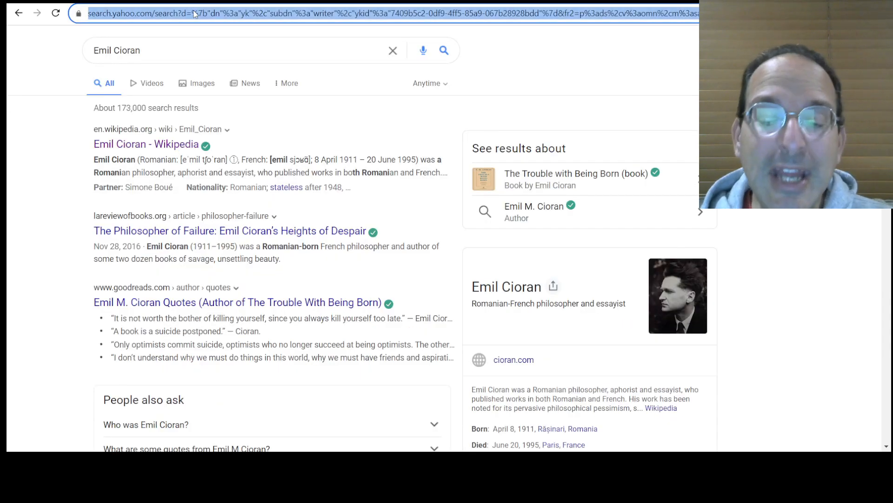
Step: Search Yahoo for 'leila' and select the Leila George – Australian actress suggestion
text(leil)
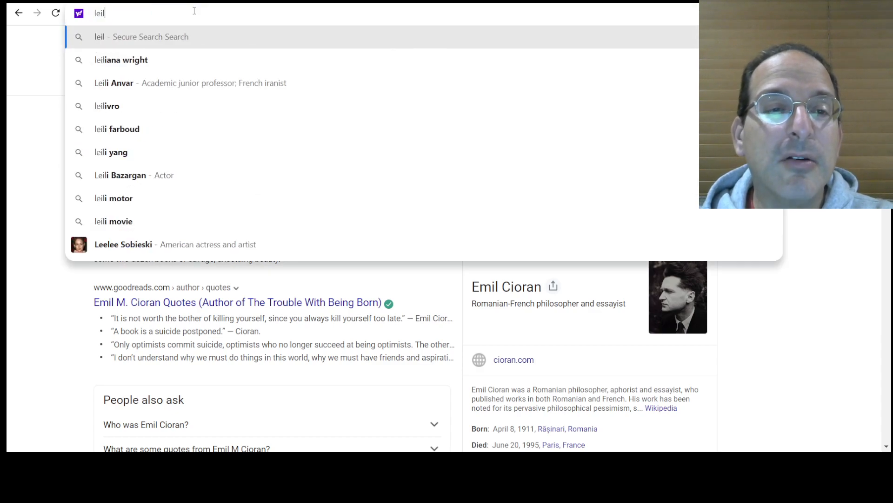
text(aila)
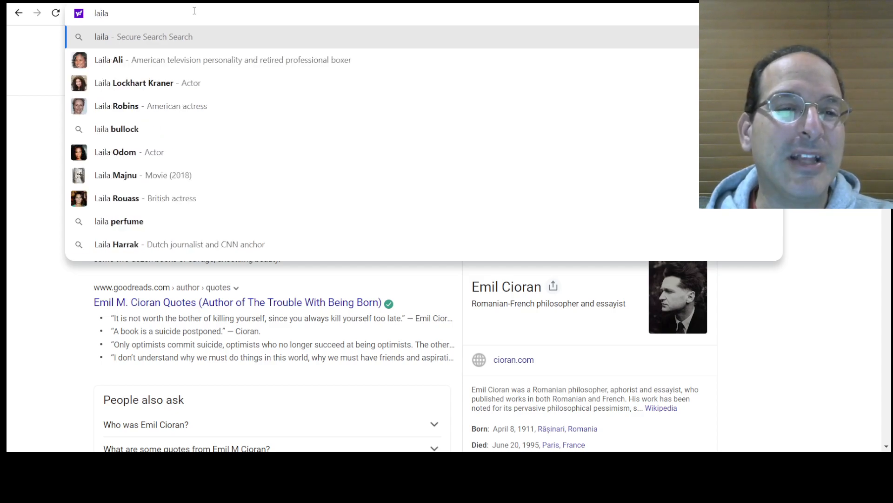
text(eila)
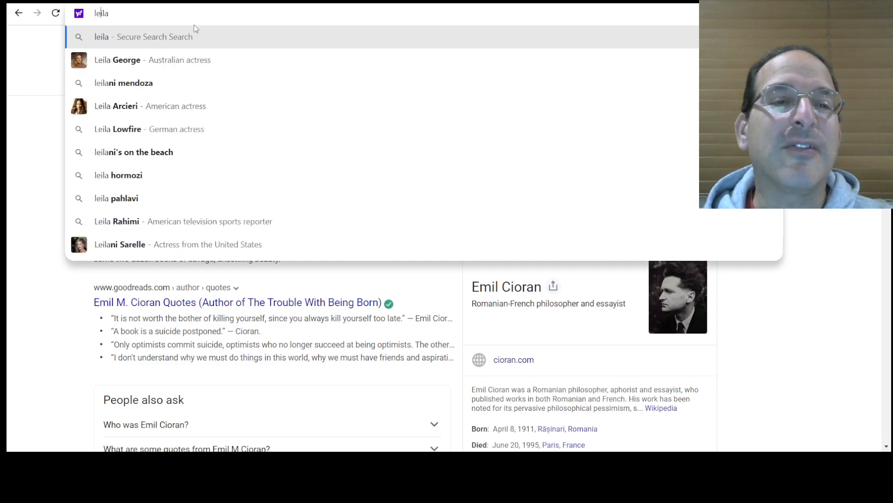
mouse_move(143, 65)
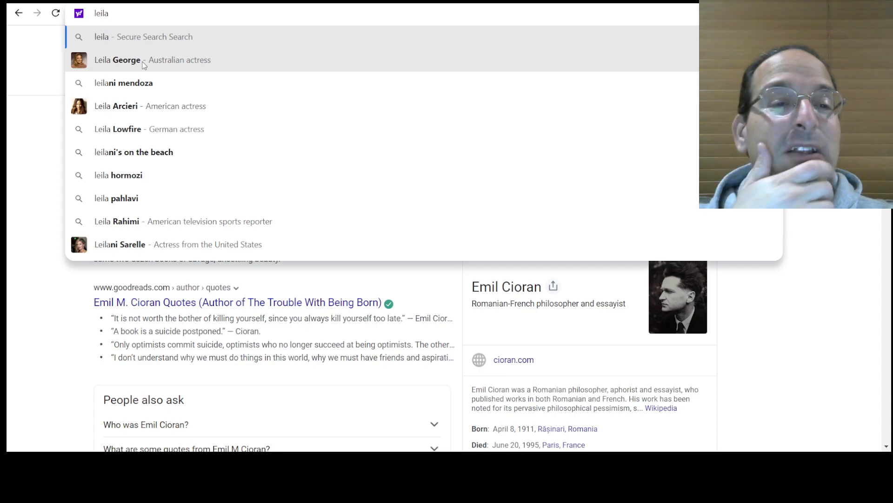
click(143, 60)
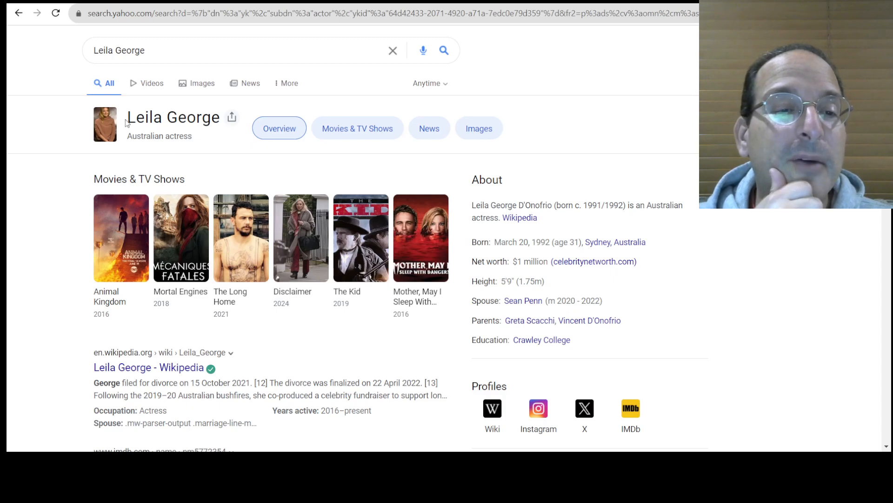
mouse_move(113, 261)
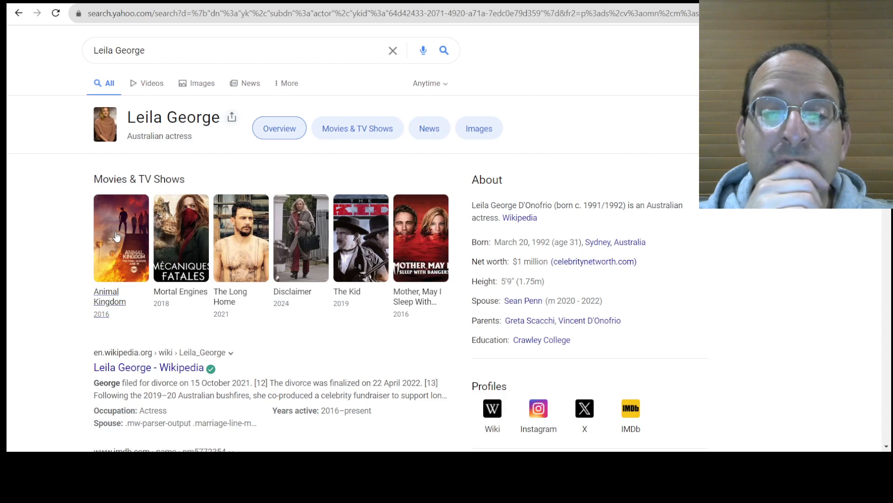
Step: View Animal Kingdom's expanded cast list showing Leila George as Janine
click(121, 237)
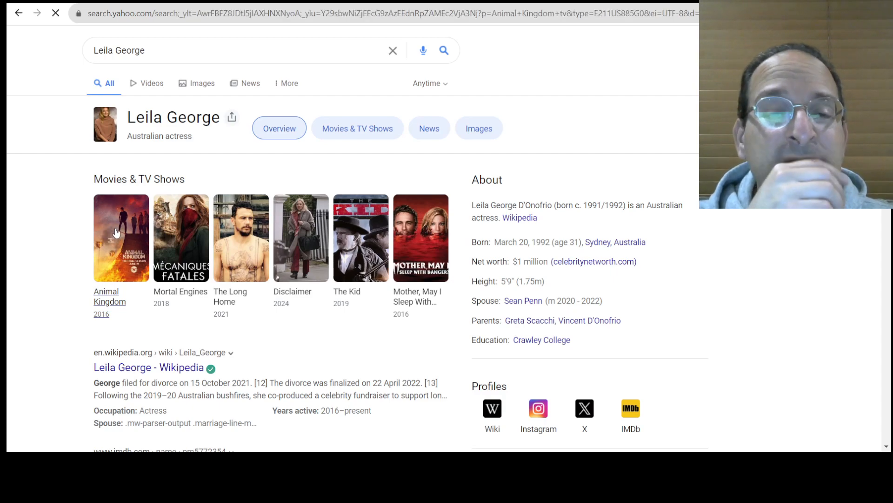
click(121, 238)
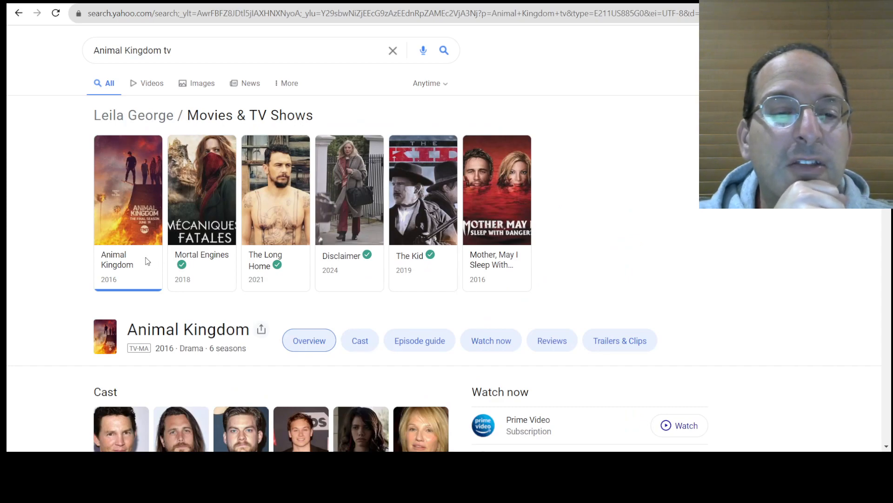
scroll(down, 3)
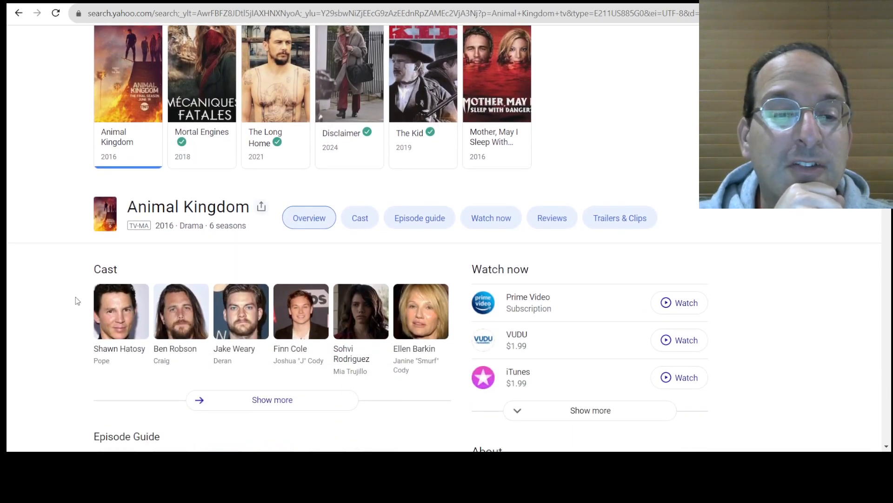
scroll(down, 3)
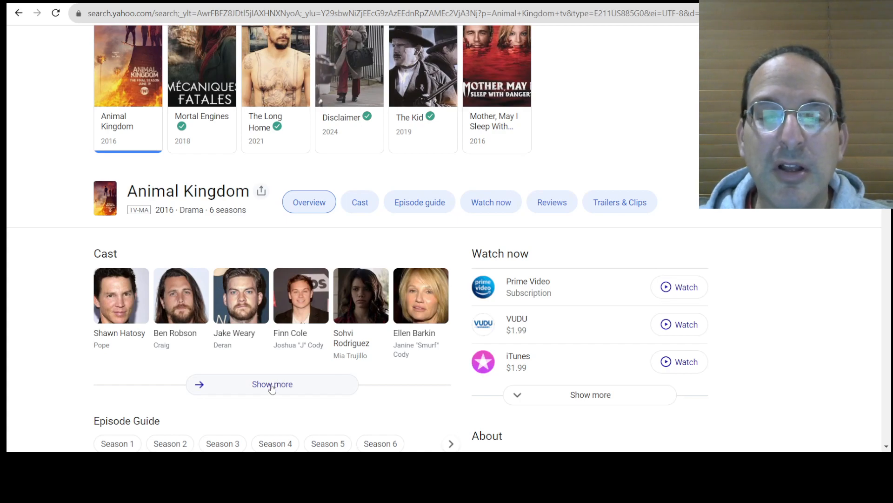
mouse_move(243, 393)
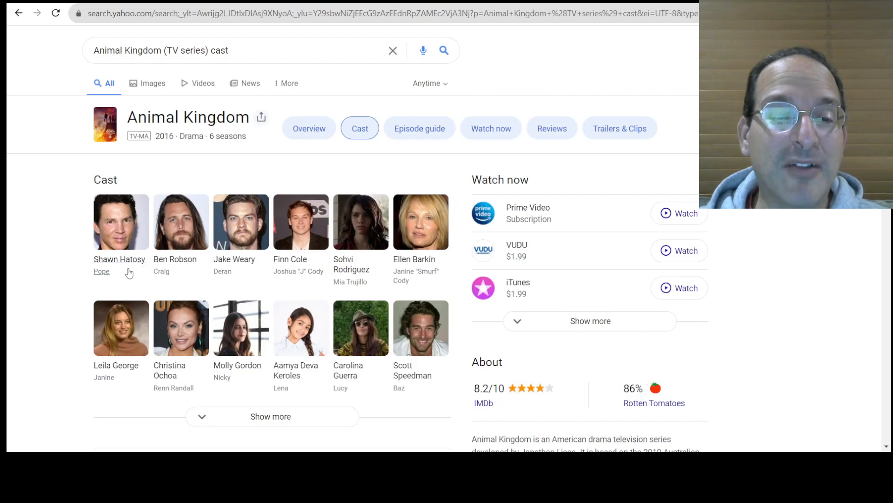
mouse_move(128, 327)
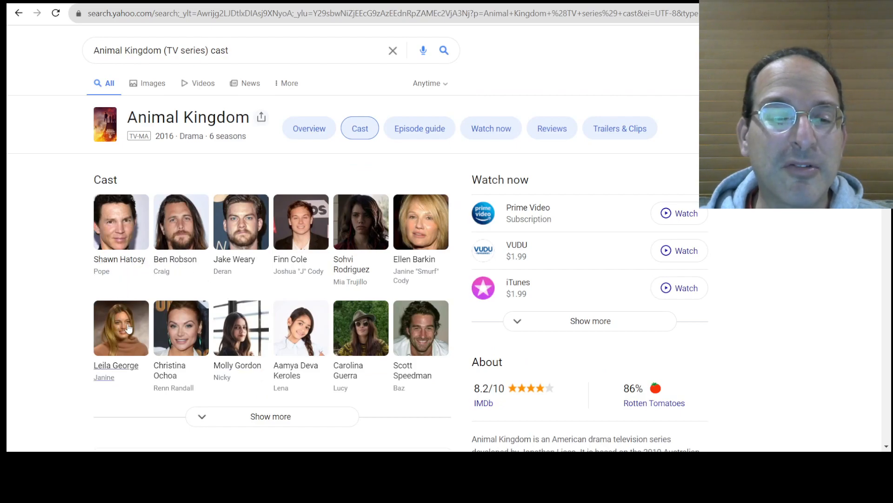
mouse_move(181, 373)
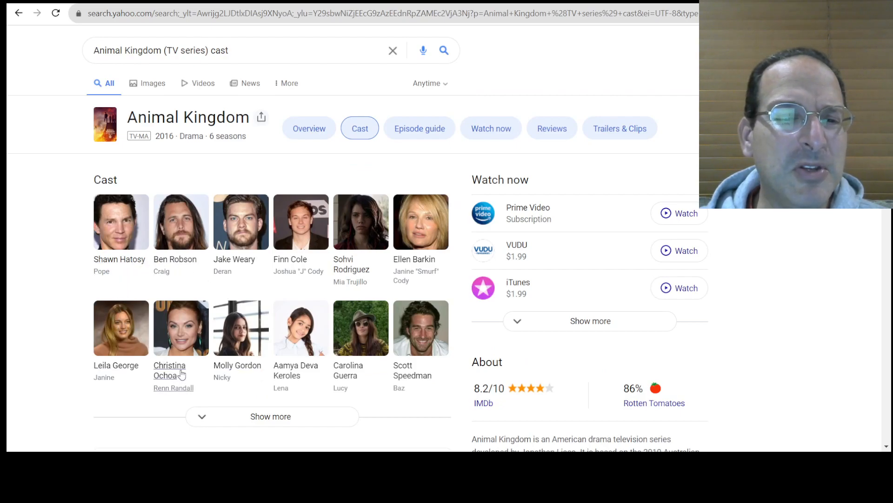
mouse_move(196, 374)
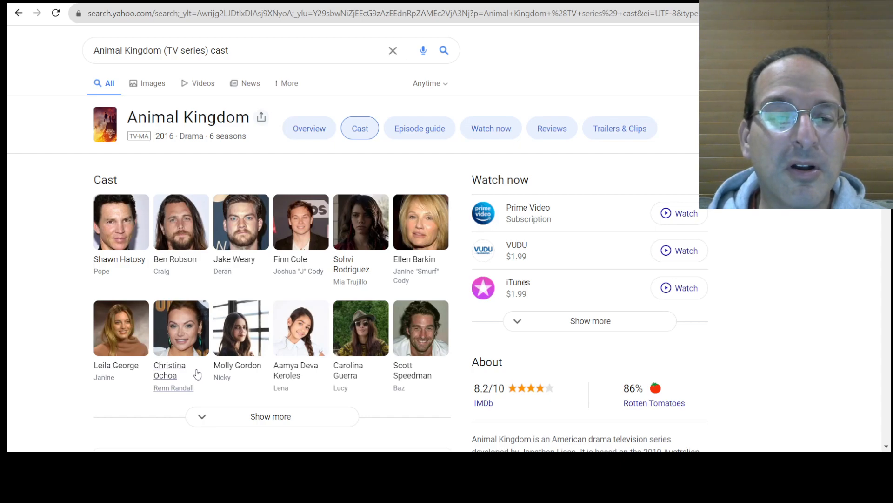
mouse_move(227, 375)
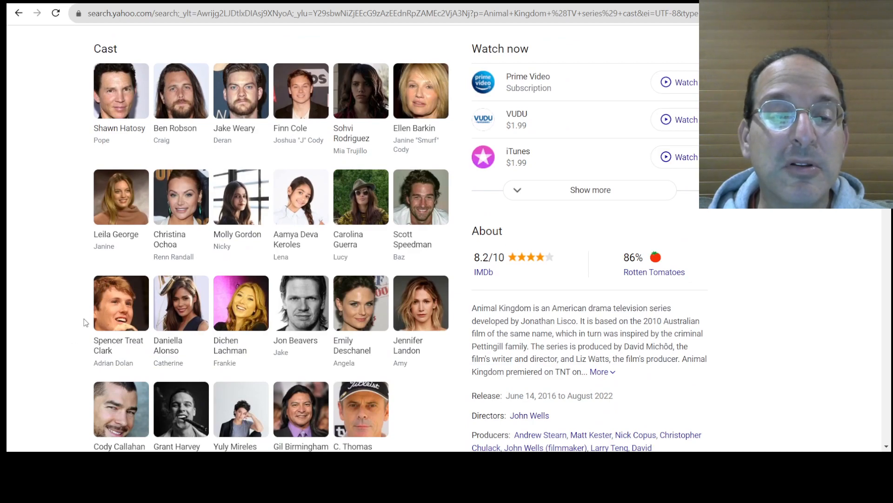
mouse_move(382, 338)
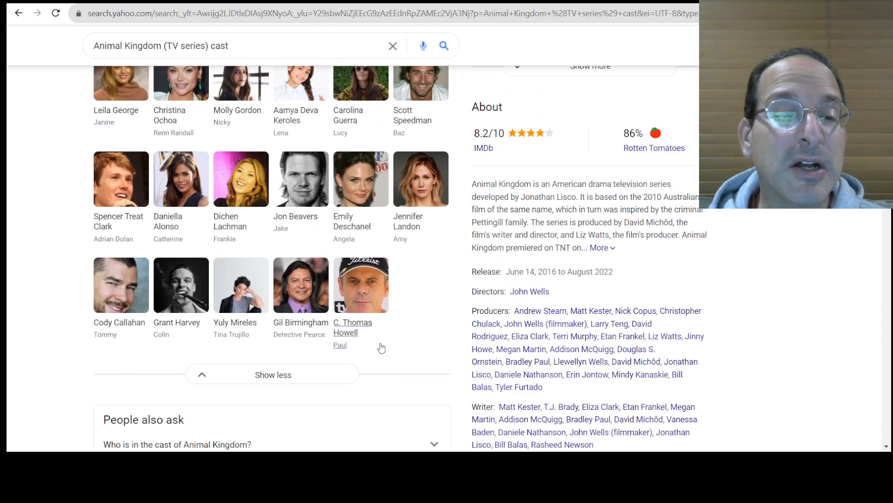
mouse_move(341, 346)
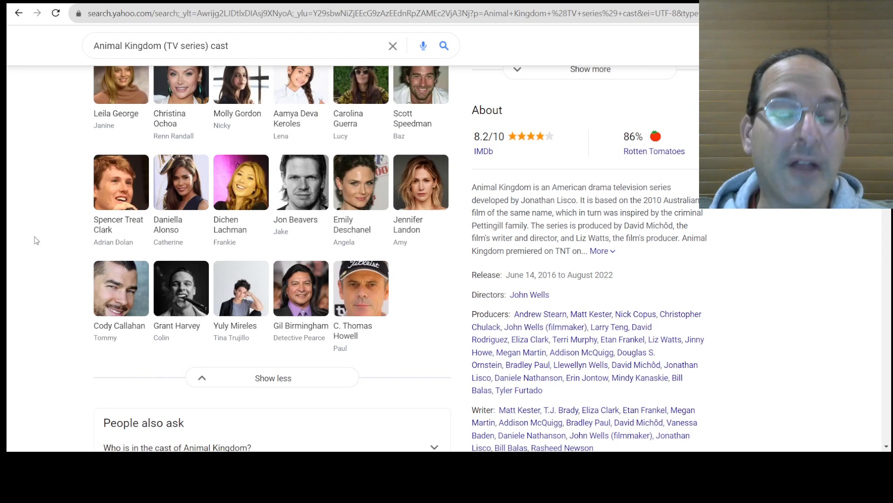
scroll(up, 3)
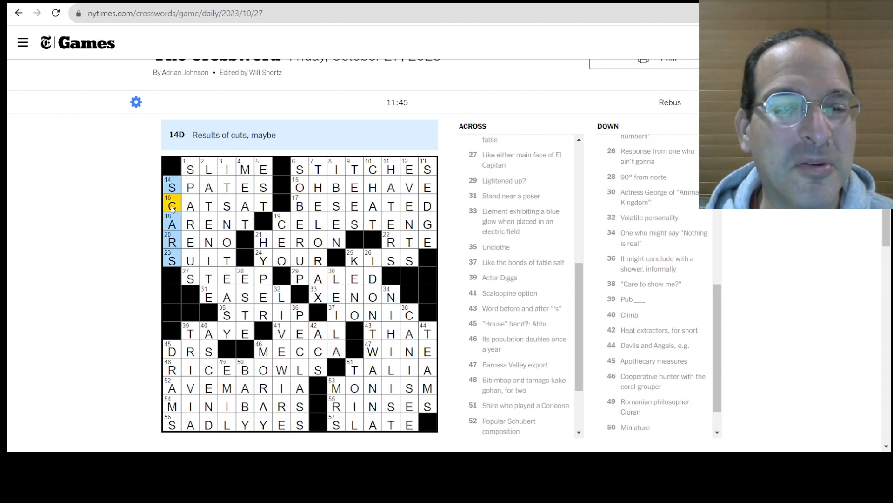
Step: Review CAT SAT, RENO and the 39-Down TRIVIA answers in the solved grid
click(190, 206)
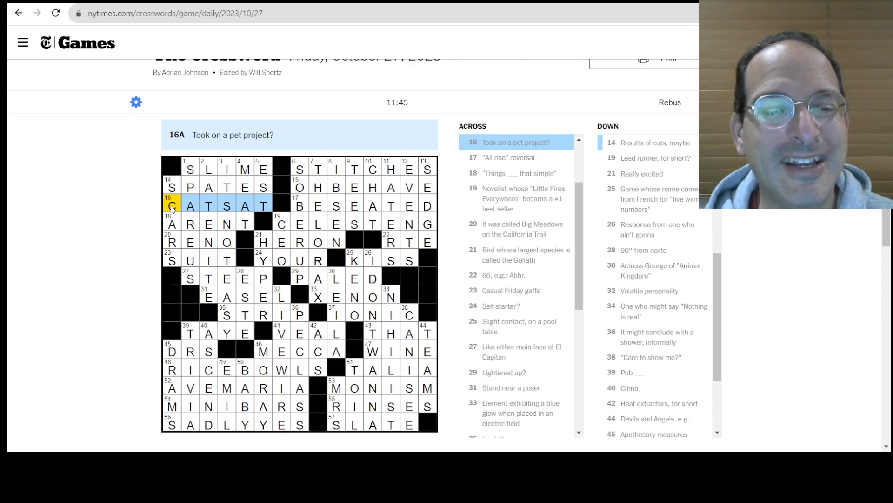
click(171, 241)
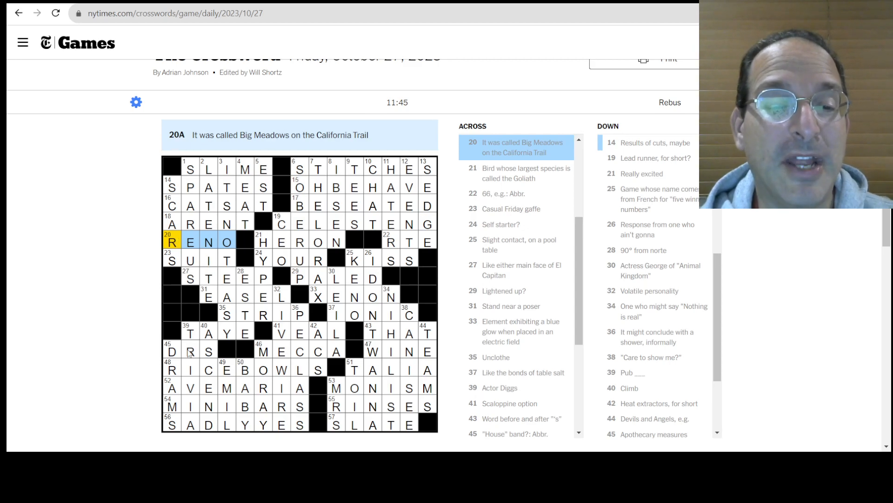
click(189, 333)
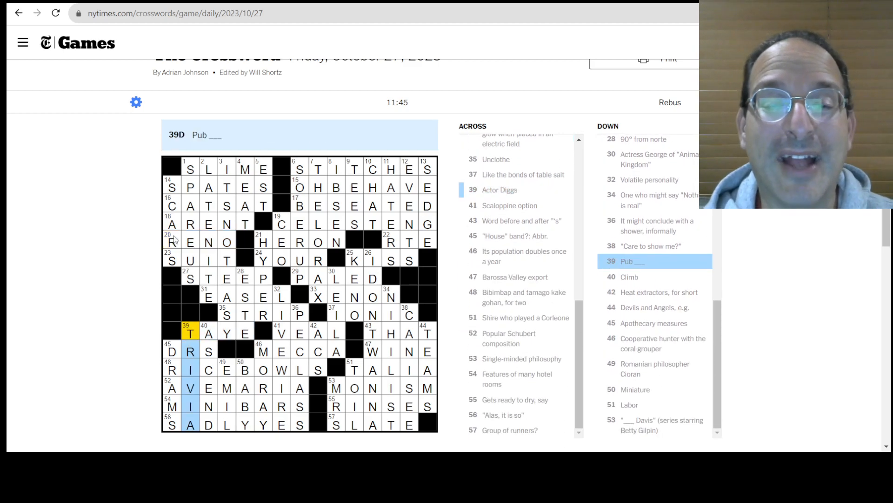
mouse_move(153, 308)
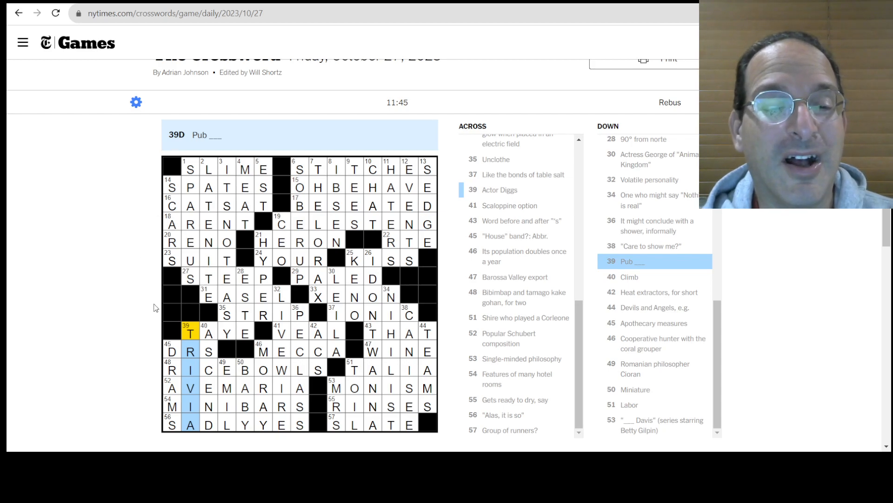
mouse_move(140, 336)
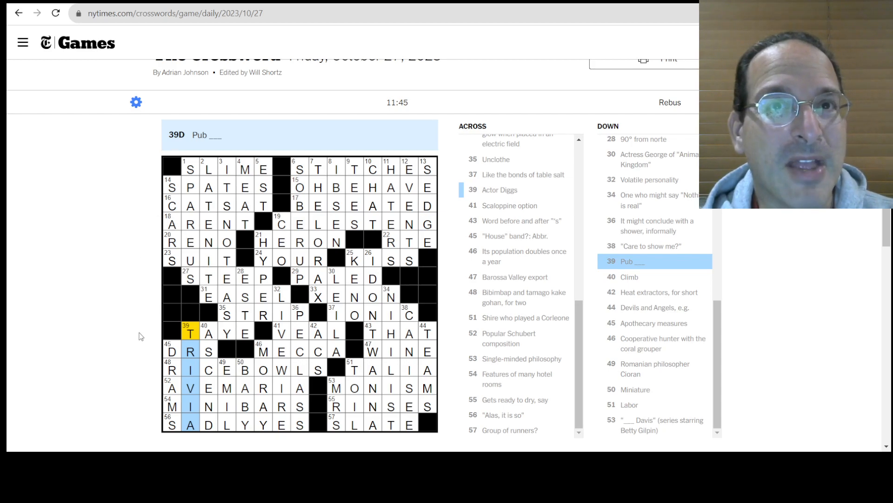